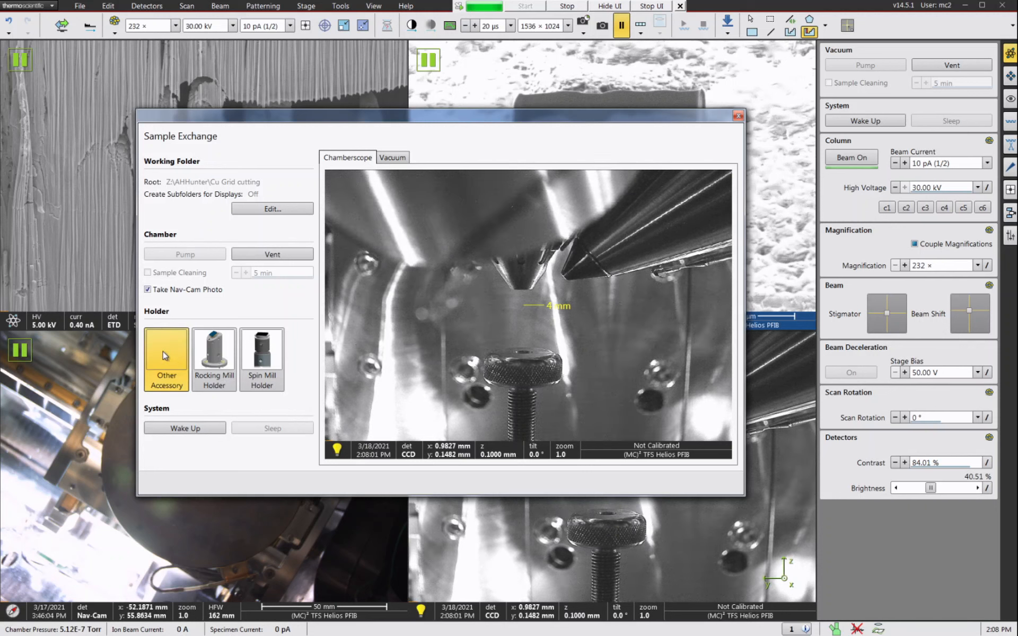
mouse_move(176, 366)
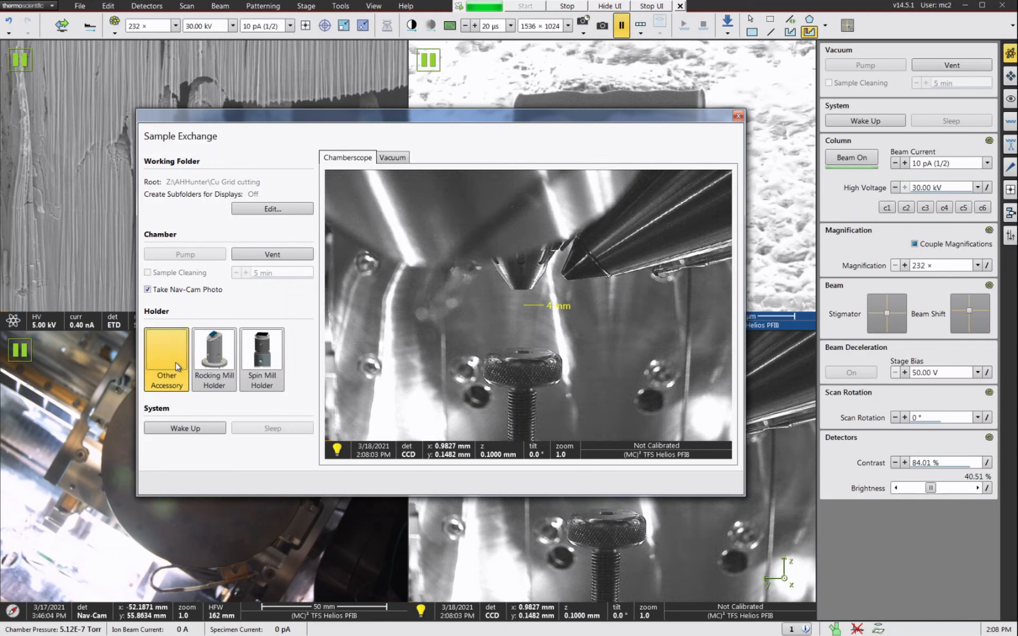
mouse_move(278, 285)
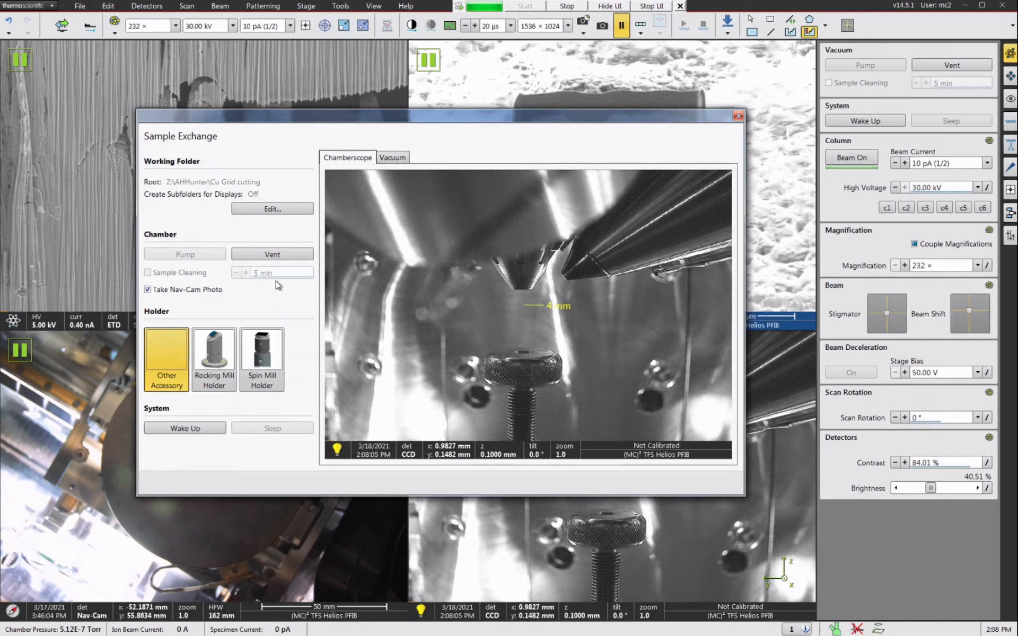
- Vent the specimen chamber for a sample exchange with the other-accessory holder
left_click(272, 254)
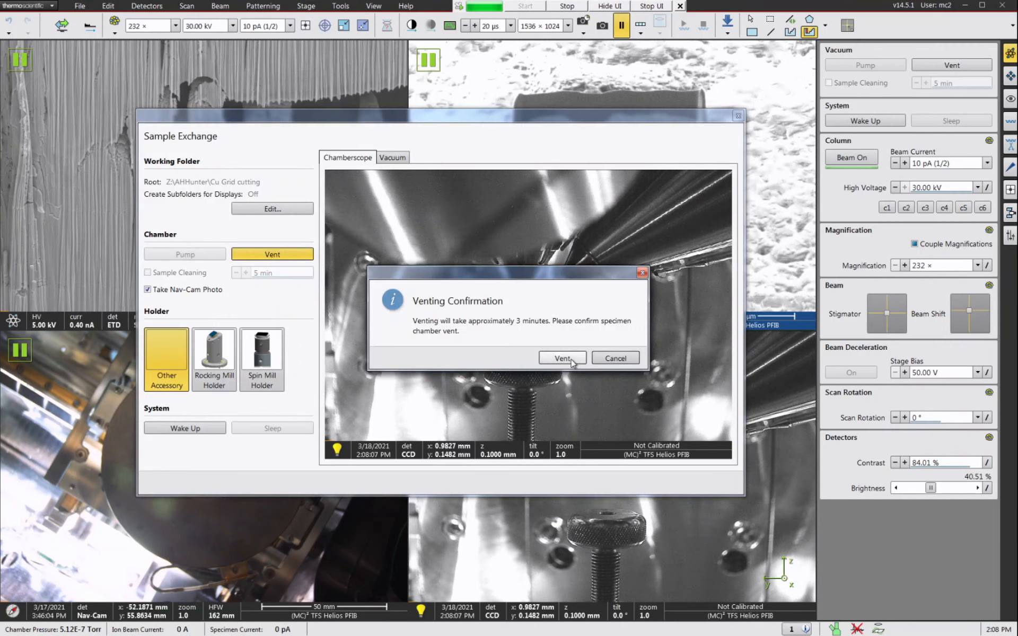
left_click(562, 358)
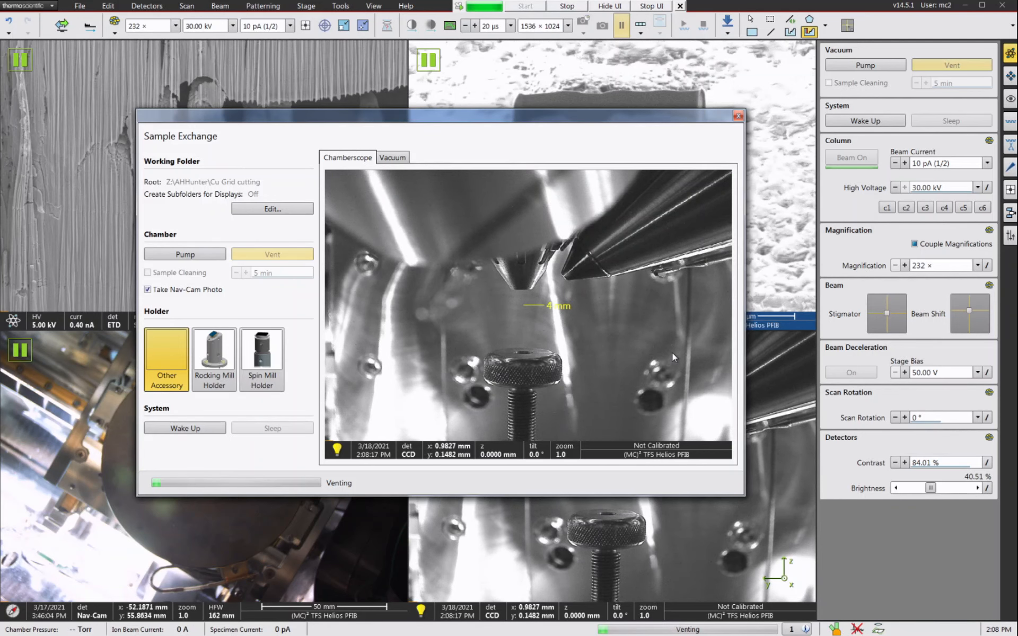
left_click(393, 157)
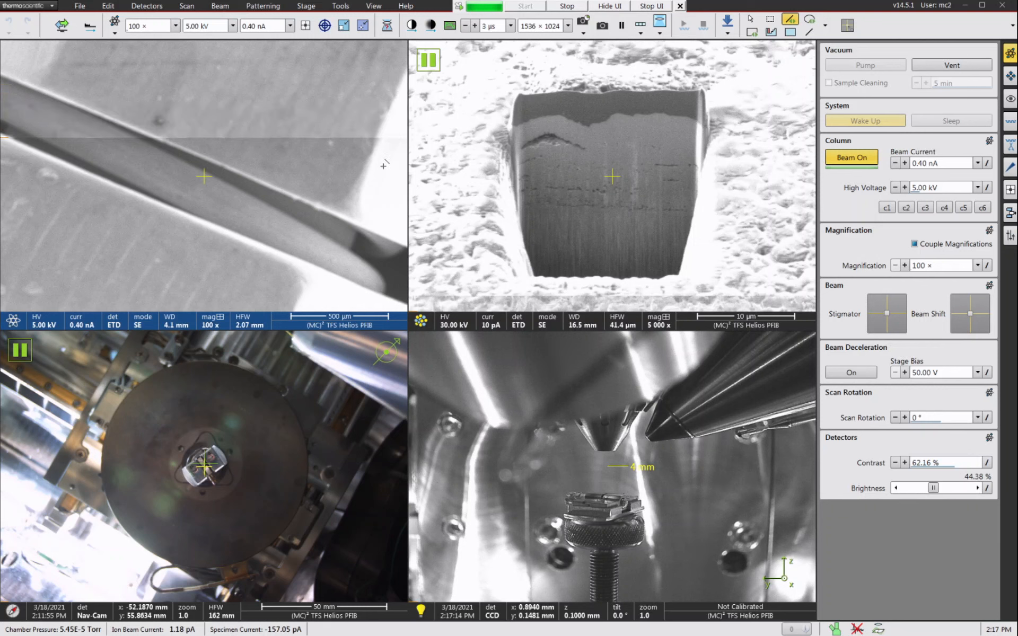
- Turn the beam on and rotate the stage 180° relative to bring a grid post into view
left_click(465, 26)
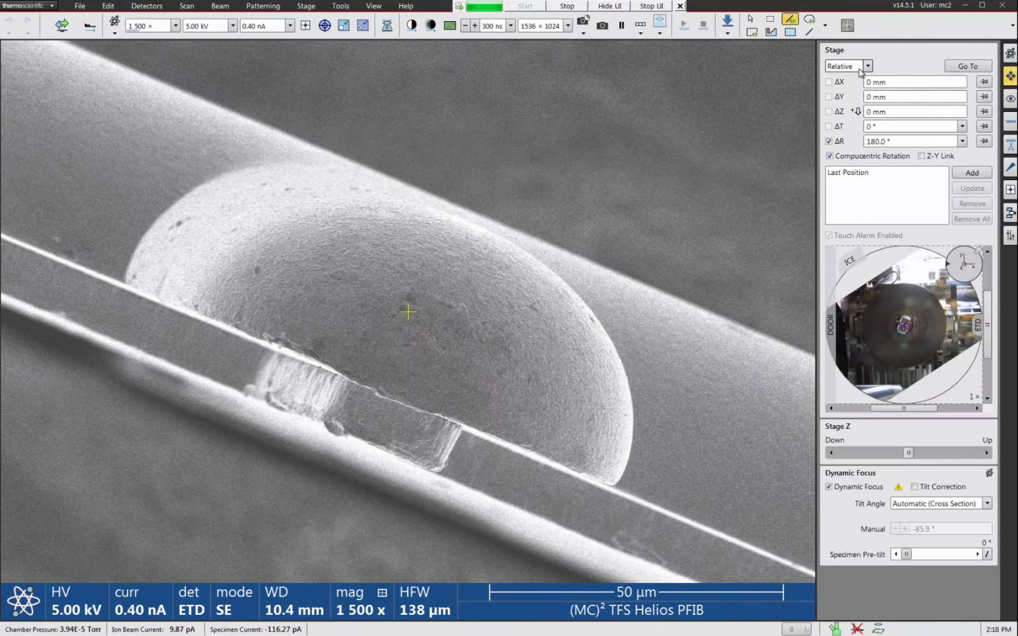
left_click(867, 65)
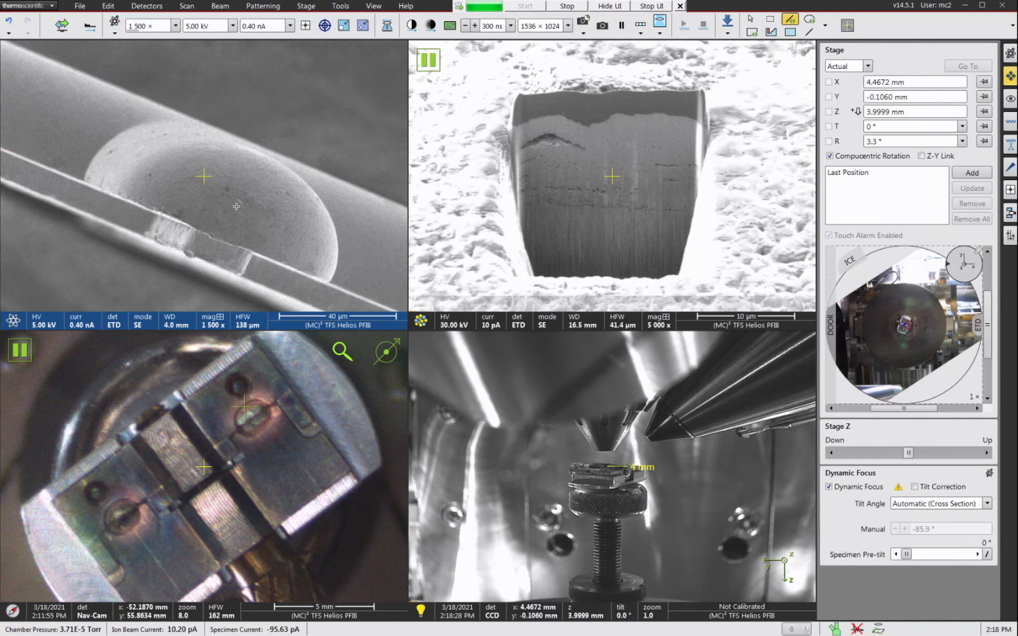
- Align the grid bar edge to horizontal with Align Feature using stage rotation, refining twice
left_click(305, 6)
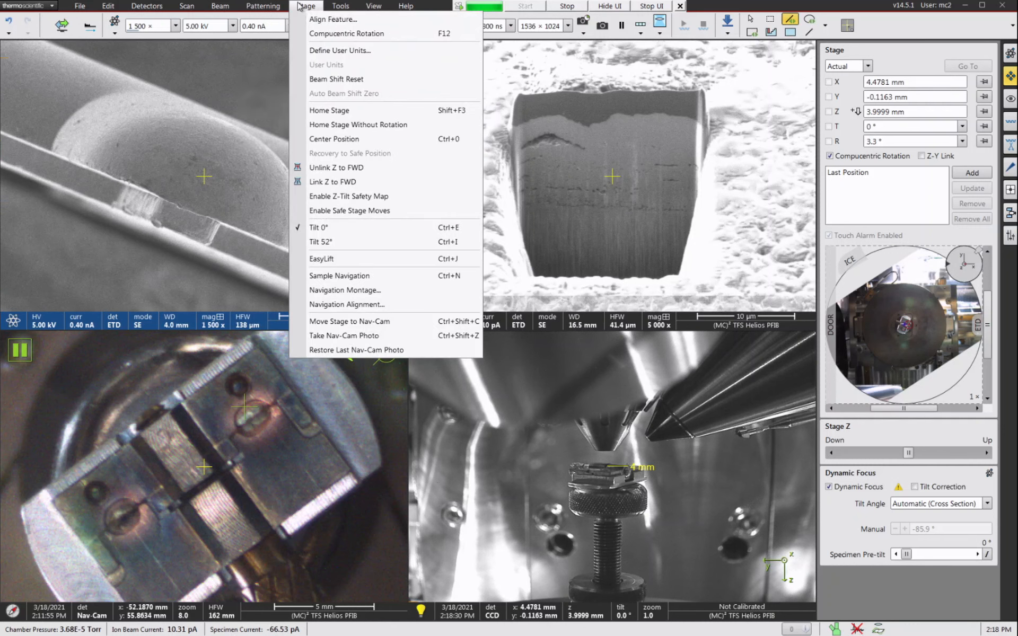
left_click(335, 19)
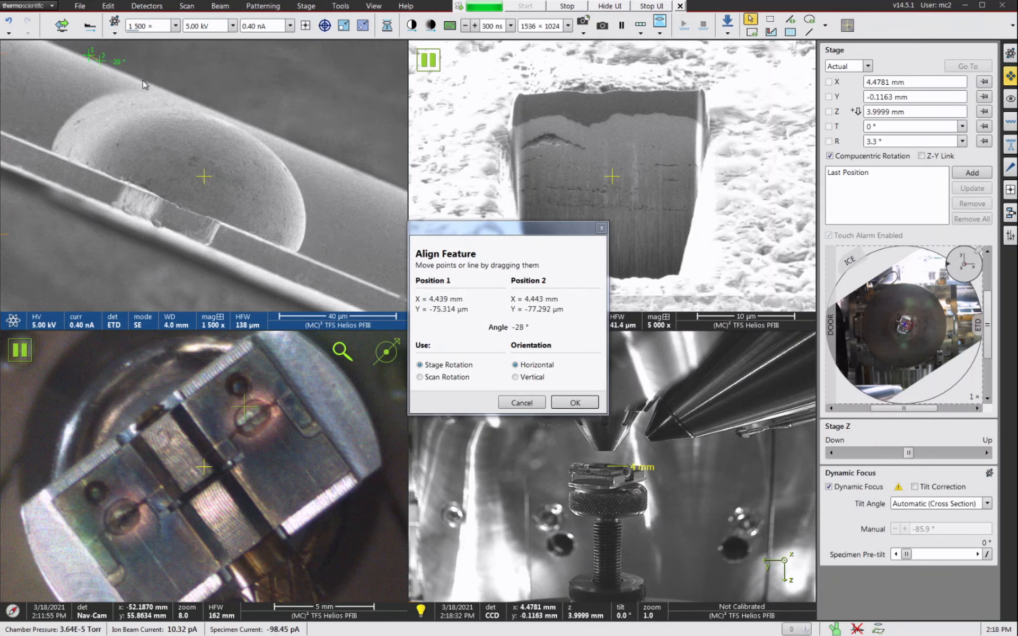
left_click_drag(117, 62, 376, 178)
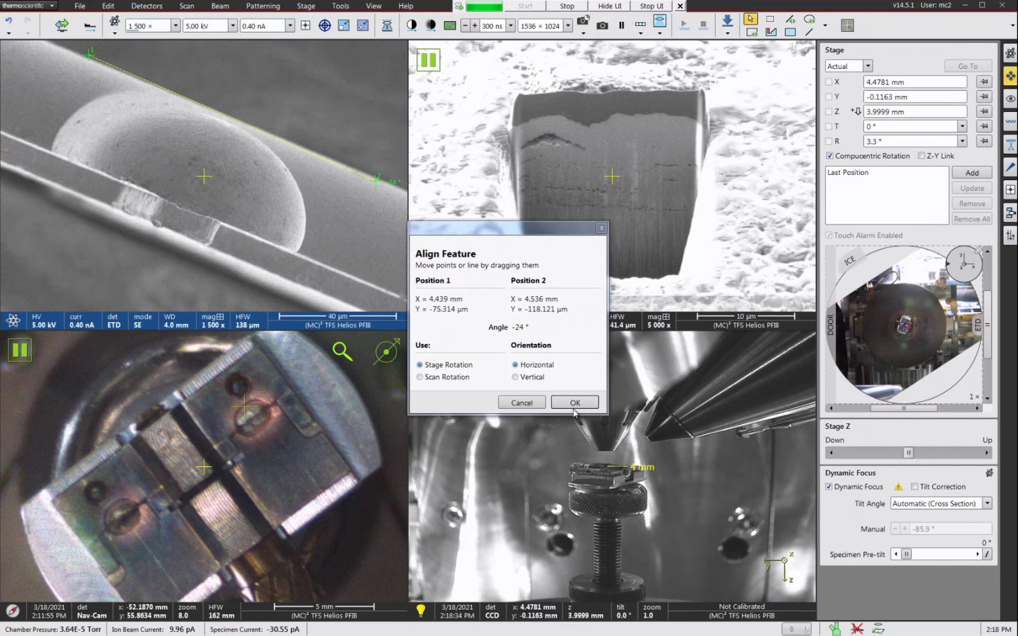
left_click(575, 402)
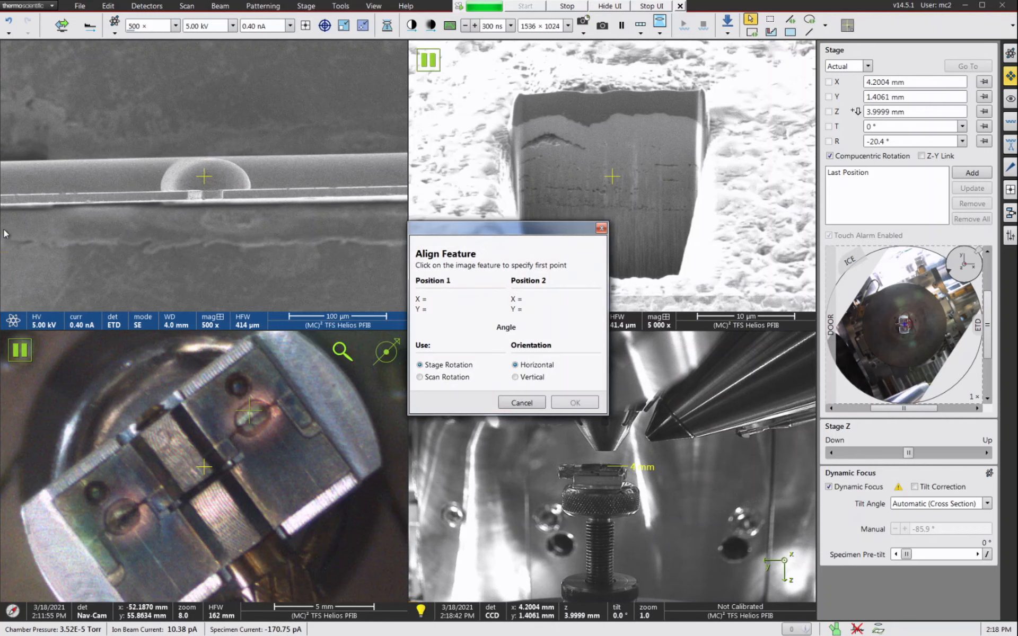
left_click_drag(23, 191, 403, 183)
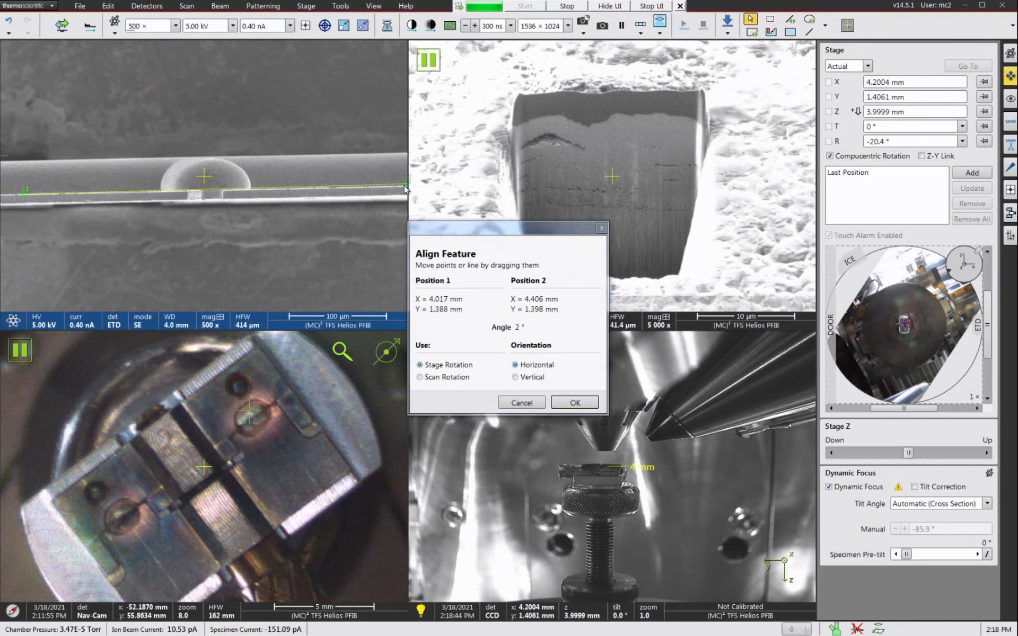
left_click(575, 402)
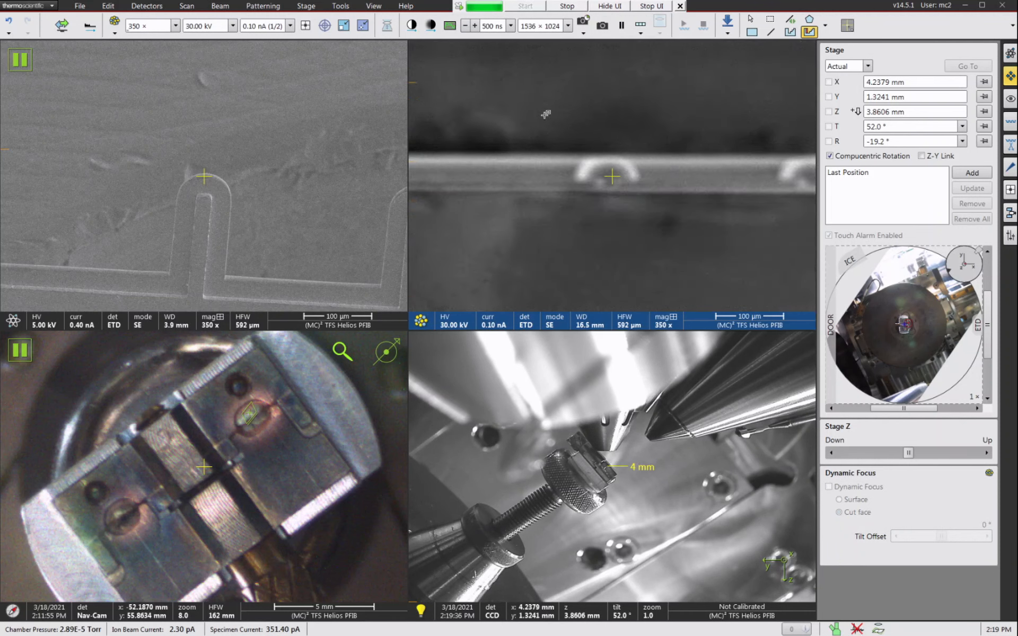
- Tilt the stage to 52° and image a grid post side-on with the ion beam at 1500×
left_click(1010, 51)
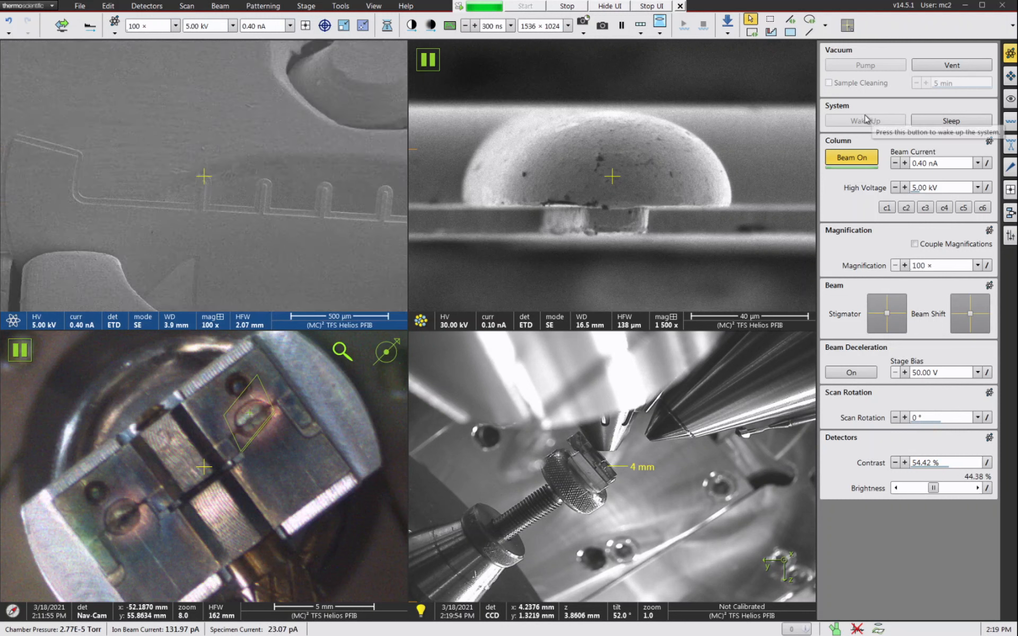
- Add the centred grid posts to the Stage position list as Position (1)–(3)
left_click(1010, 76)
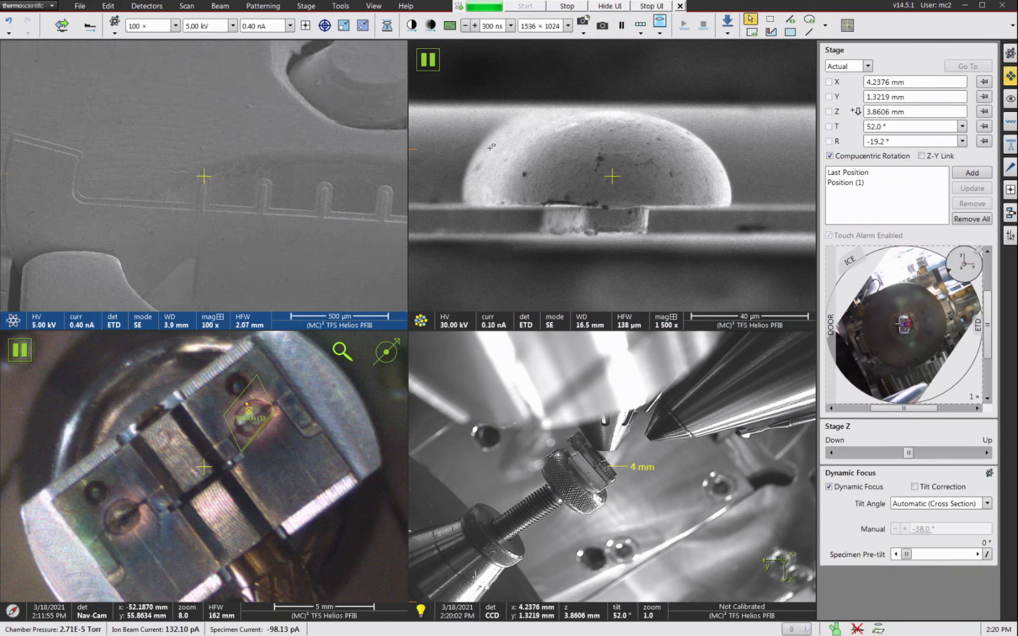
mouse_move(386, 192)
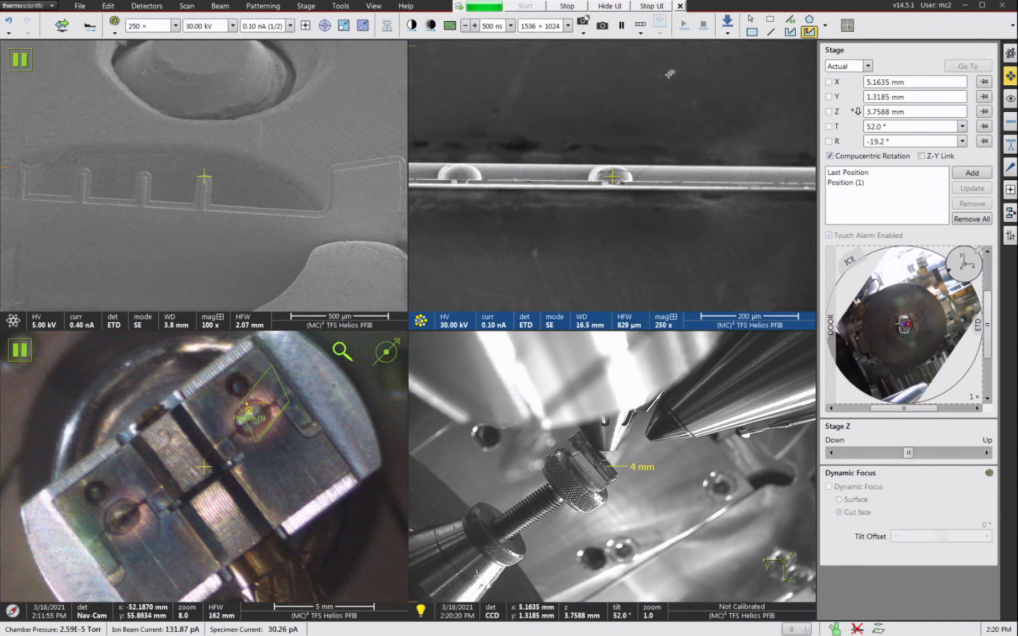
left_click(972, 172)
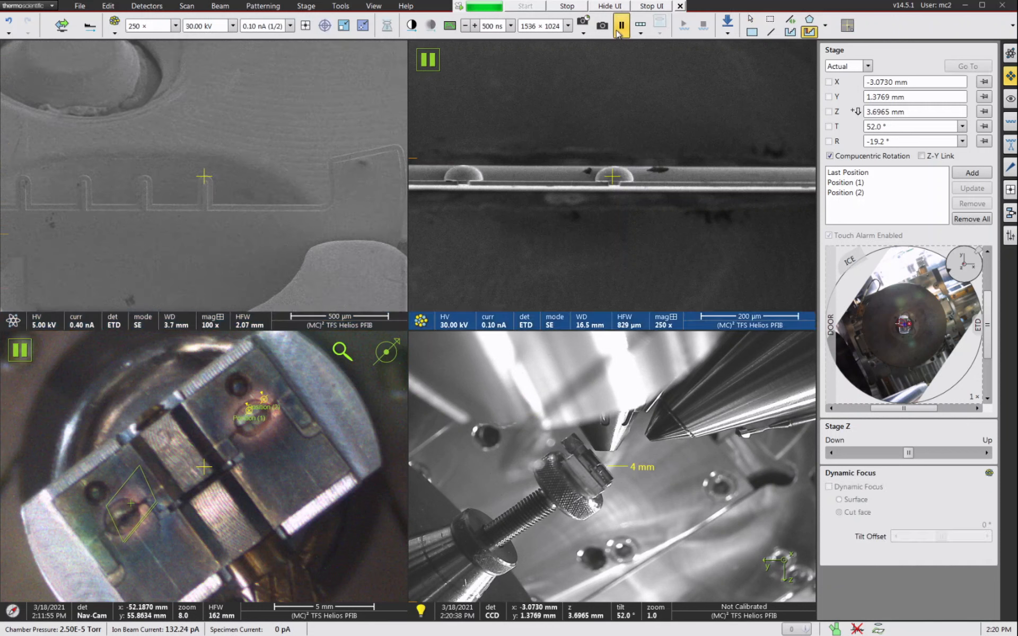
left_click(622, 25)
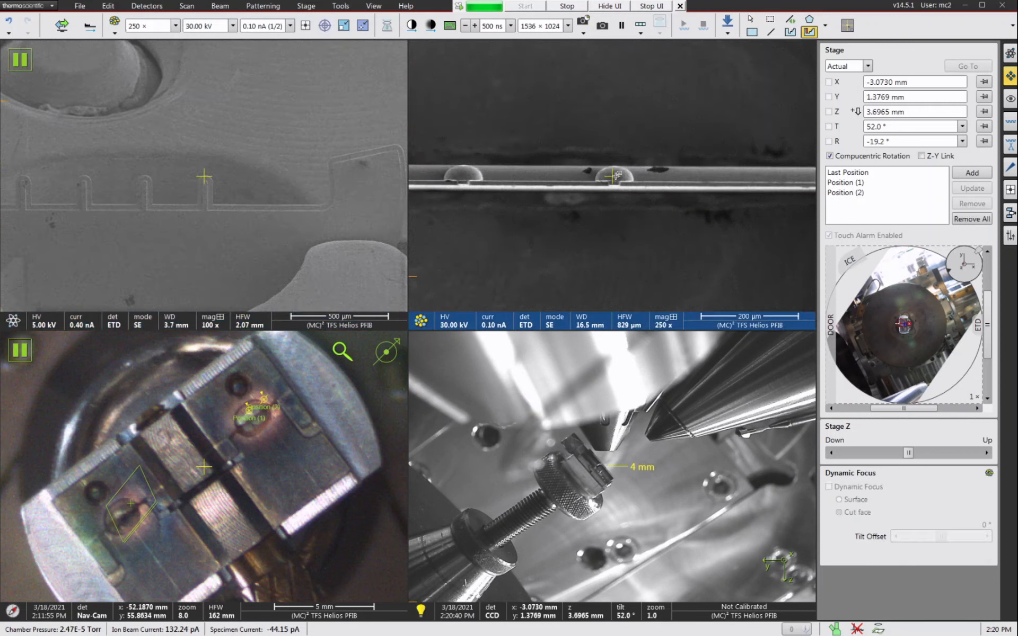
left_click(972, 172)
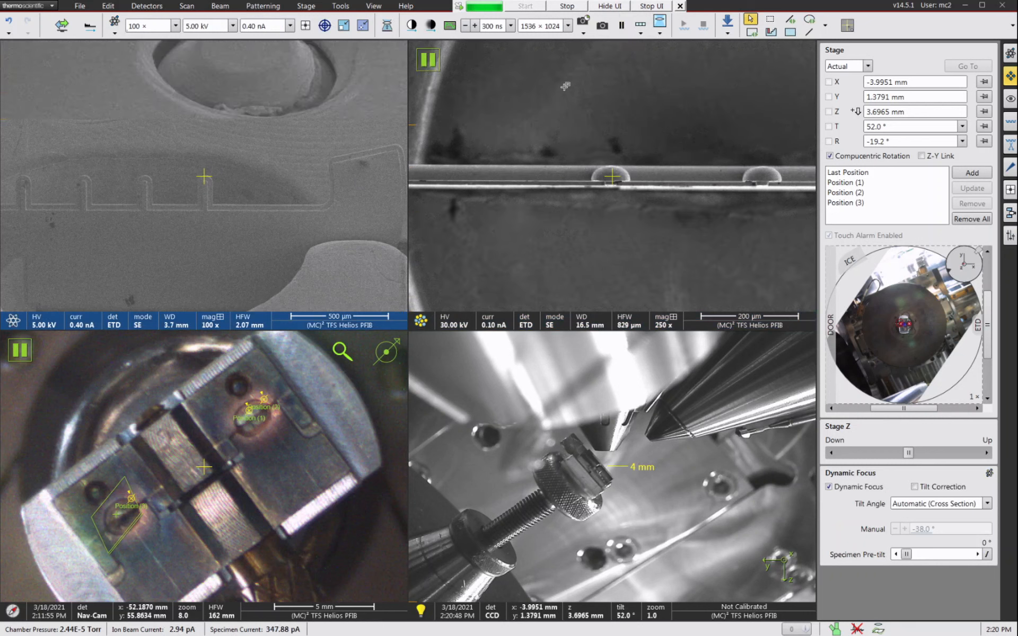
left_click(971, 172)
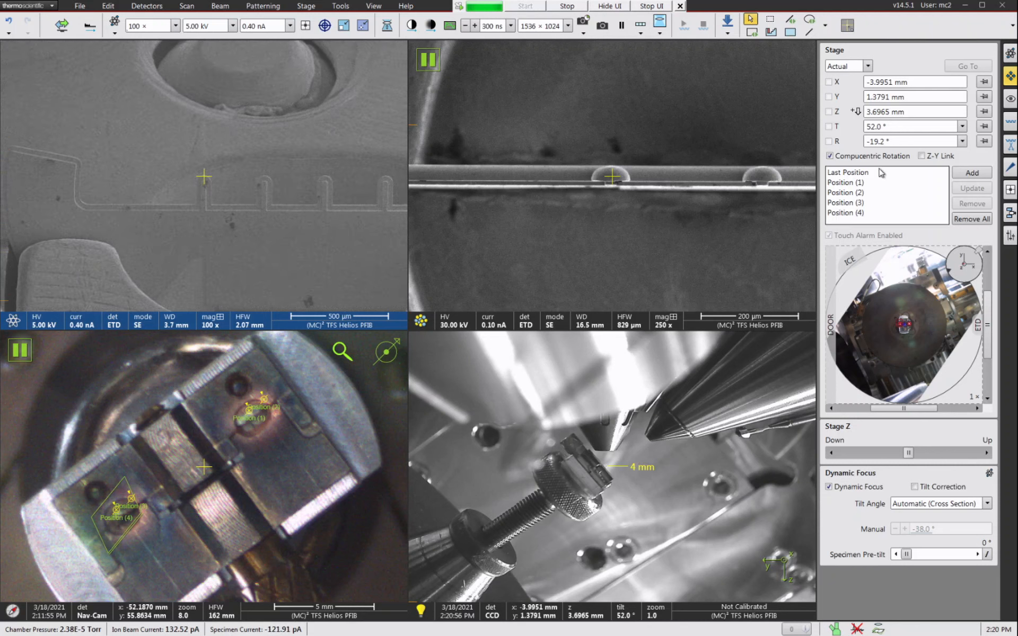
- Rename the remaining saved stage positions to finger 3 and finger 4
left_click(846, 213)
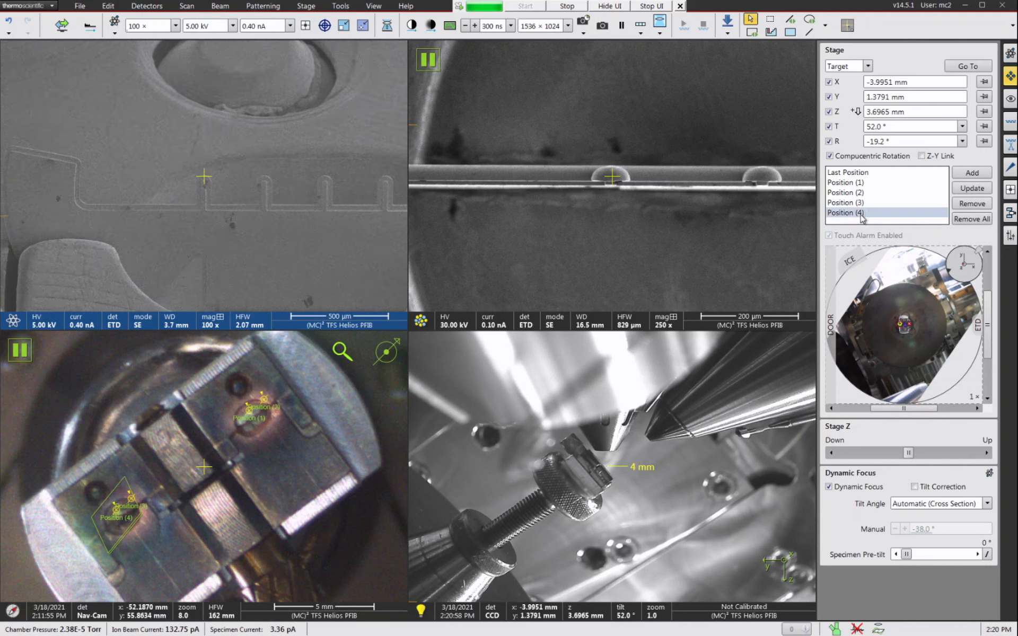
double_click(847, 212)
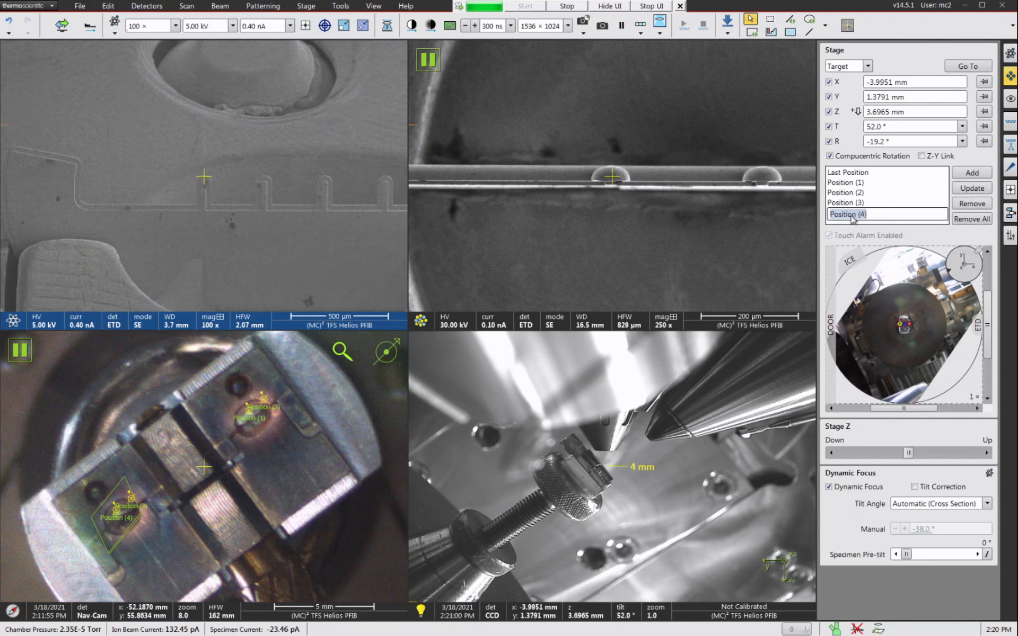
type("finger 1")
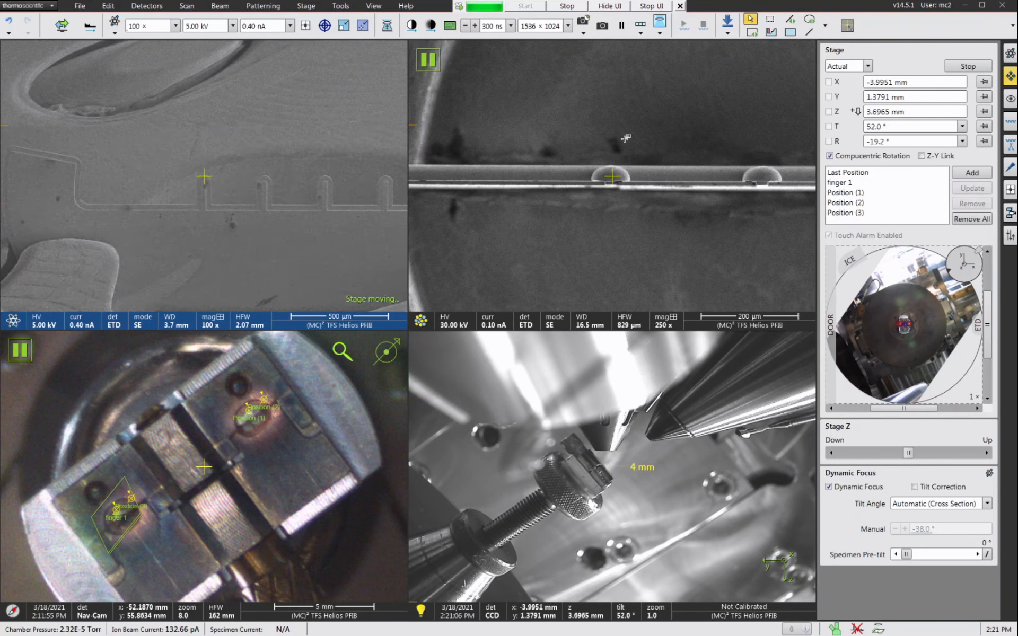
left_click(846, 212)
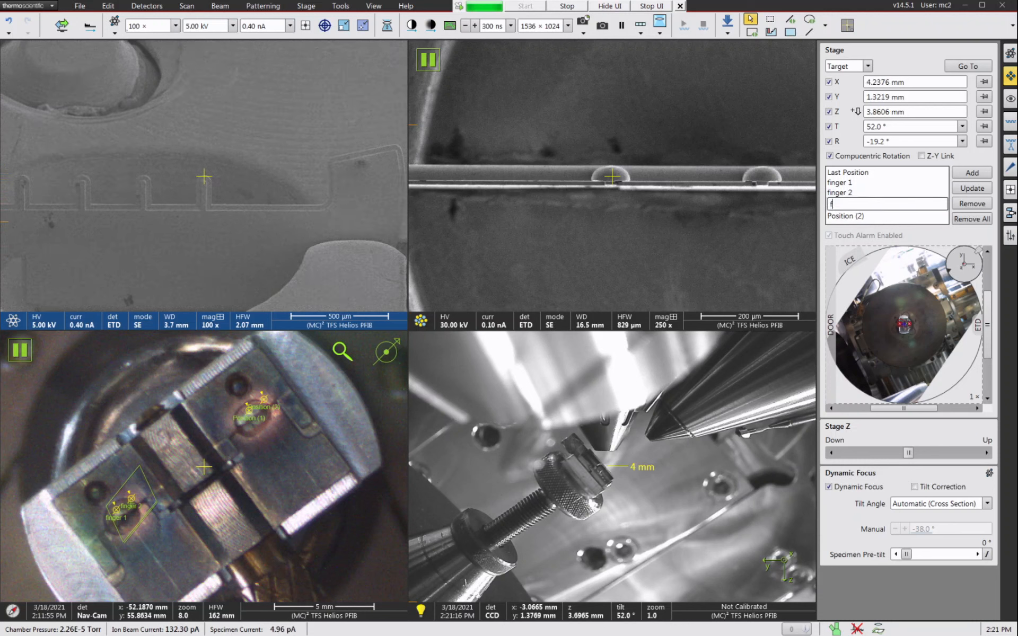
type("finger3")
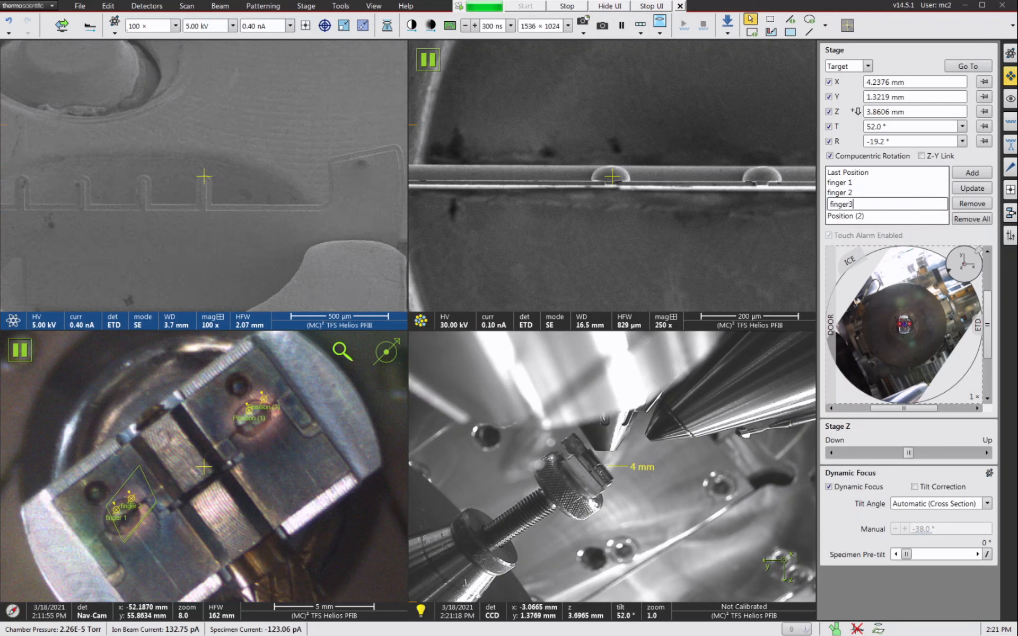
left_click(857, 215)
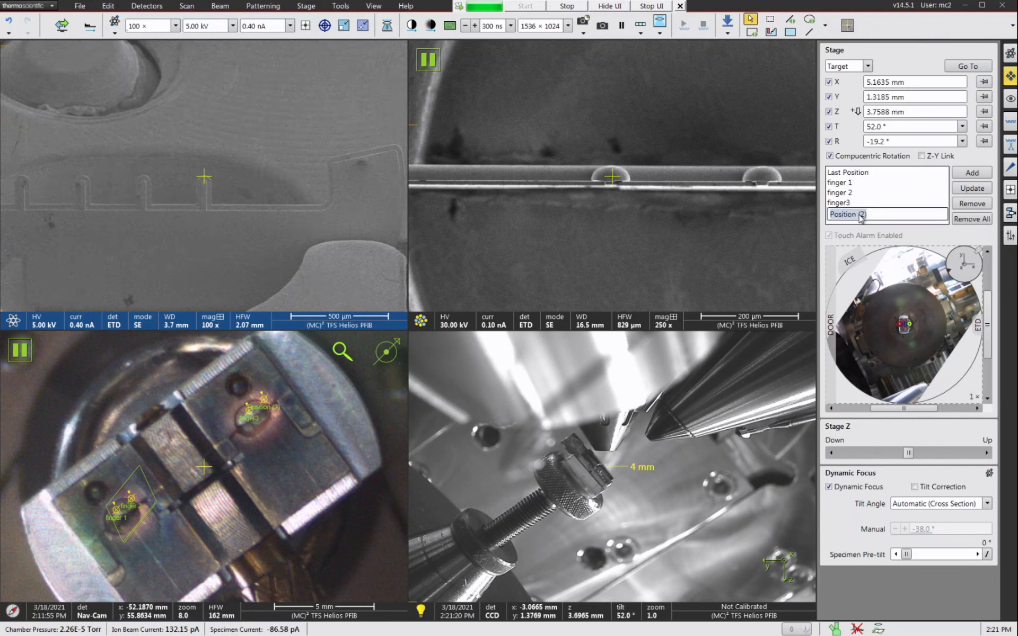
type("finger3")
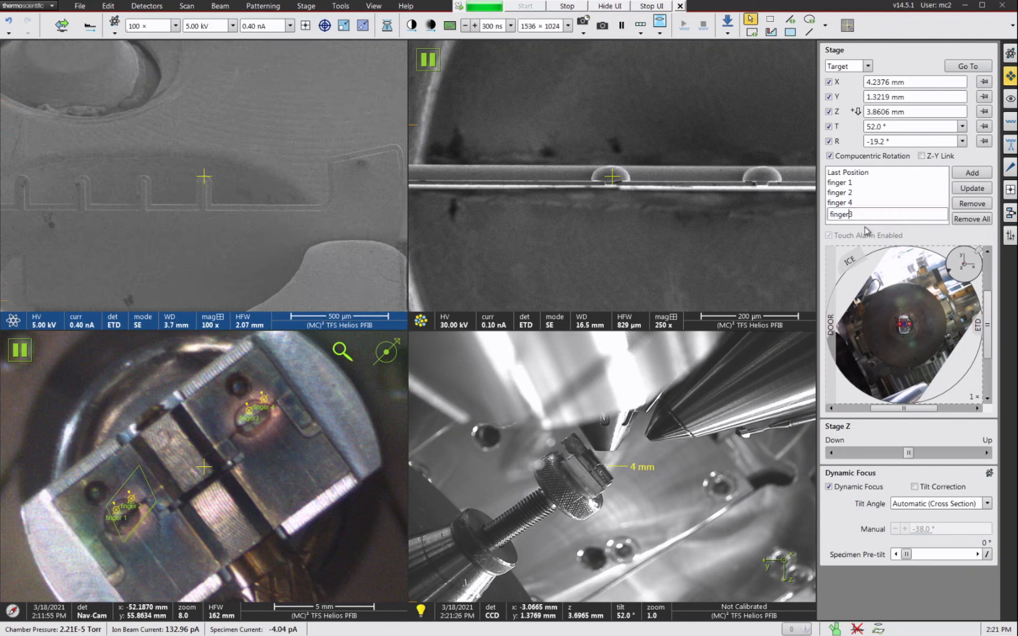
left_click(841, 202)
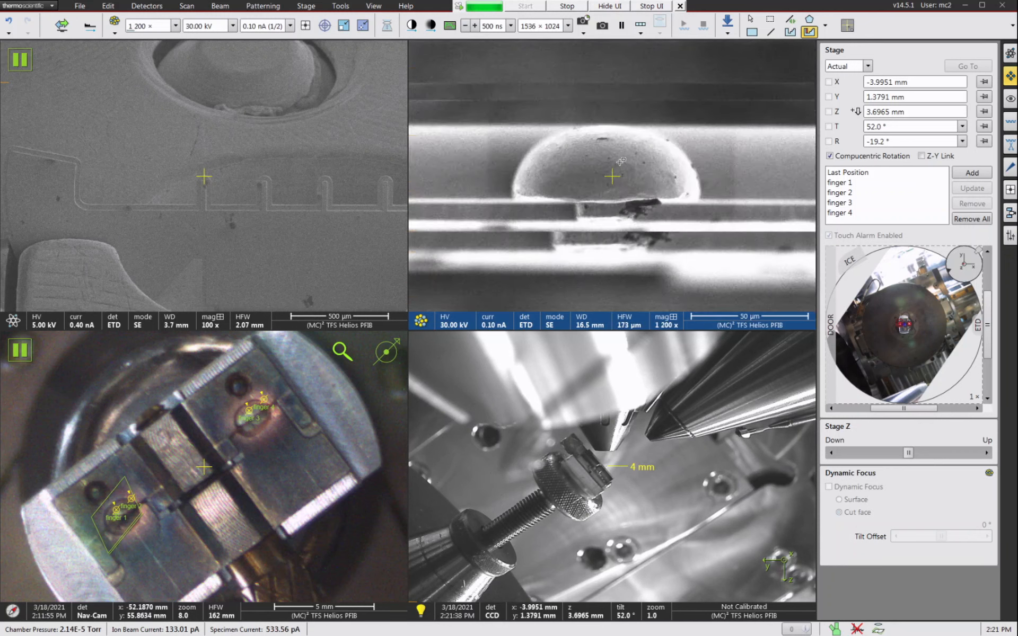
- Set the ion beam current to 0.50 µA in the ion quad
left_click(623, 25)
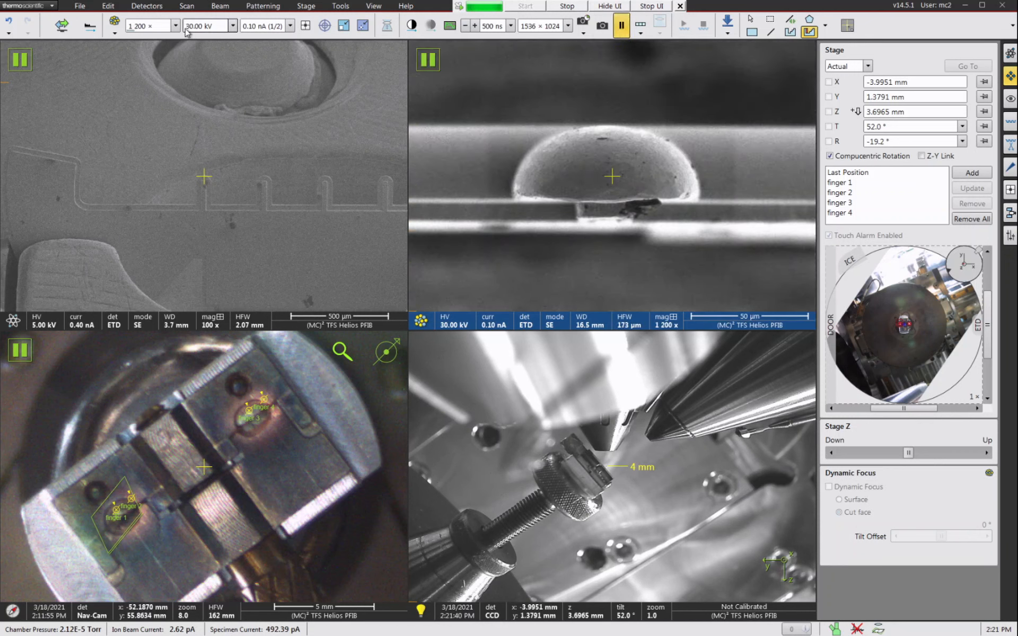
left_click(293, 26)
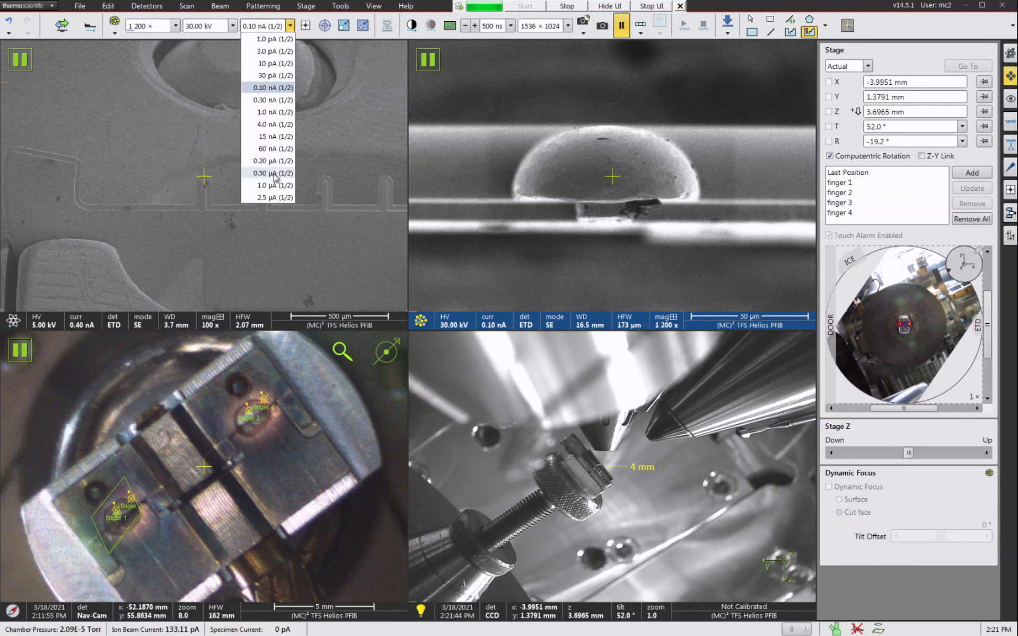
left_click(270, 173)
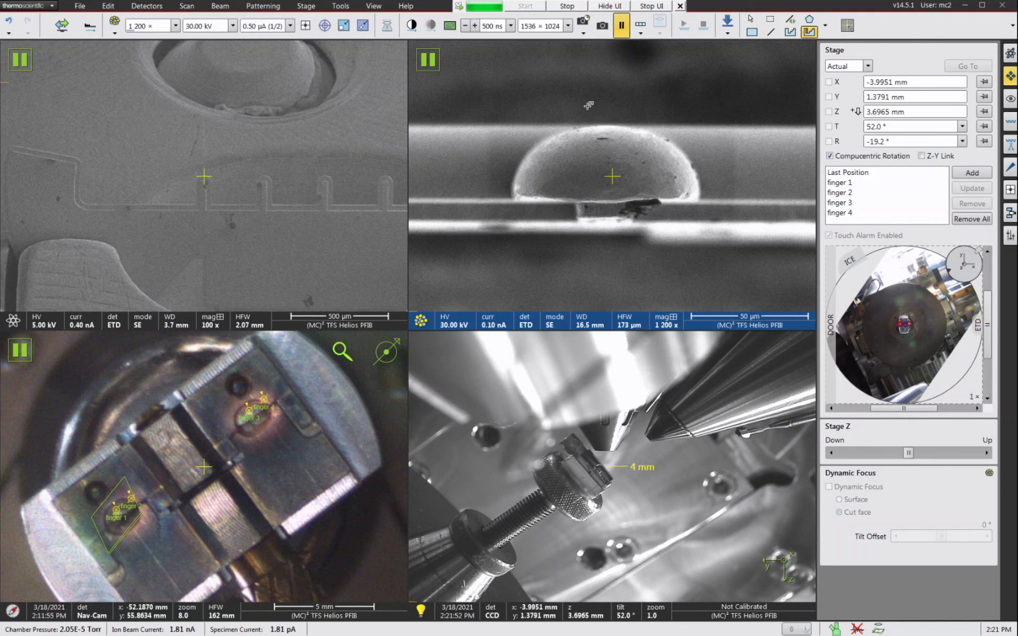
mouse_move(621, 25)
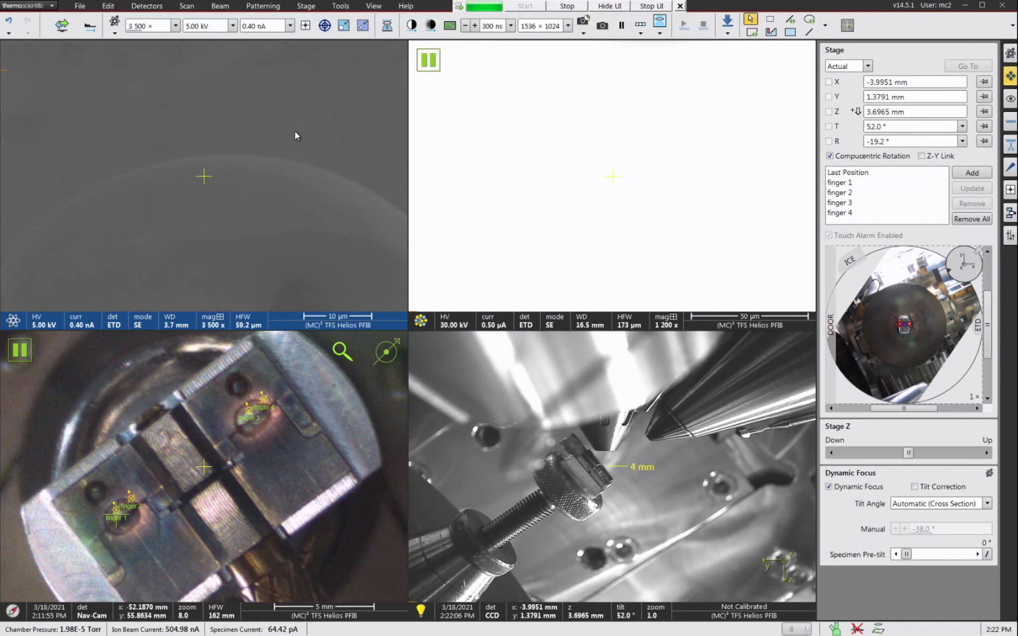
left_click(344, 25)
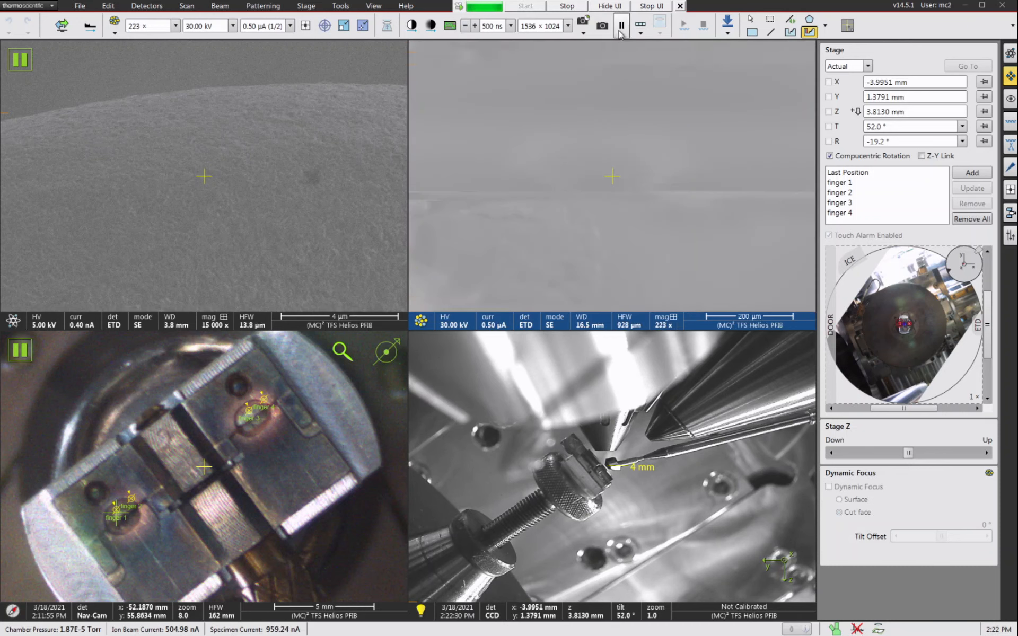
- Resume live ion imaging and lower the dwell time to 50 ns for a clear view of the post dome
left_click(621, 26)
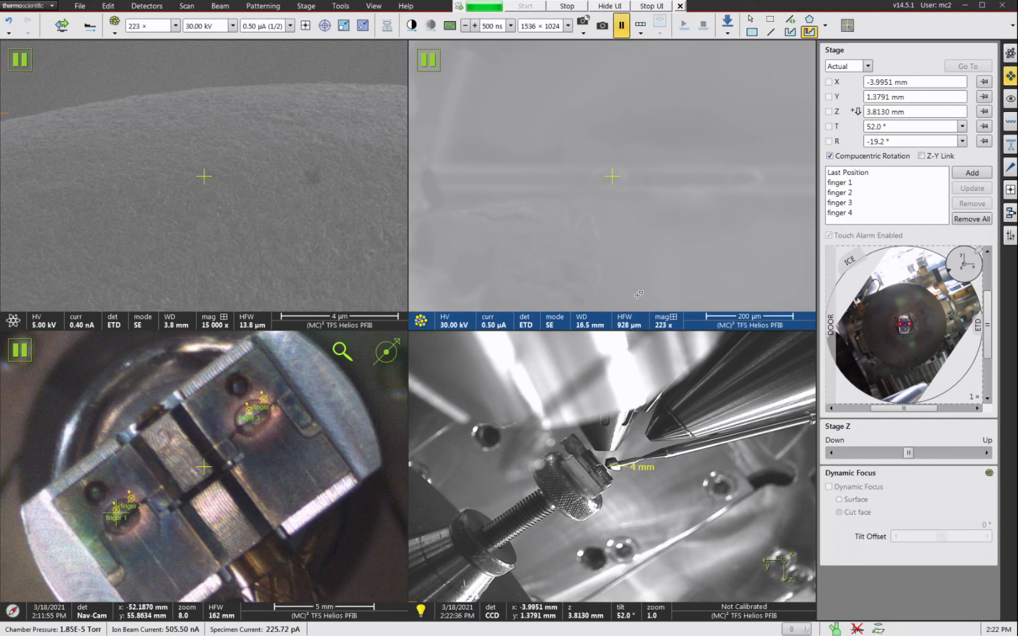
mouse_move(622, 25)
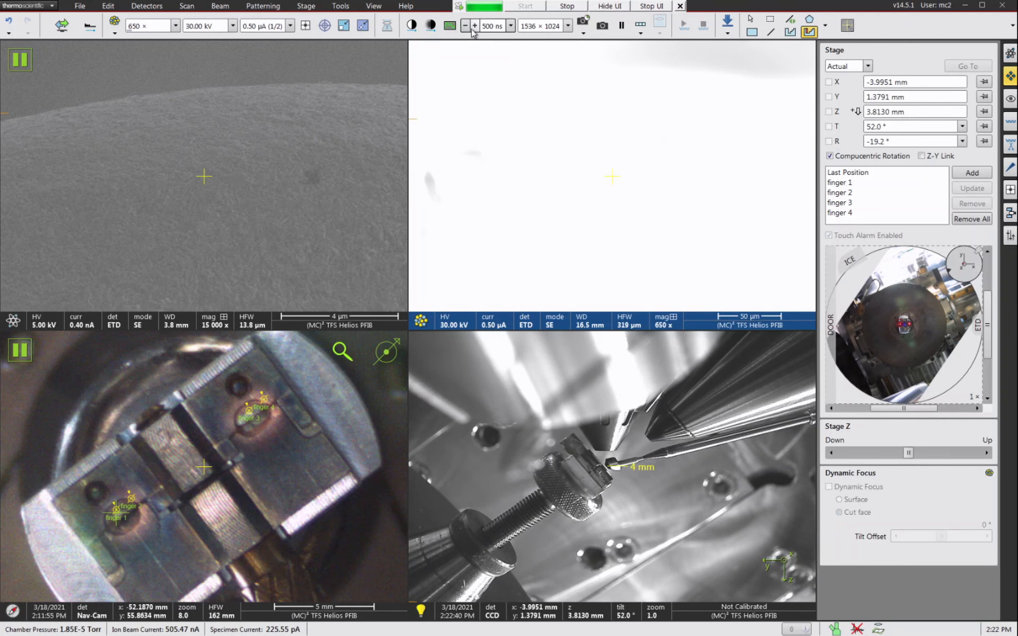
left_click(465, 25)
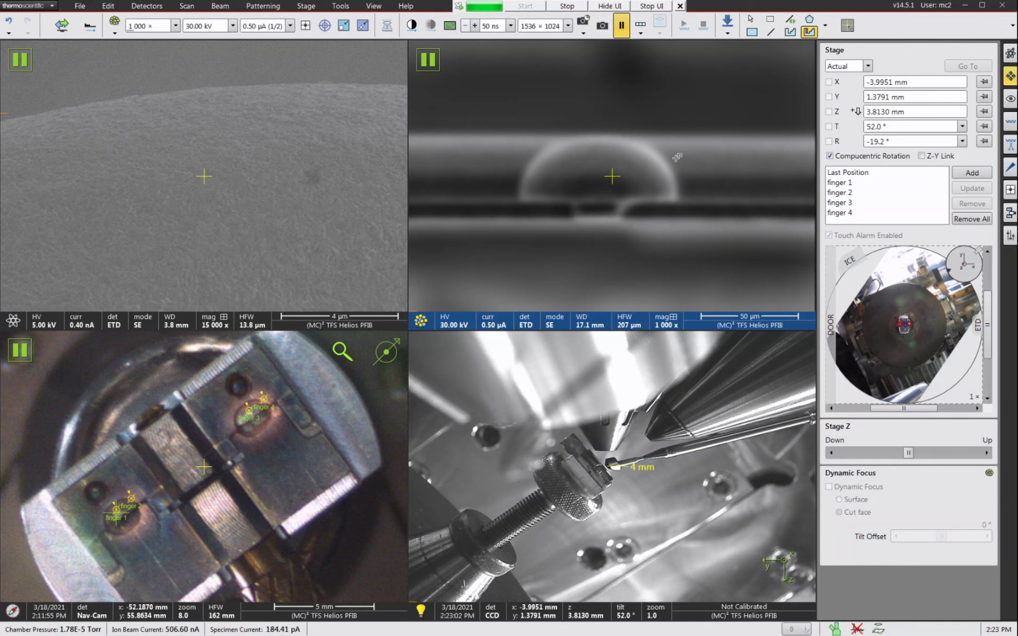
mouse_move(633, 131)
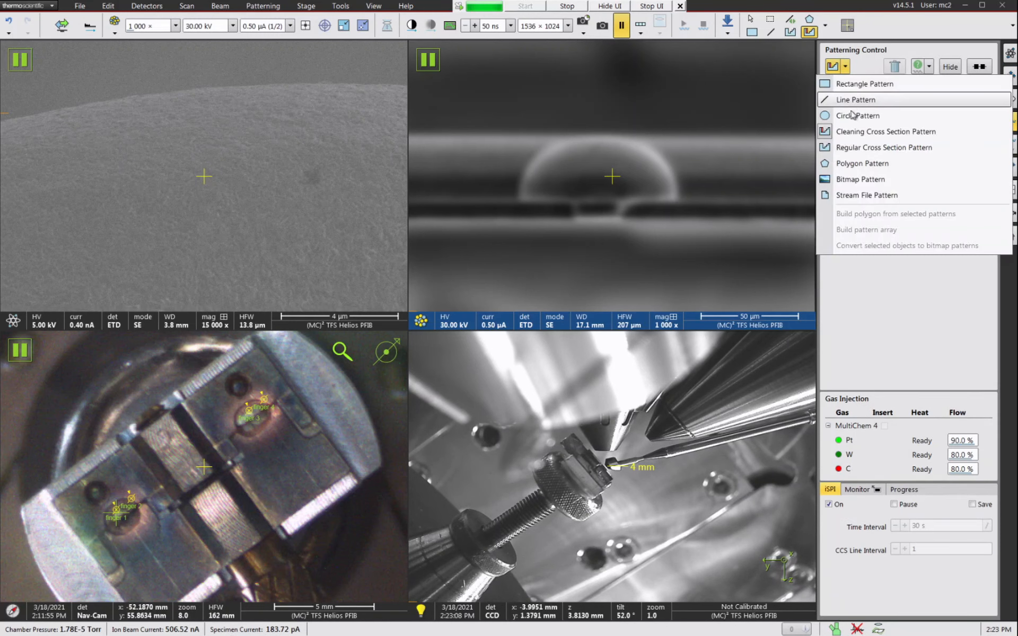
- Add a circle pattern over the post centre and set it to Exclusion Zone Enabled inside the polygon mill
left_click(856, 115)
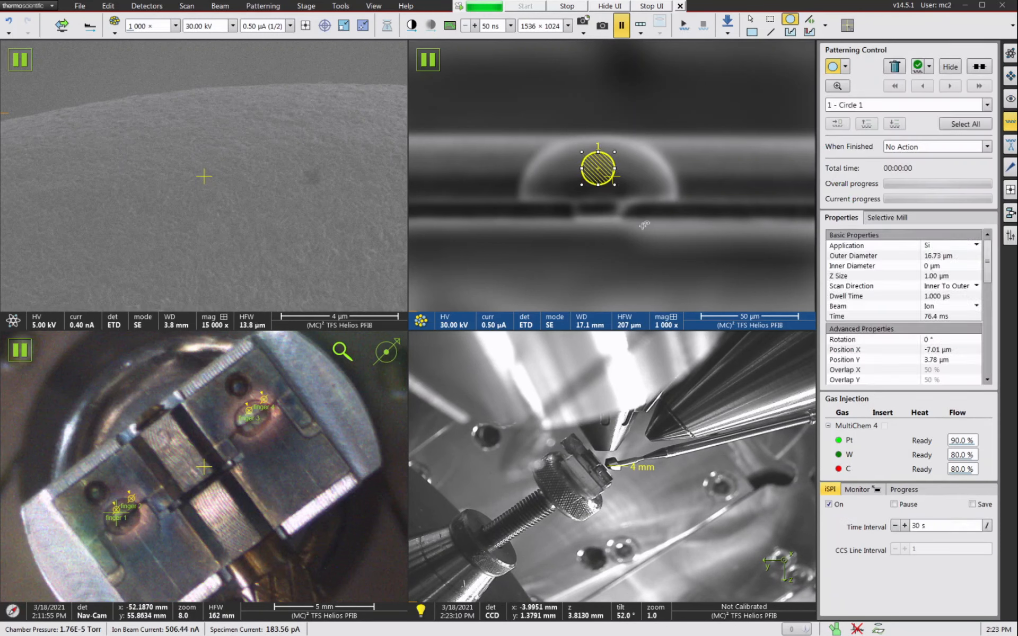
left_click(846, 66)
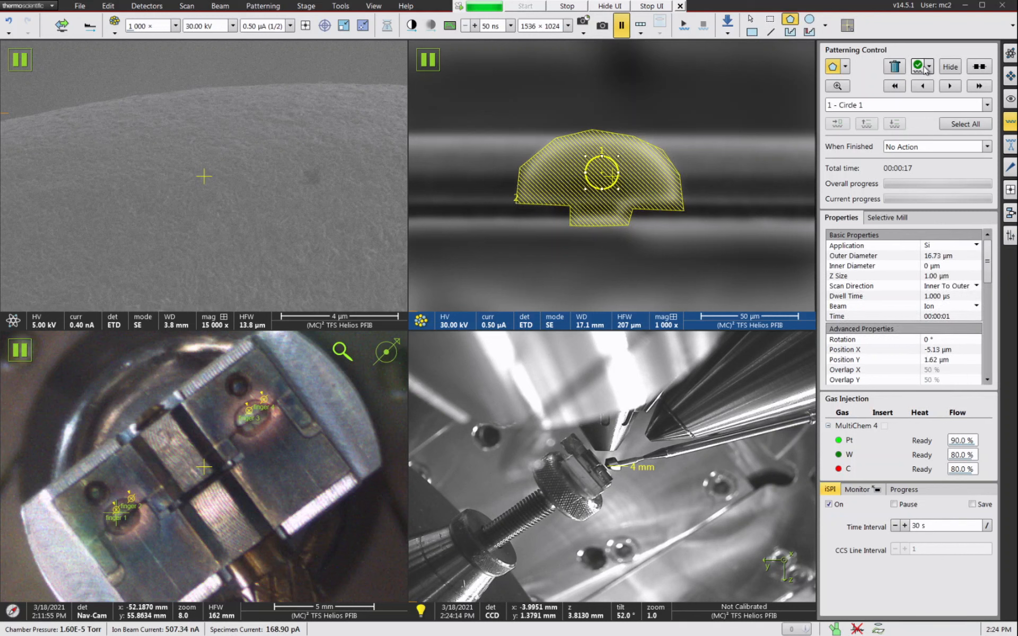
left_click(926, 66)
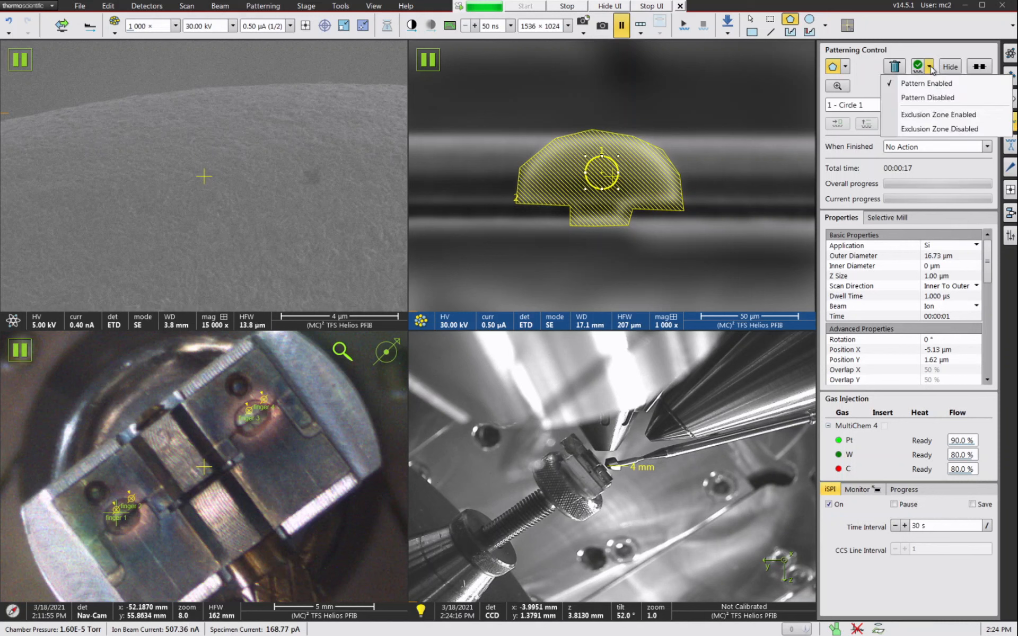
mouse_move(932, 118)
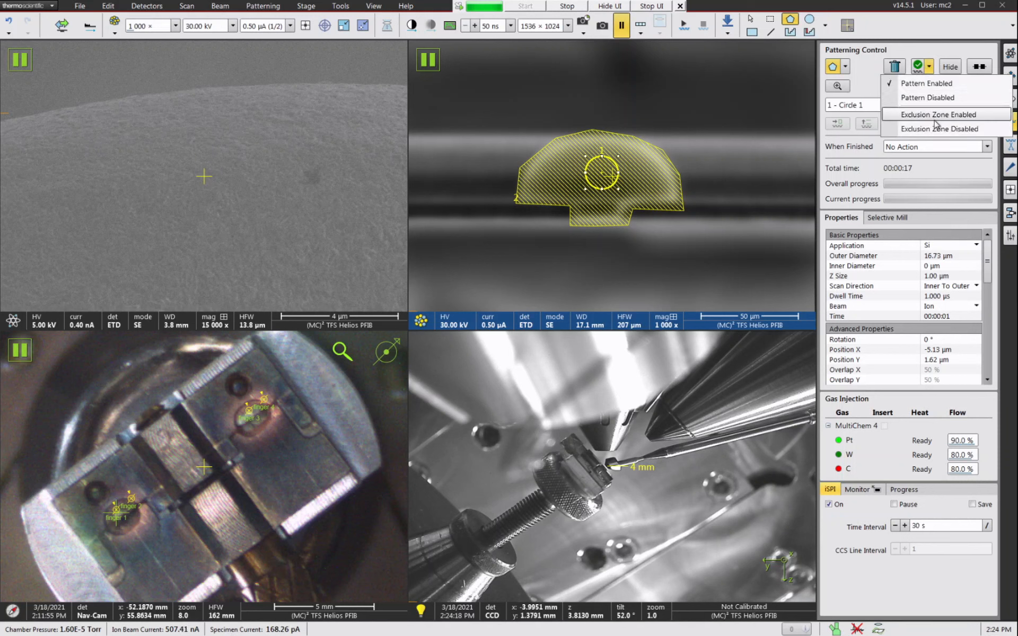
left_click(936, 114)
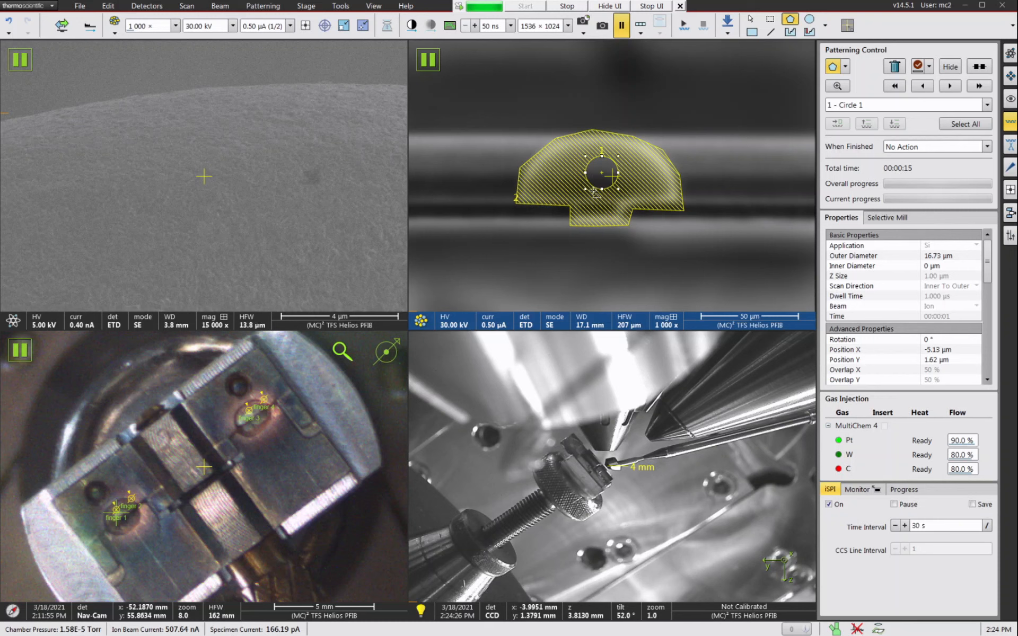
mouse_move(571, 196)
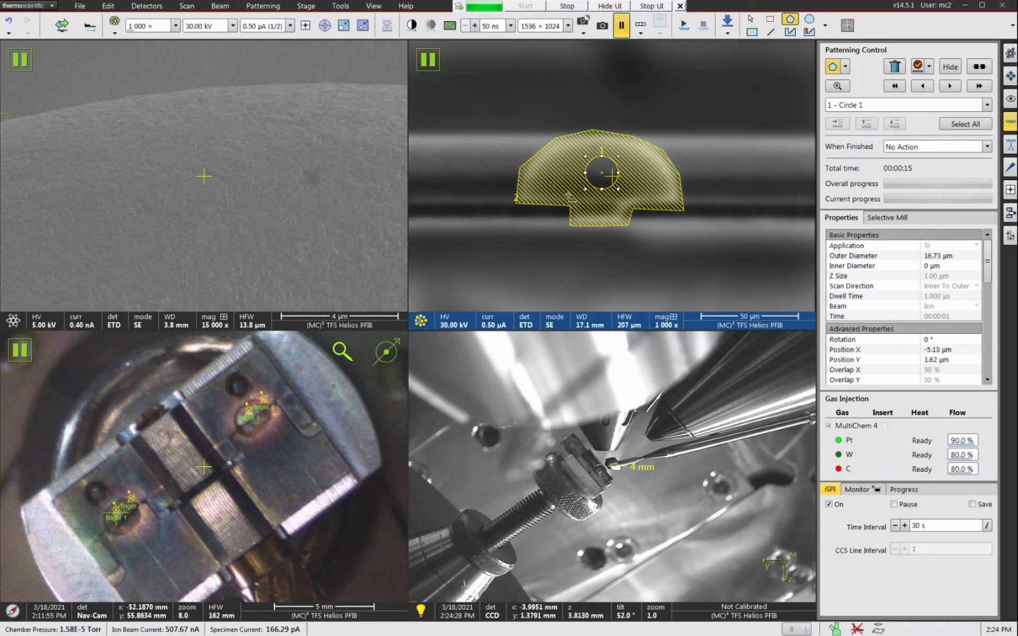
mouse_move(587, 297)
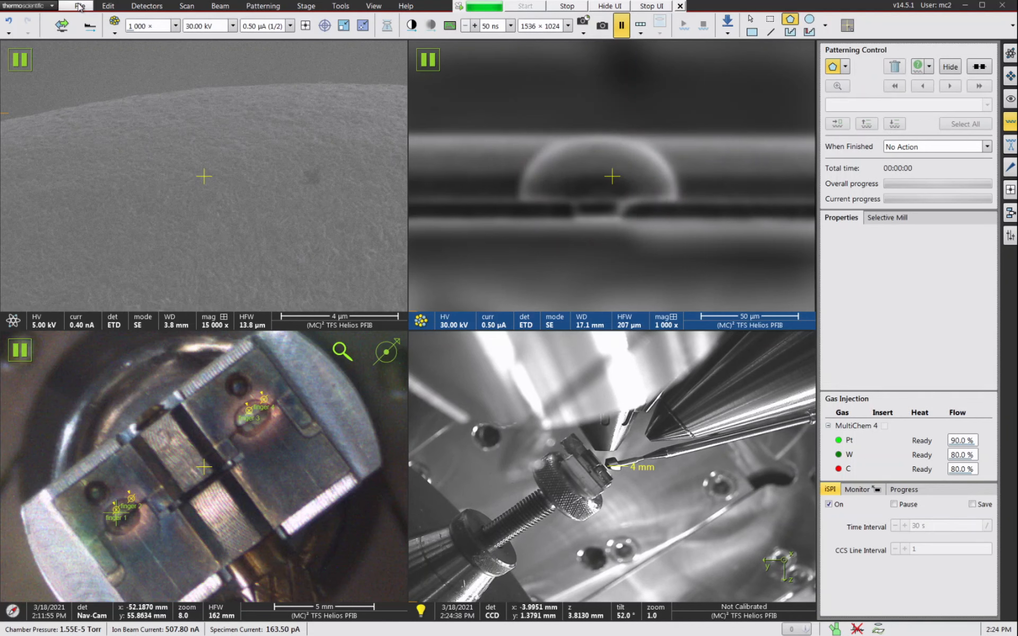
- Import the saved 'Cu grid rough cut 0.50uA 5 min' pattern file over the post head
left_click(78, 6)
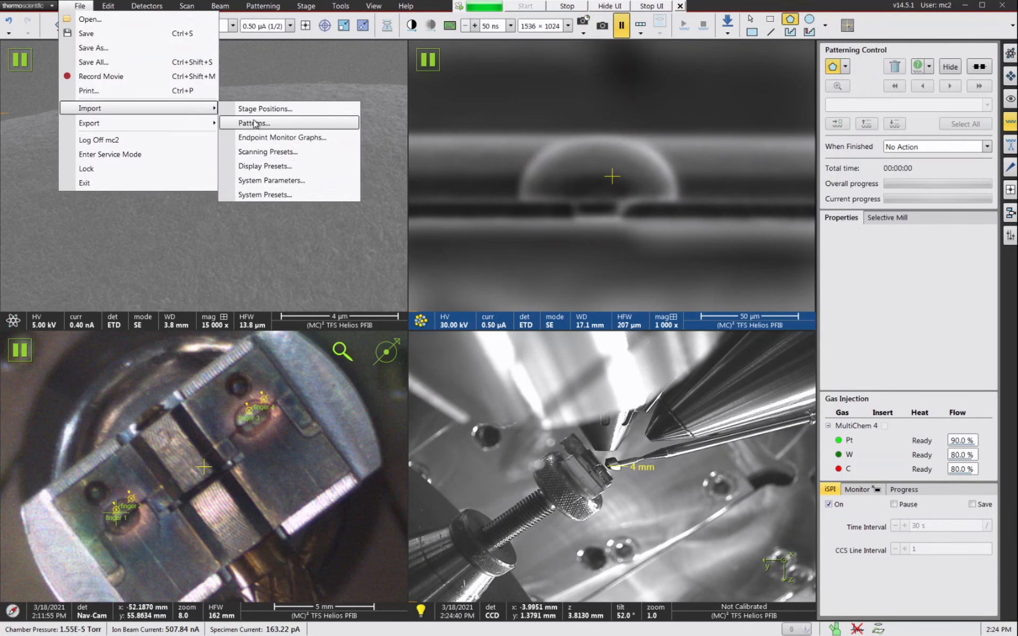
left_click(253, 123)
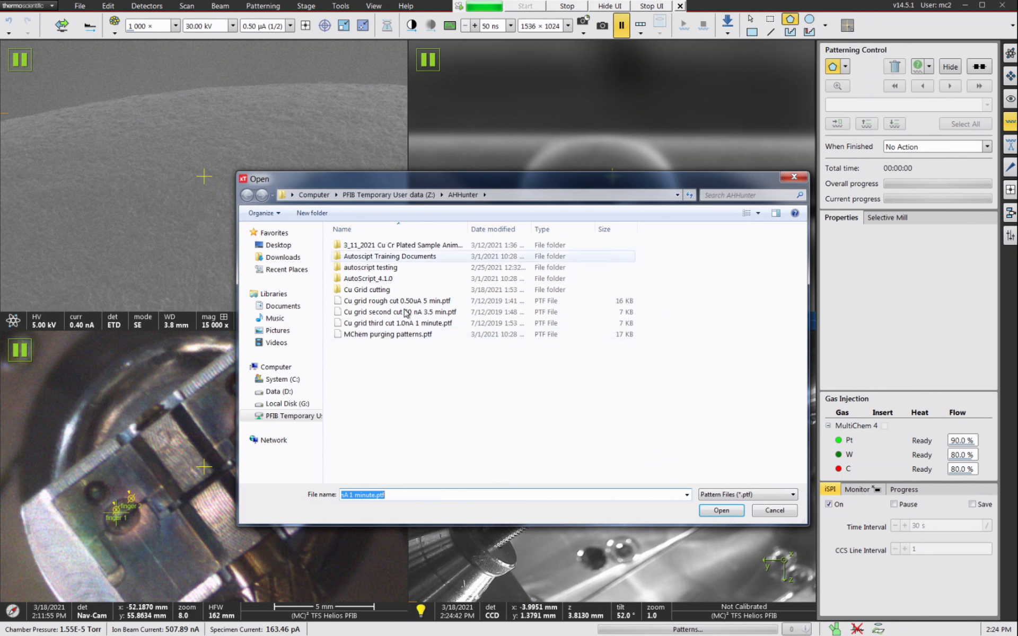
mouse_move(385, 334)
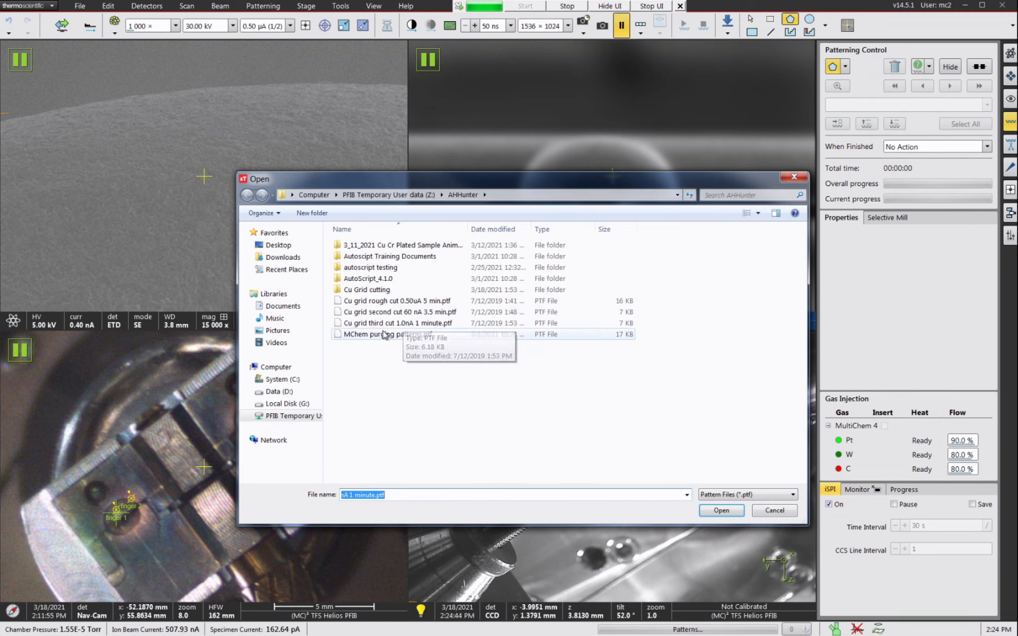
mouse_move(415, 311)
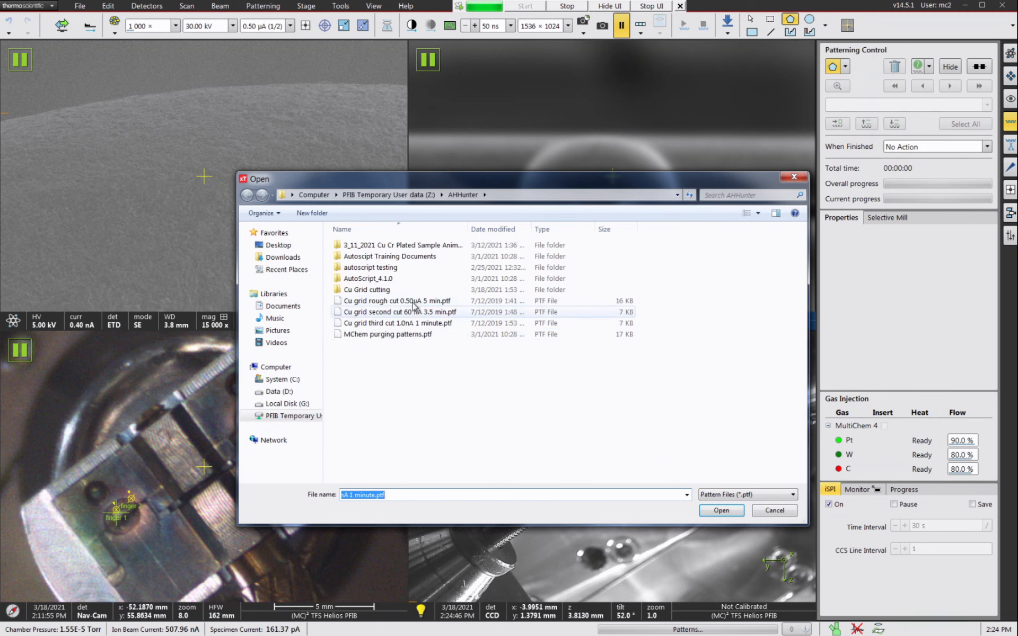
left_click(397, 301)
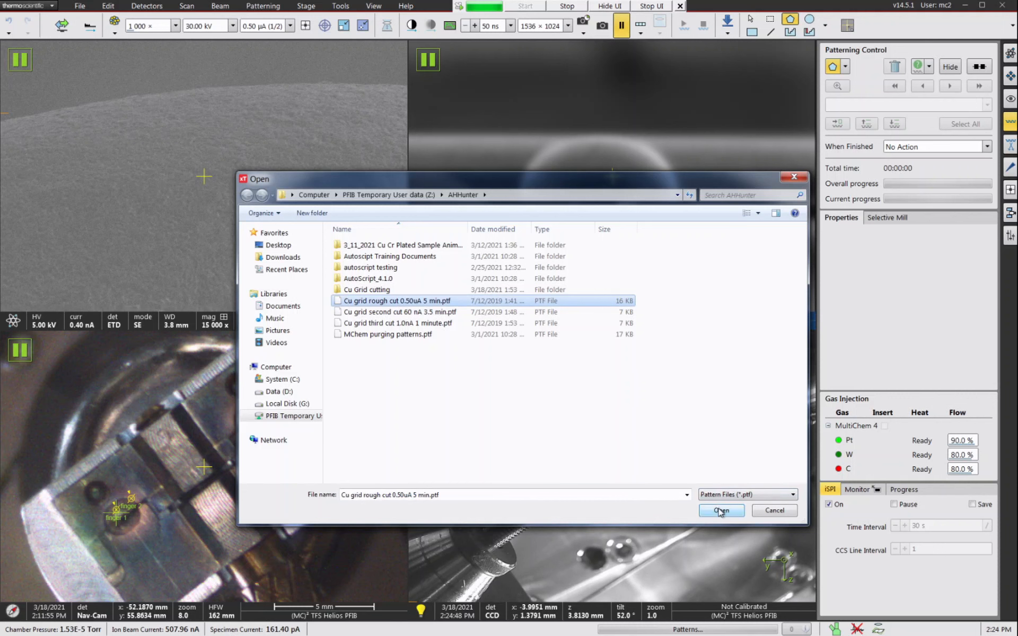
left_click(721, 511)
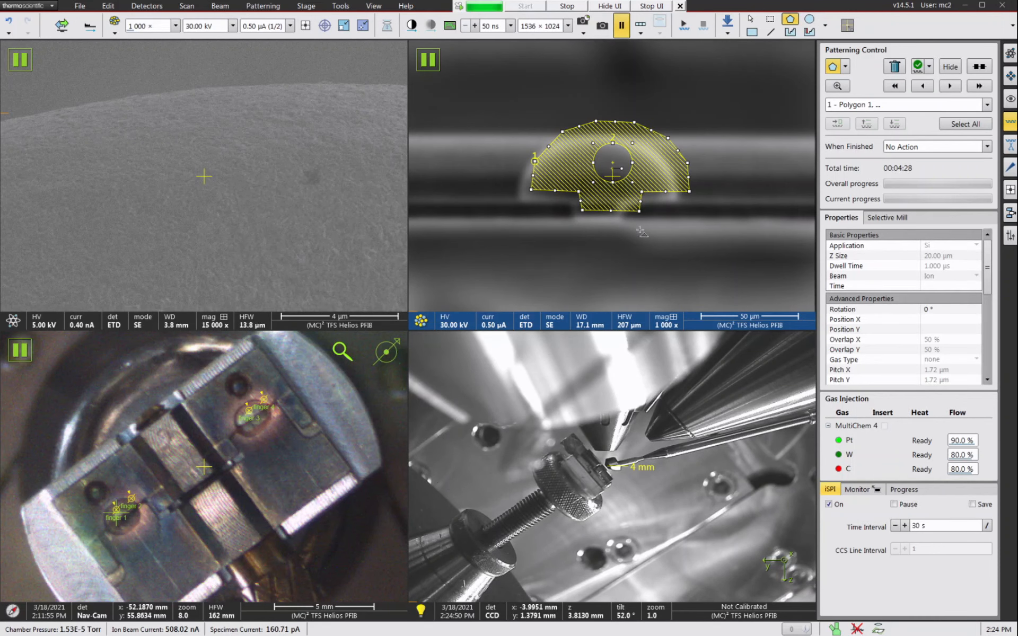
mouse_move(688, 260)
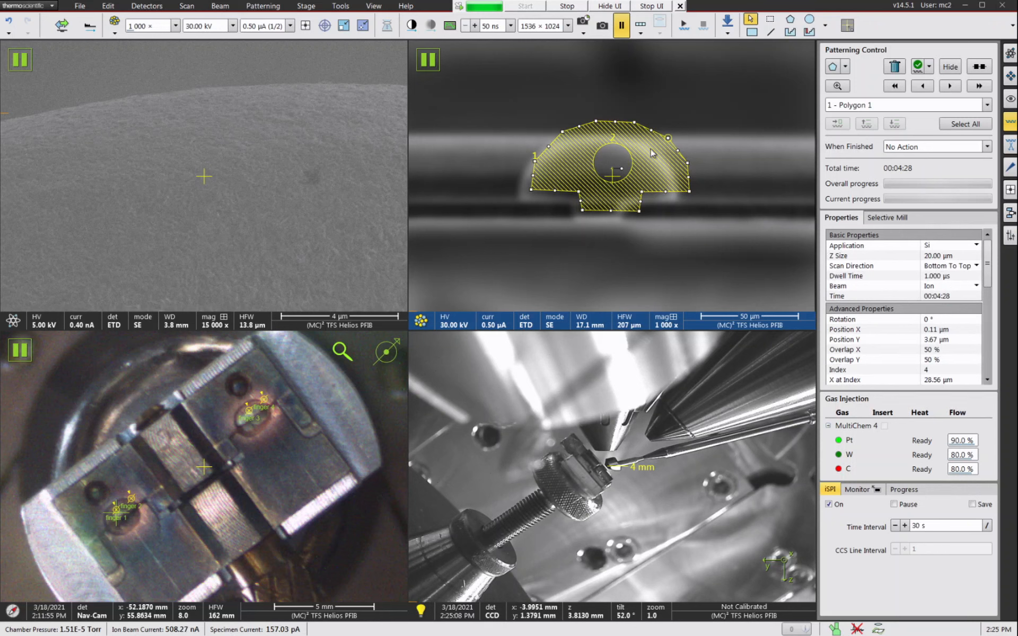
- Enlarge the polygon cut at one corner in the maximized ion view, mill time now 4:38
left_click(965, 123)
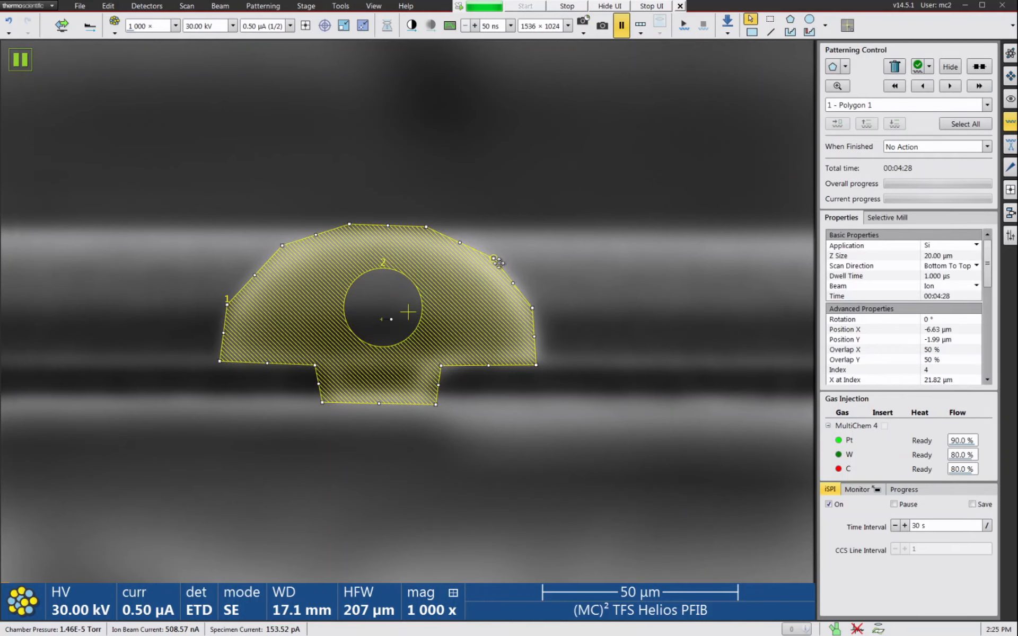
left_click_drag(495, 260, 533, 305)
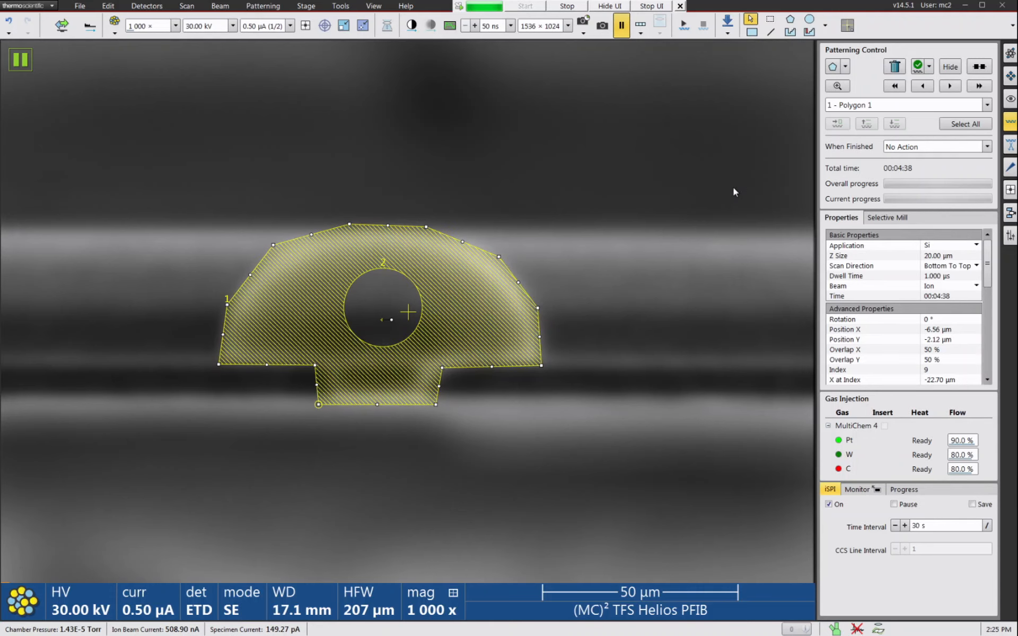
mouse_move(561, 299)
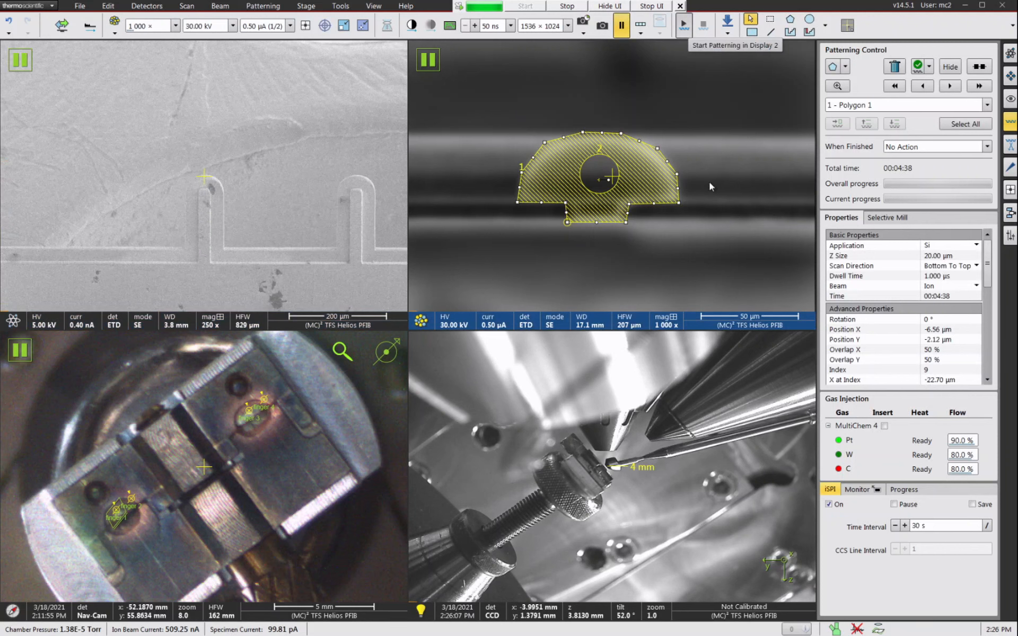
- Start milling the polygon cut on the post
left_click(682, 24)
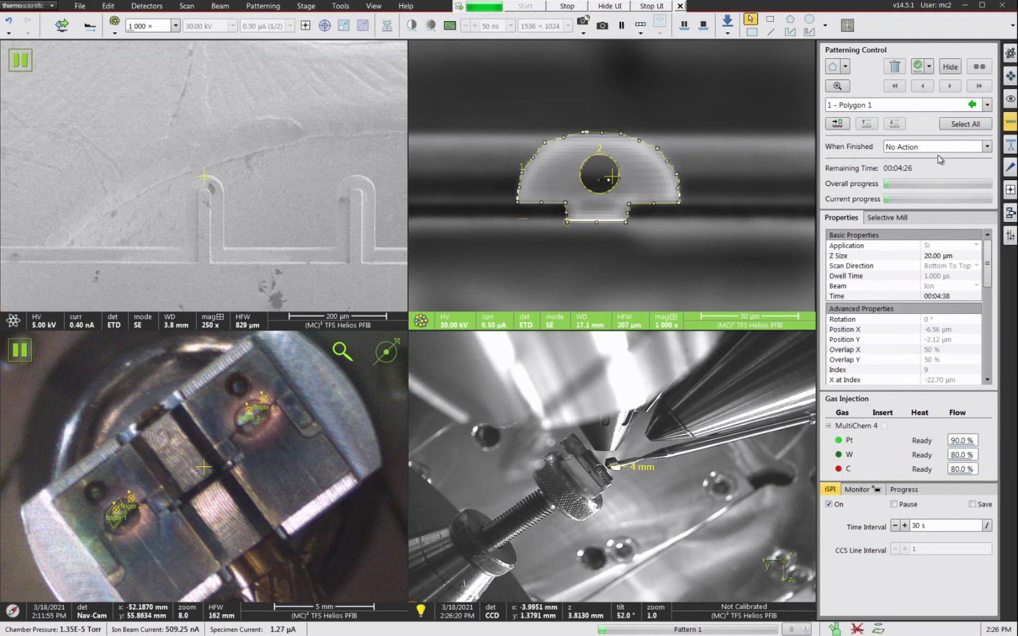
mouse_move(867, 160)
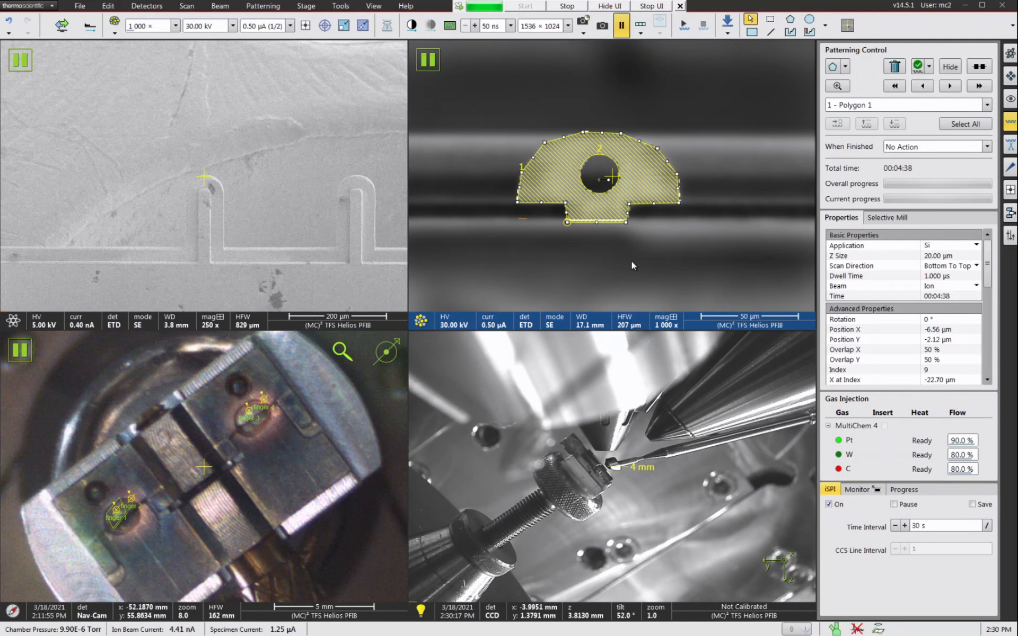
mouse_move(629, 261)
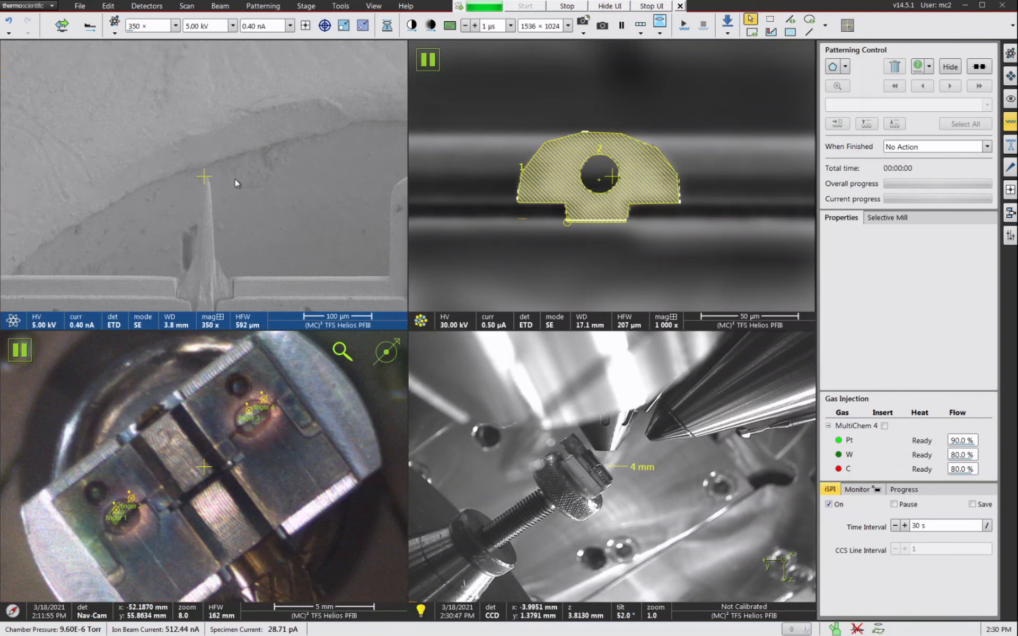
- Move the stage to the adjacent finger post using the Stage controls
left_click(1008, 70)
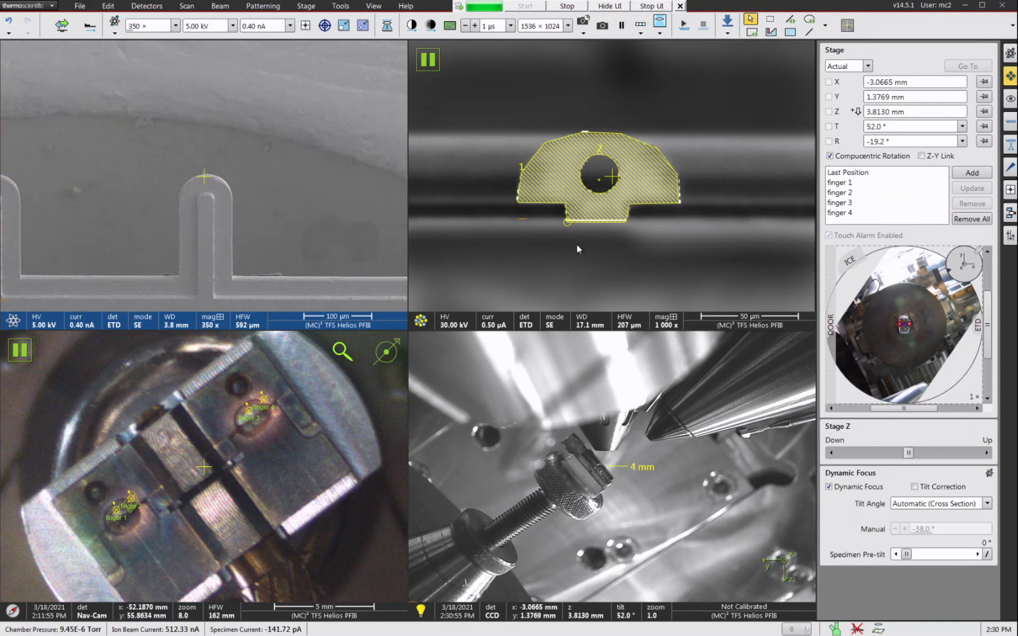
mouse_move(638, 198)
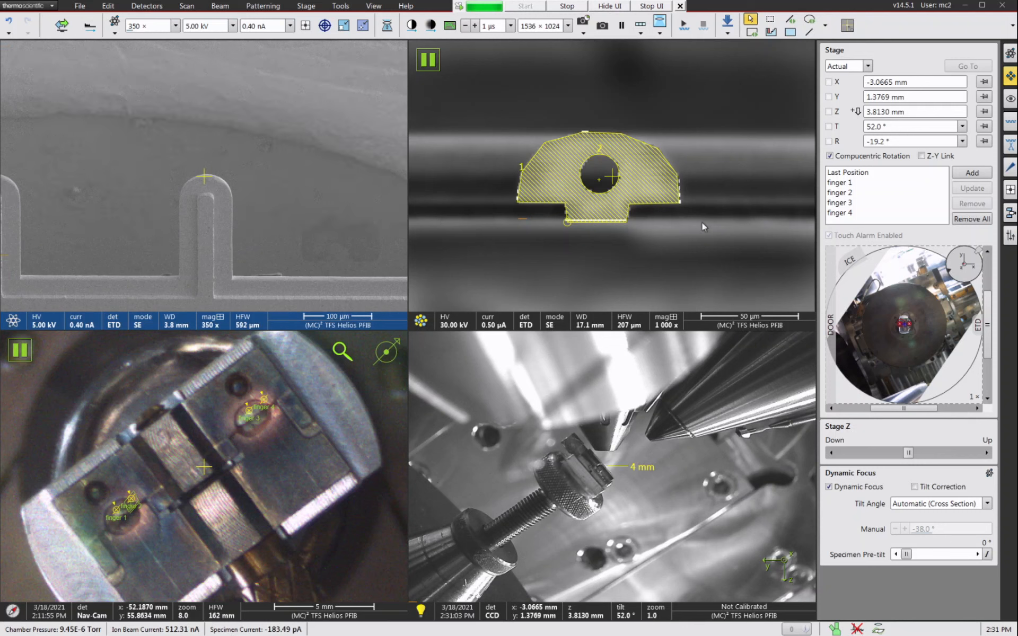
left_click(968, 66)
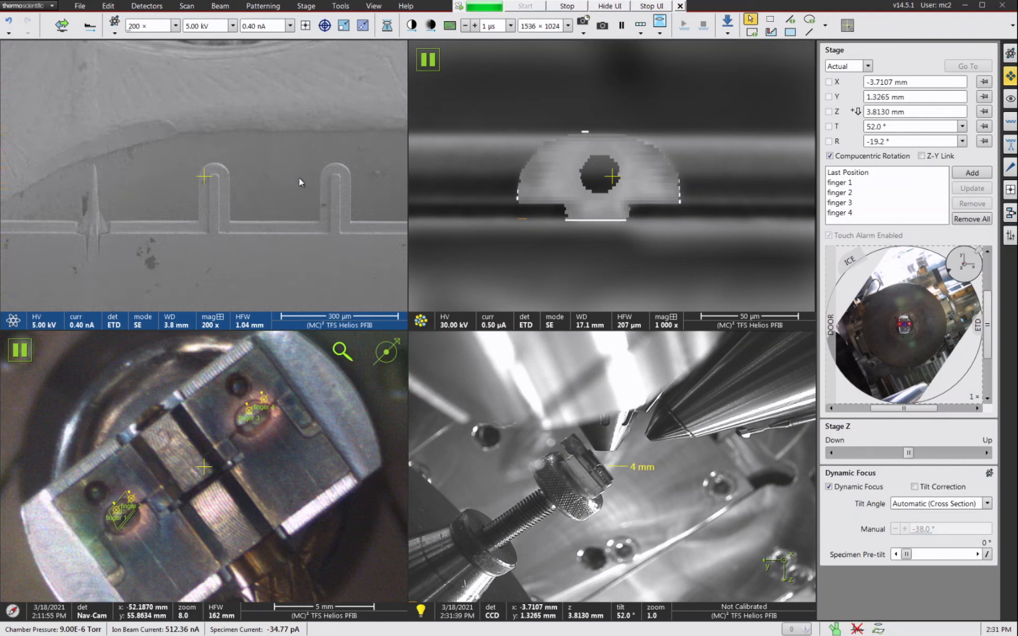
left_click(967, 65)
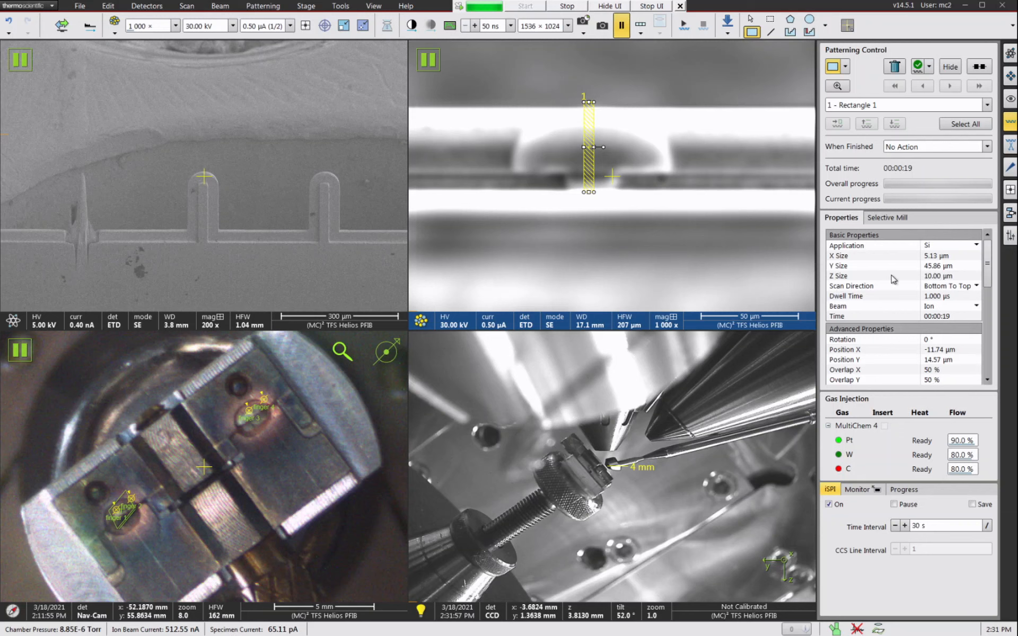
- Resize the narrow rectangle cut over the post head and start milling it
left_click_drag(588, 149, 597, 124)
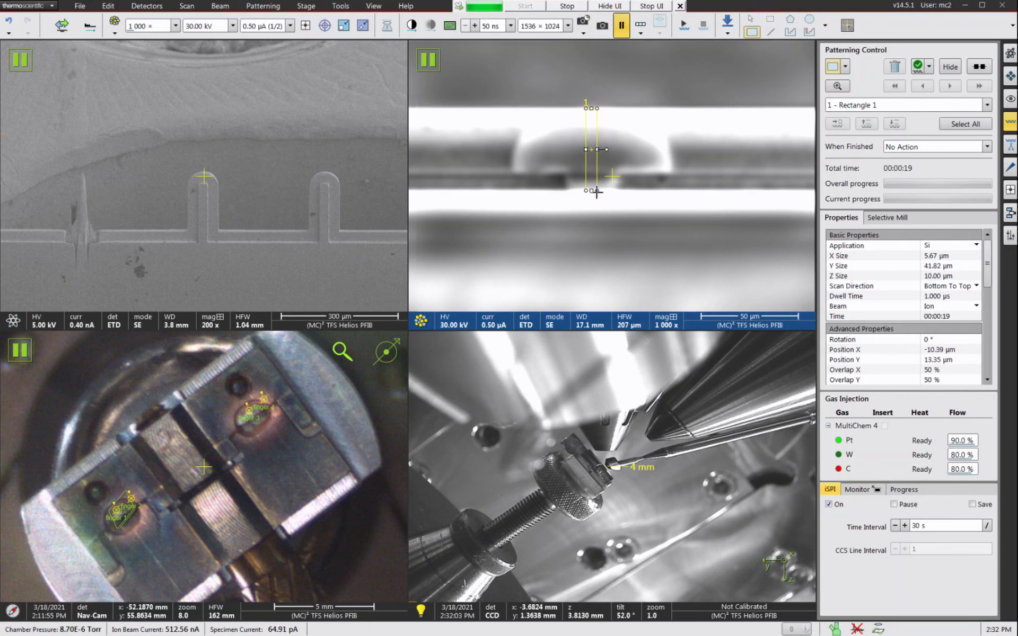
left_click(524, 7)
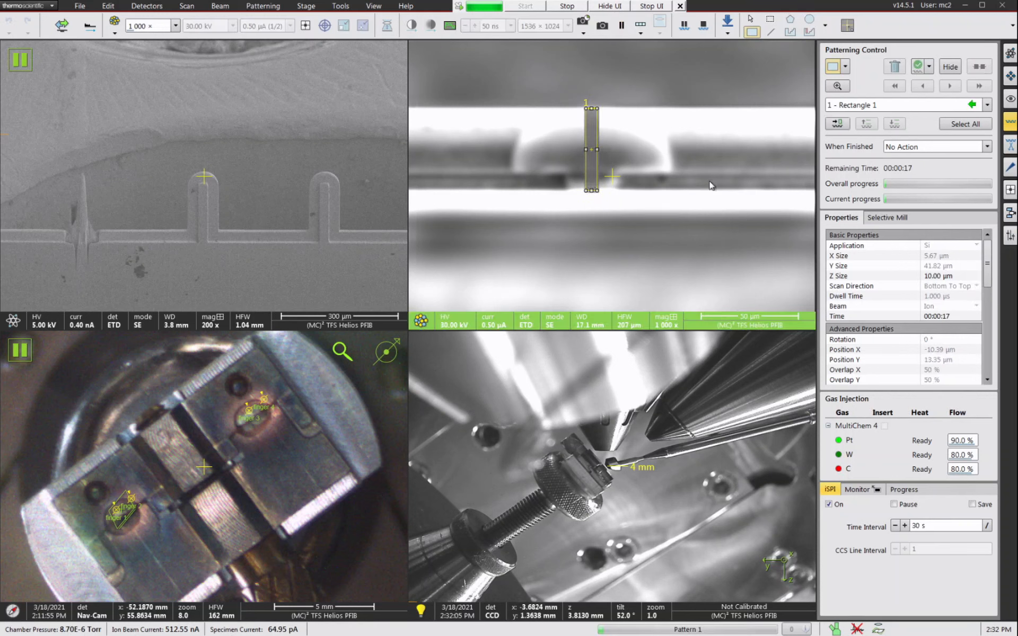
mouse_move(702, 158)
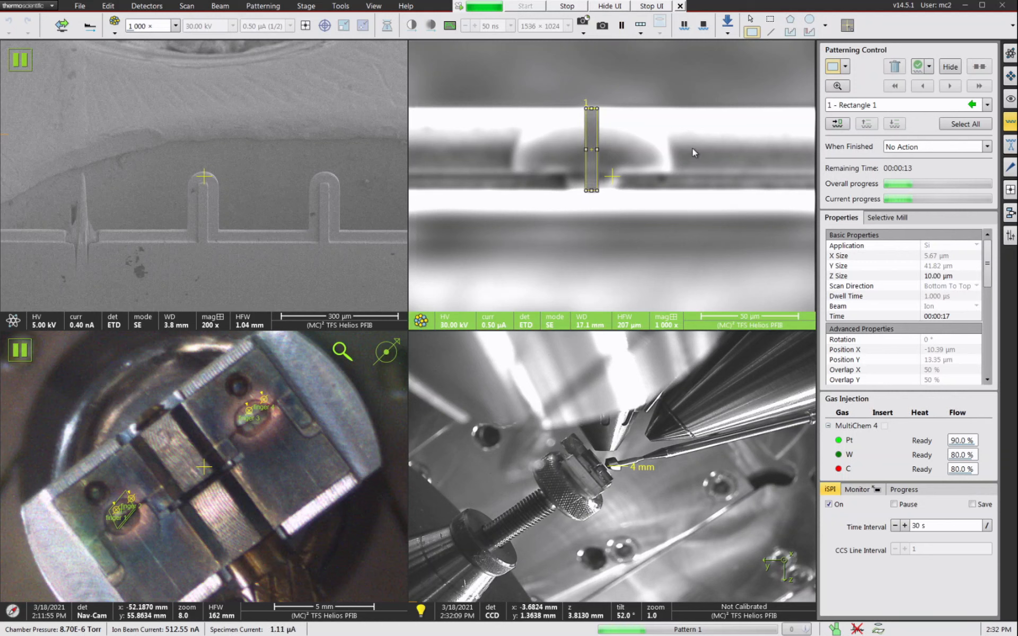
mouse_move(699, 150)
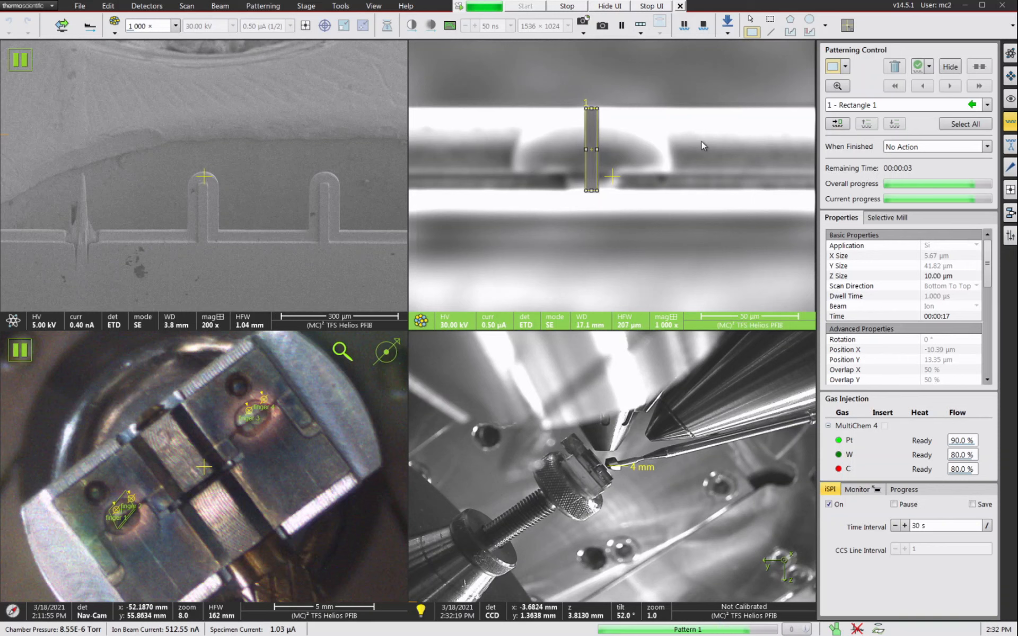
mouse_move(596, 153)
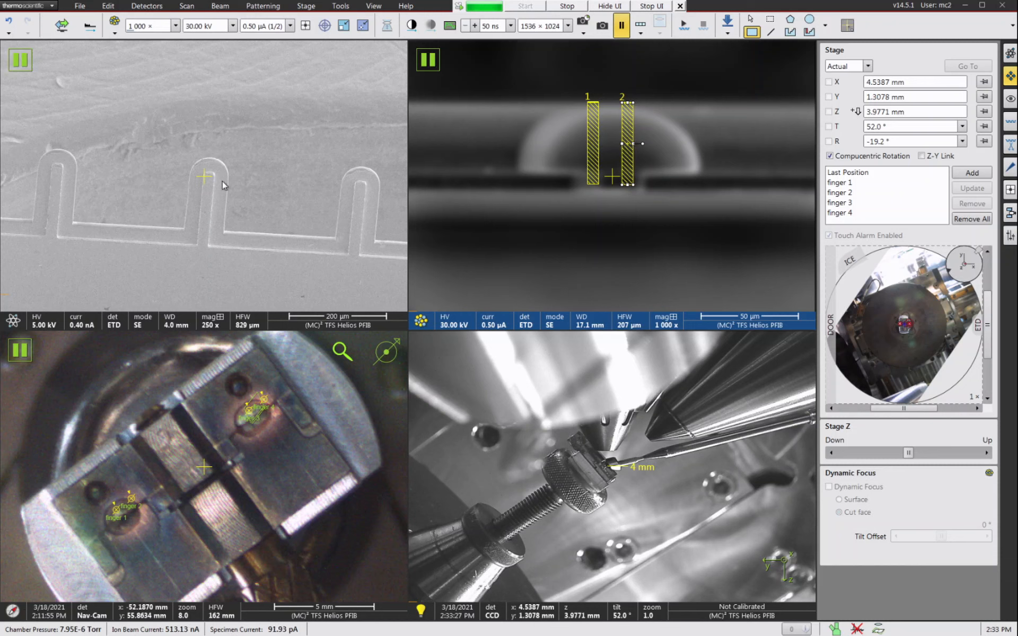
mouse_move(252, 188)
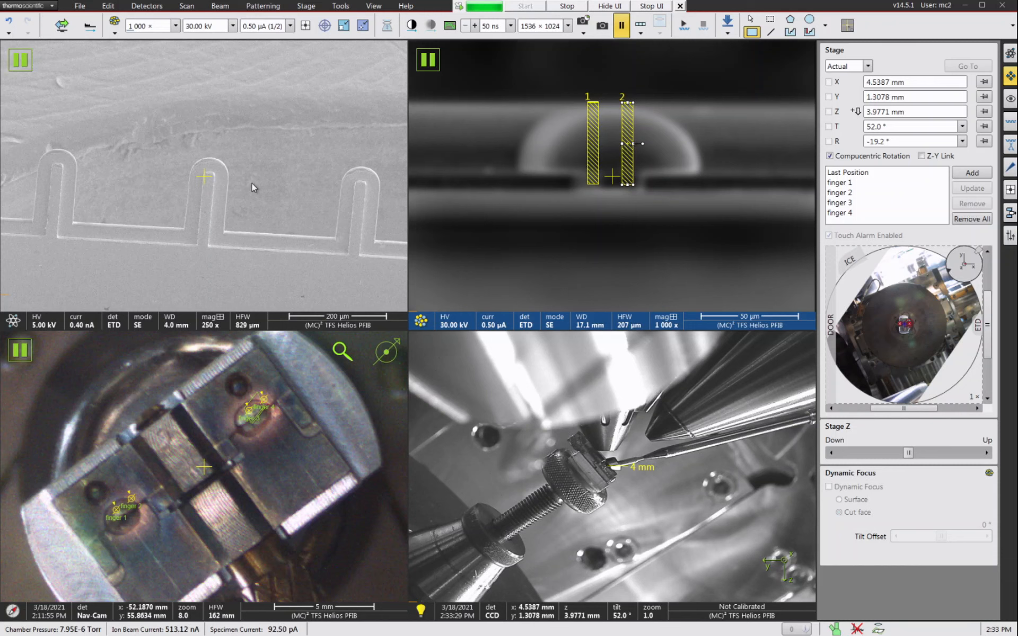
mouse_move(229, 154)
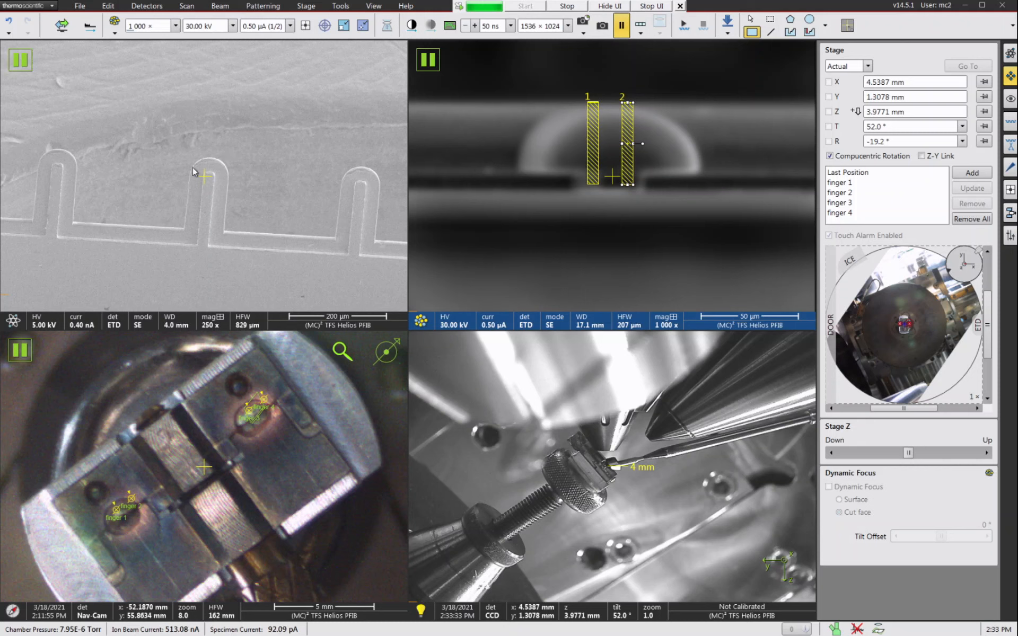
mouse_move(241, 193)
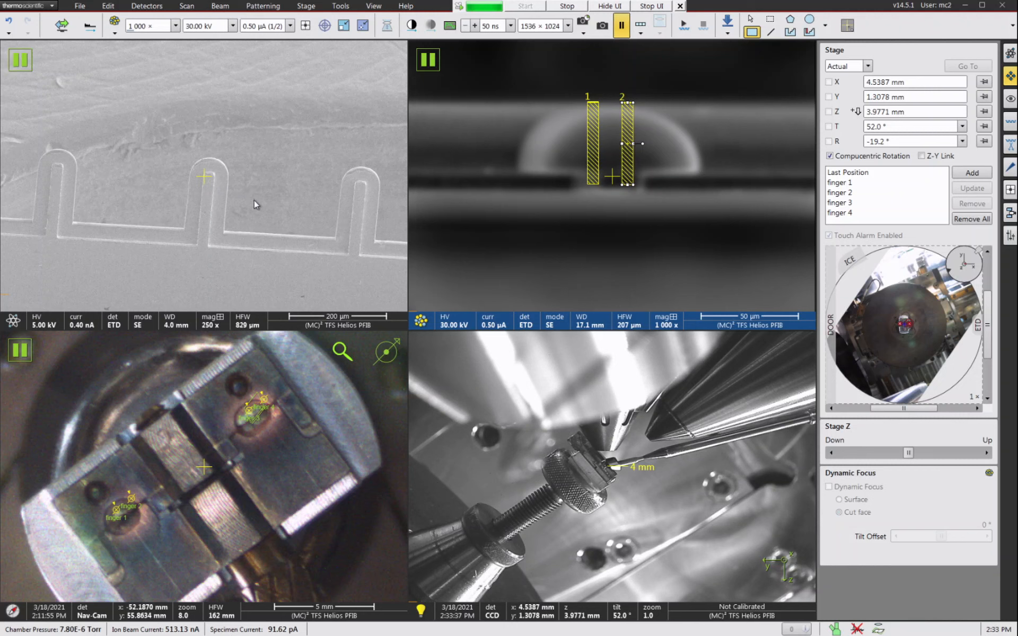
mouse_move(126, 218)
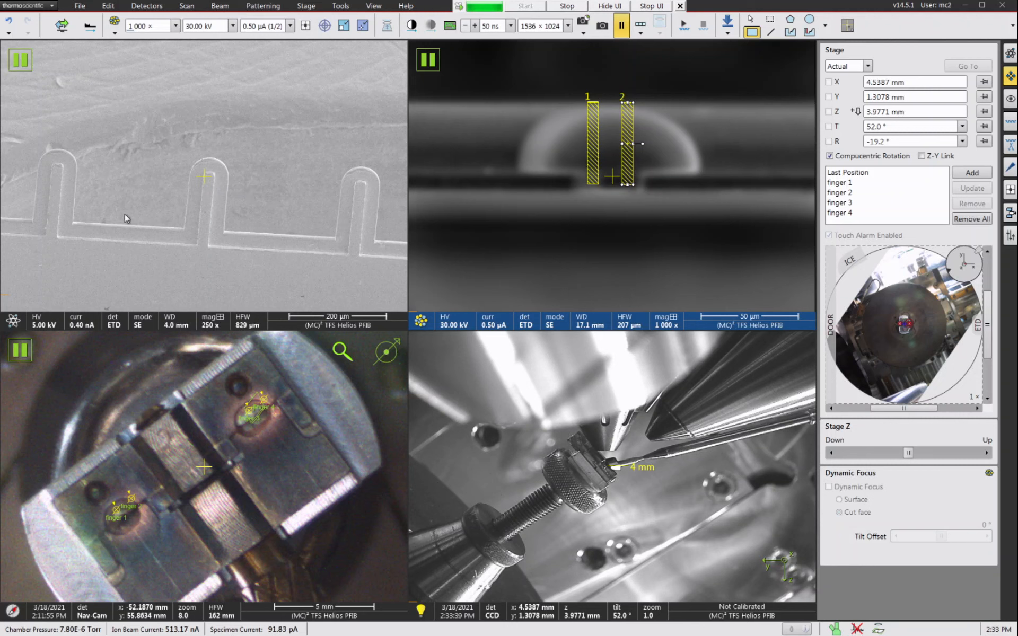
mouse_move(259, 218)
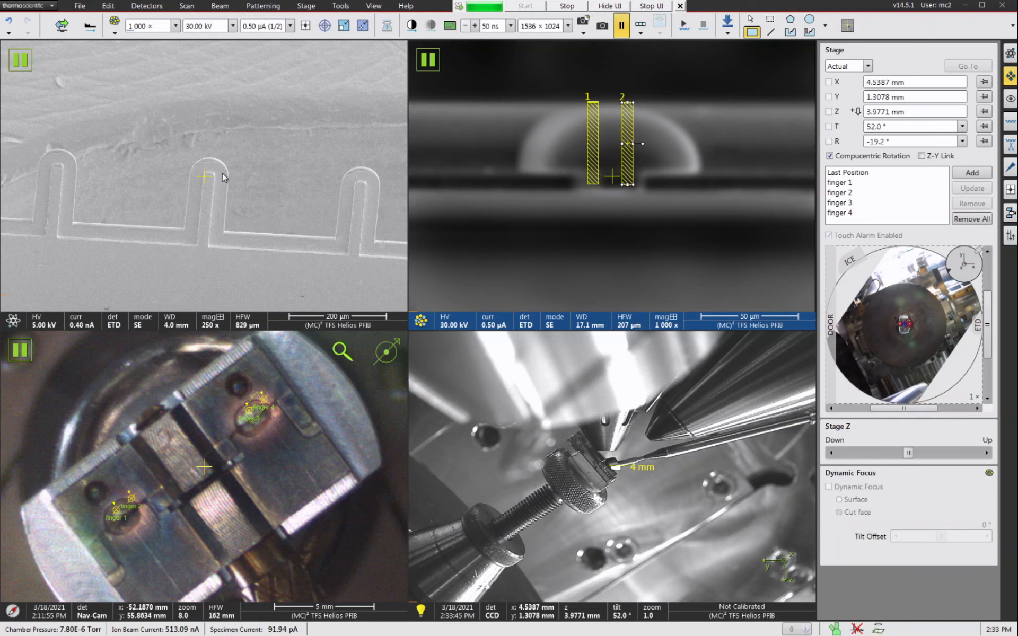
mouse_move(258, 213)
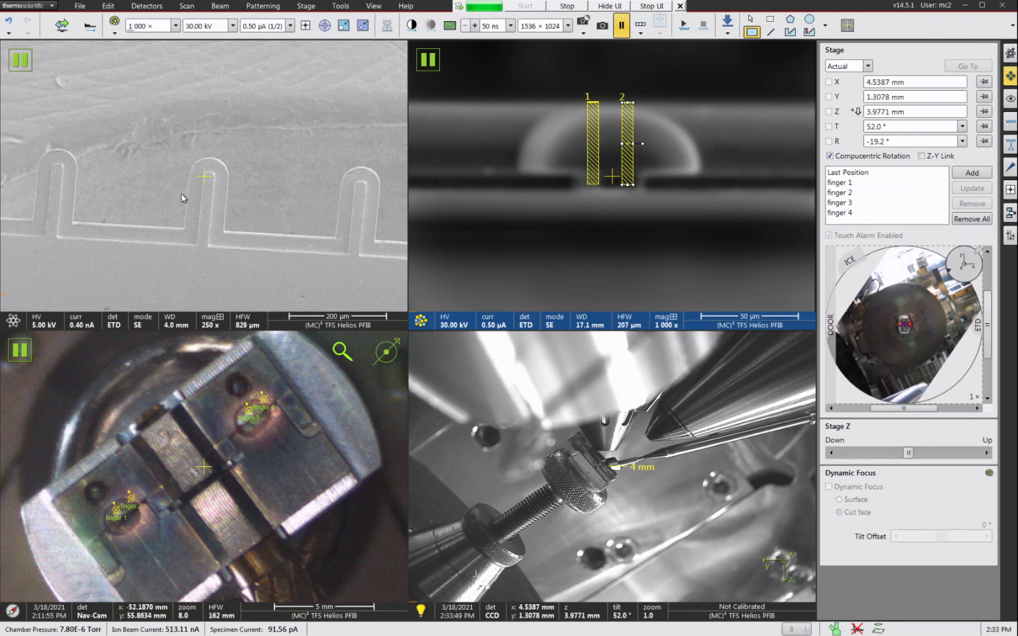
mouse_move(238, 193)
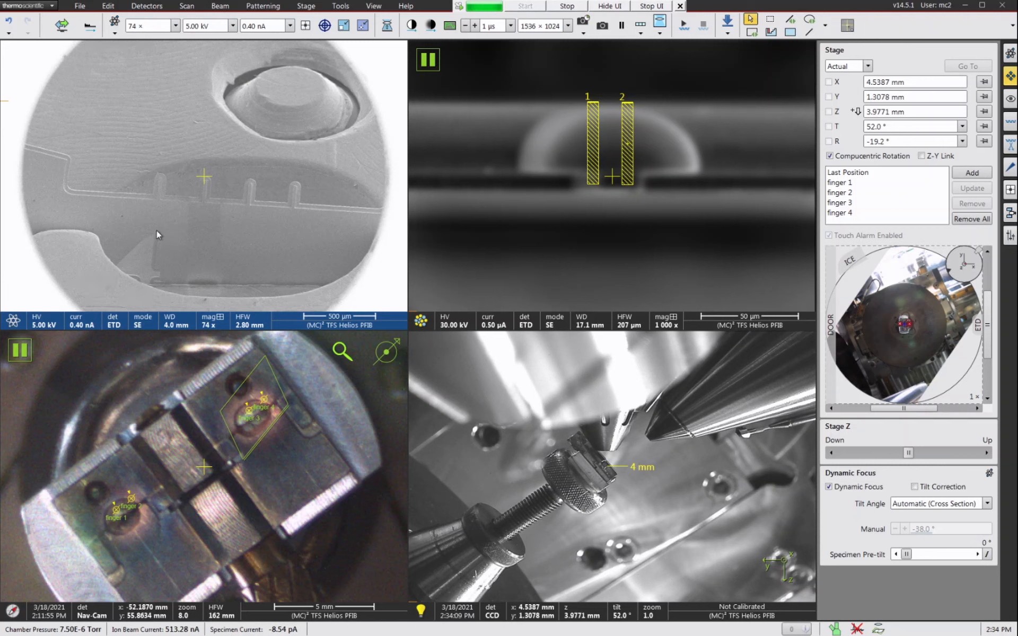
mouse_move(180, 225)
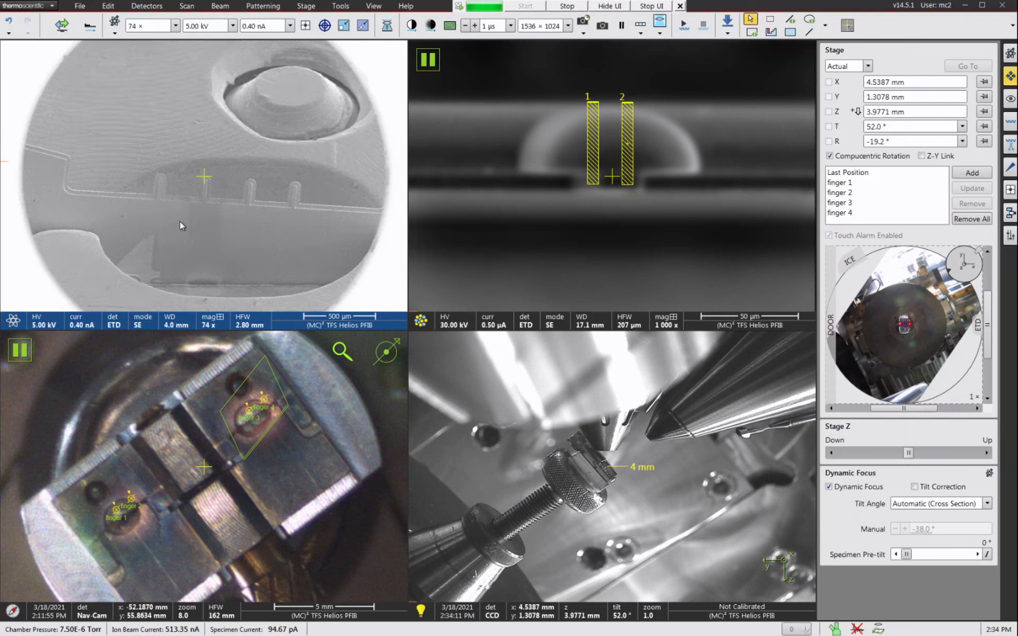
mouse_move(299, 193)
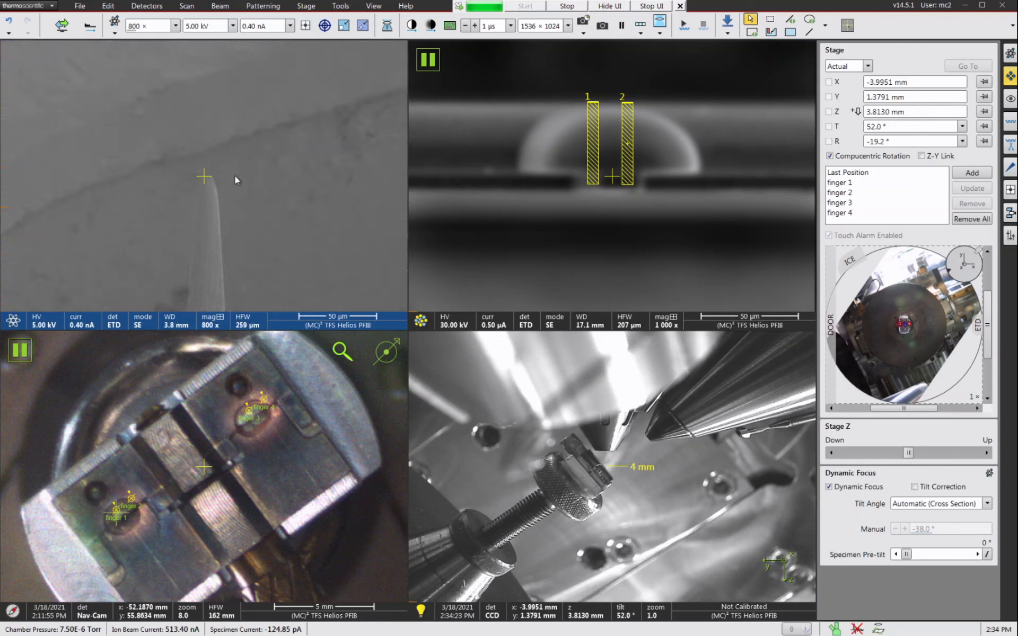
mouse_move(210, 192)
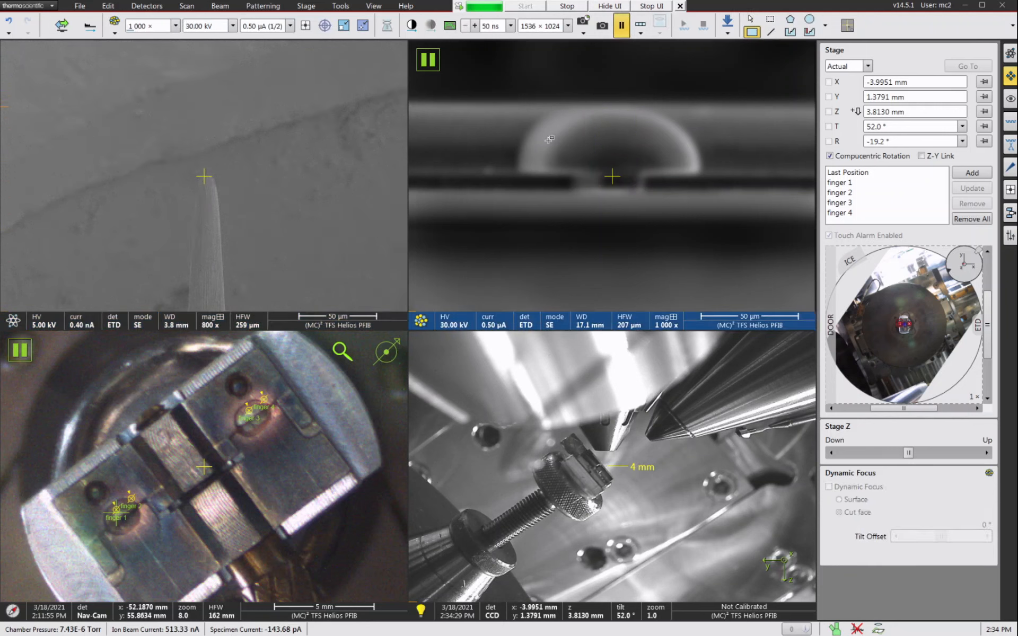
- Set the ion beam current to 60 nA and capture a paused ion image of the post
left_click(292, 25)
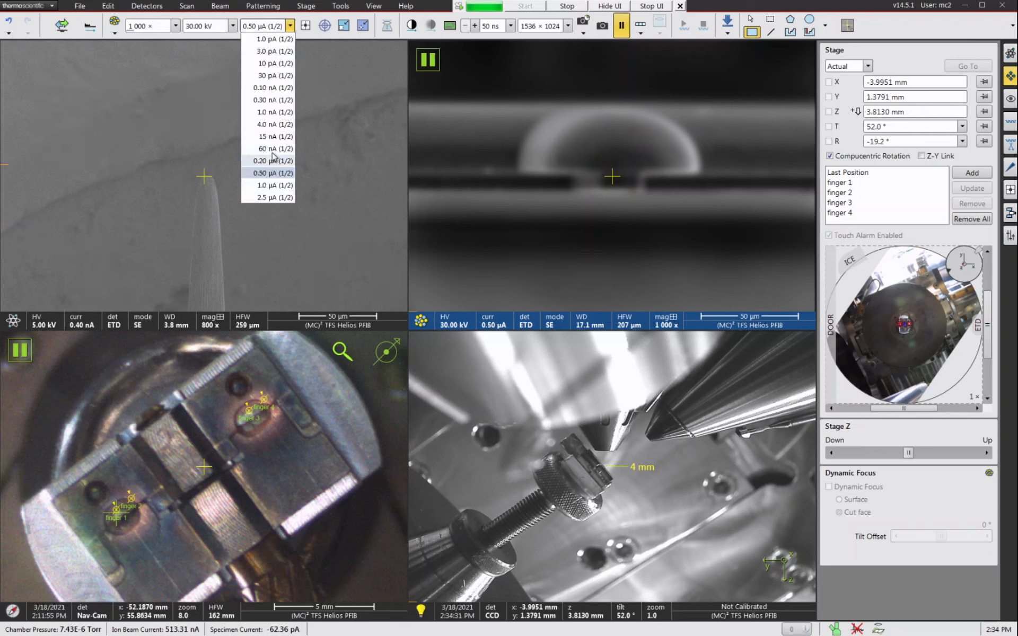
left_click(274, 148)
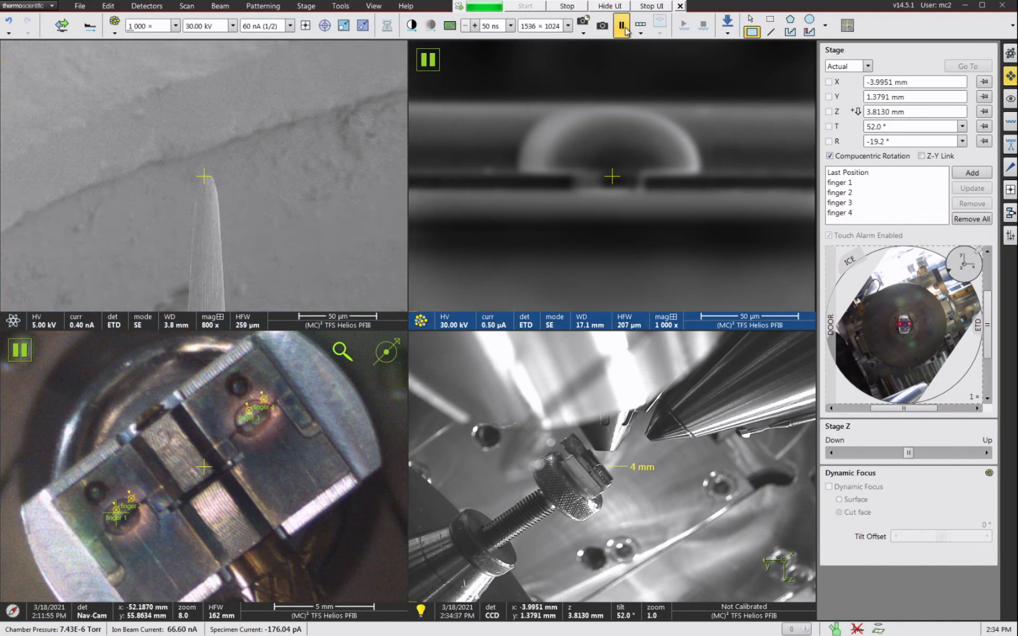
left_click(620, 25)
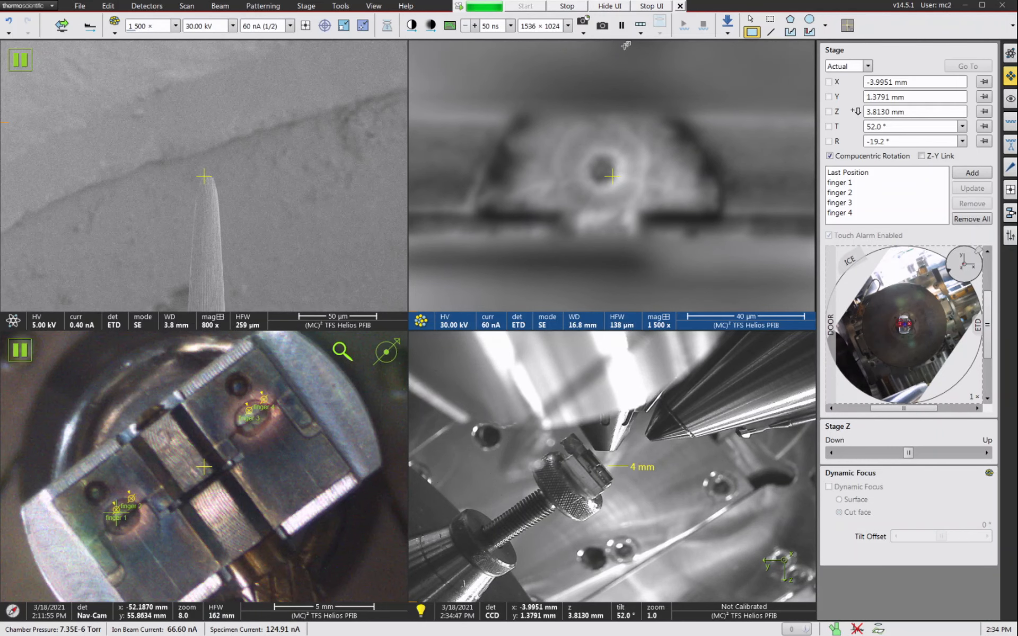
left_click(621, 26)
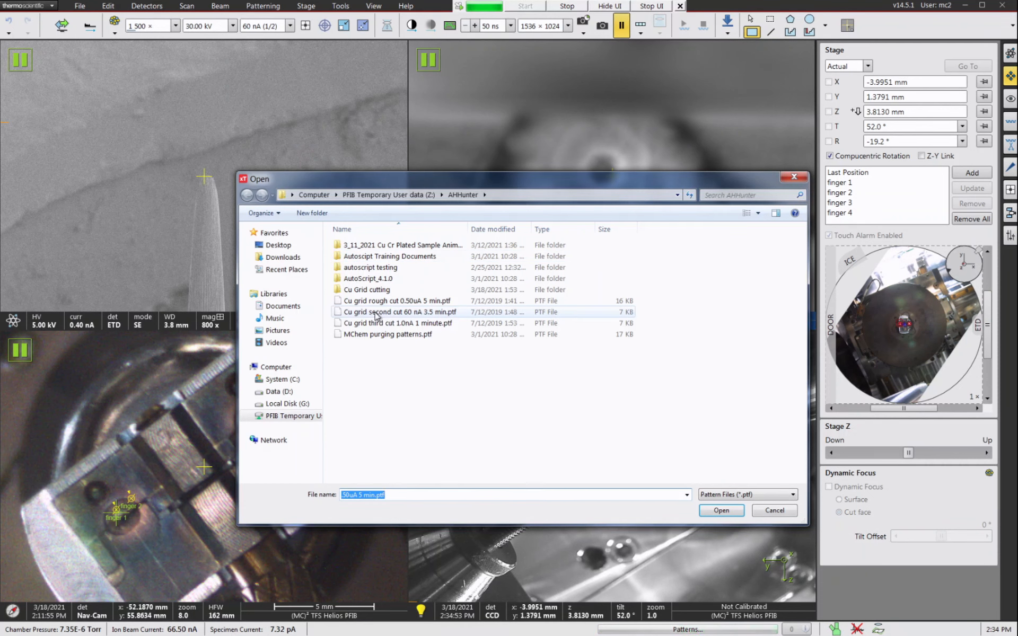
- Load the 60 nA second-cut ring pattern, centre it on the post and start milling
left_click(721, 511)
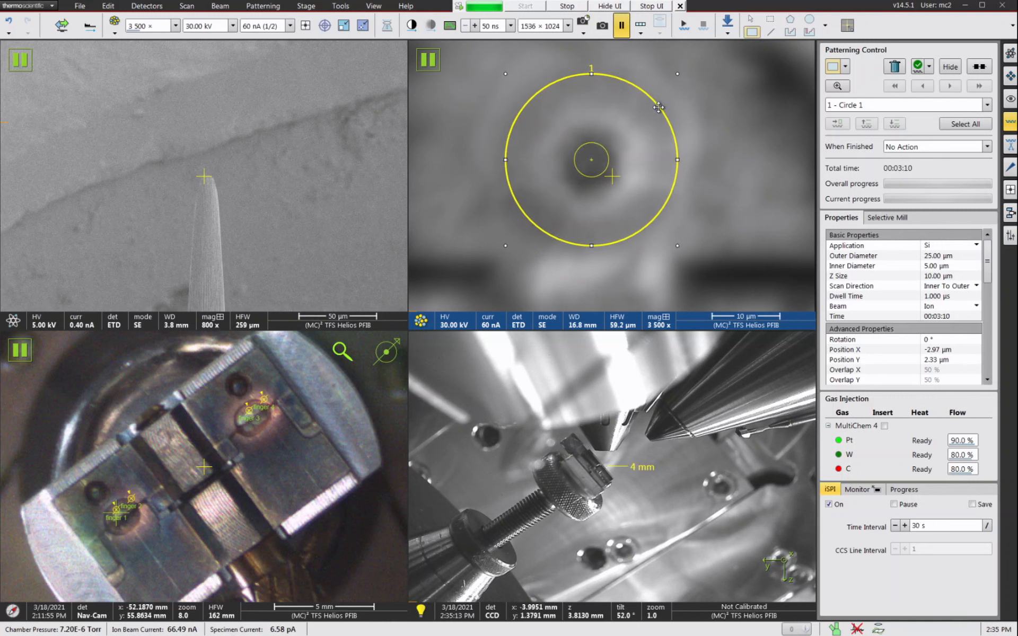
left_click(681, 25)
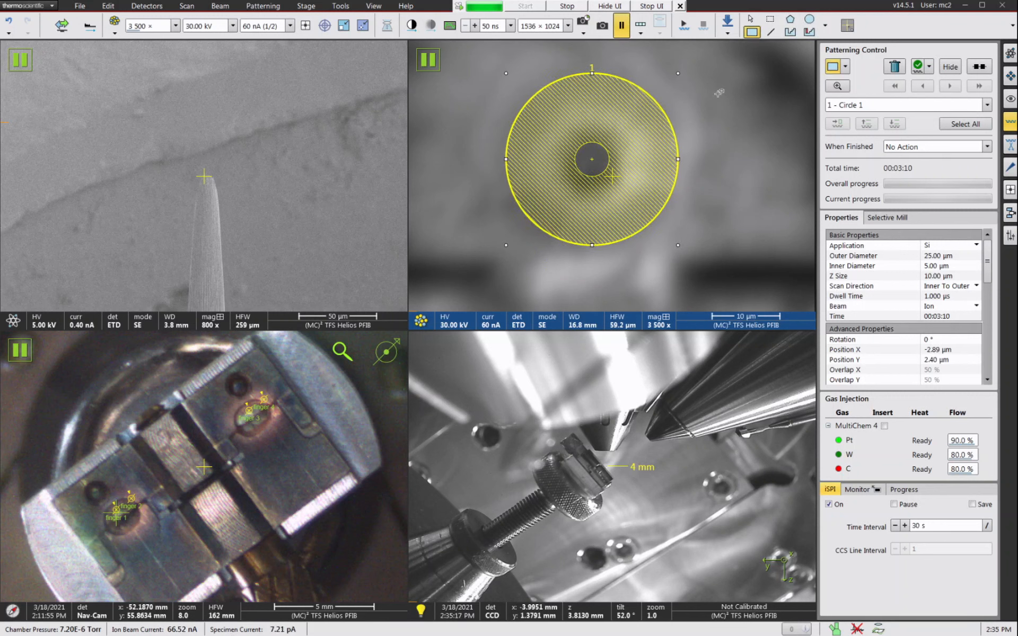
left_click(524, 6)
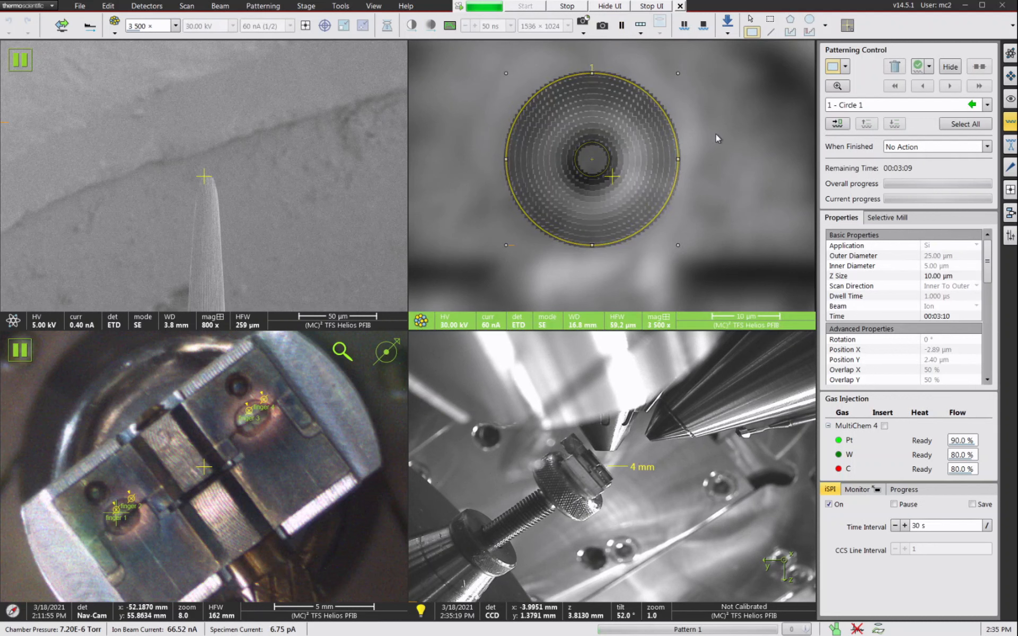
mouse_move(699, 133)
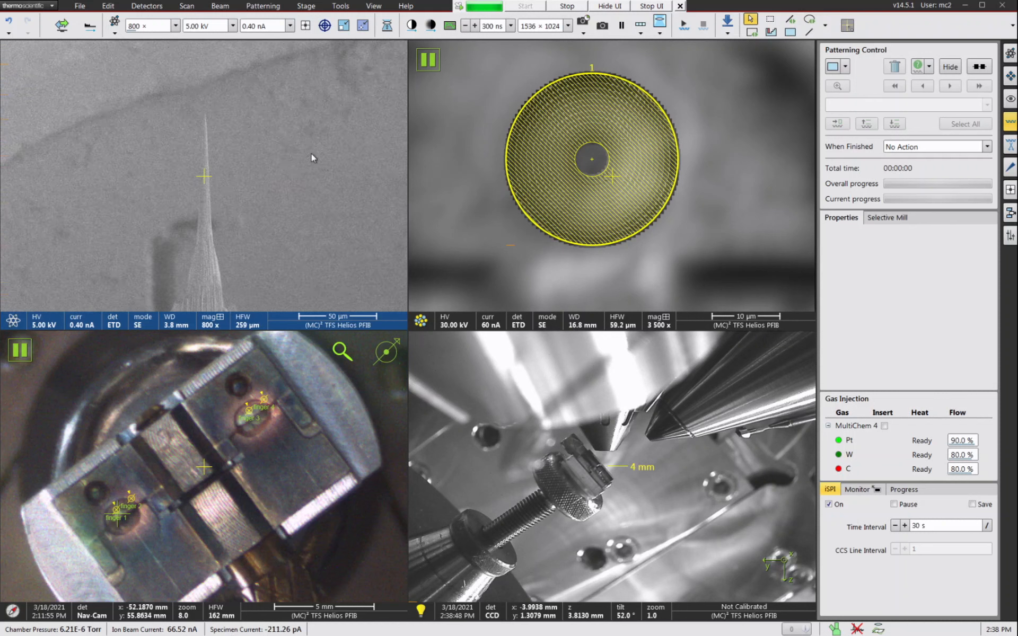
mouse_move(208, 124)
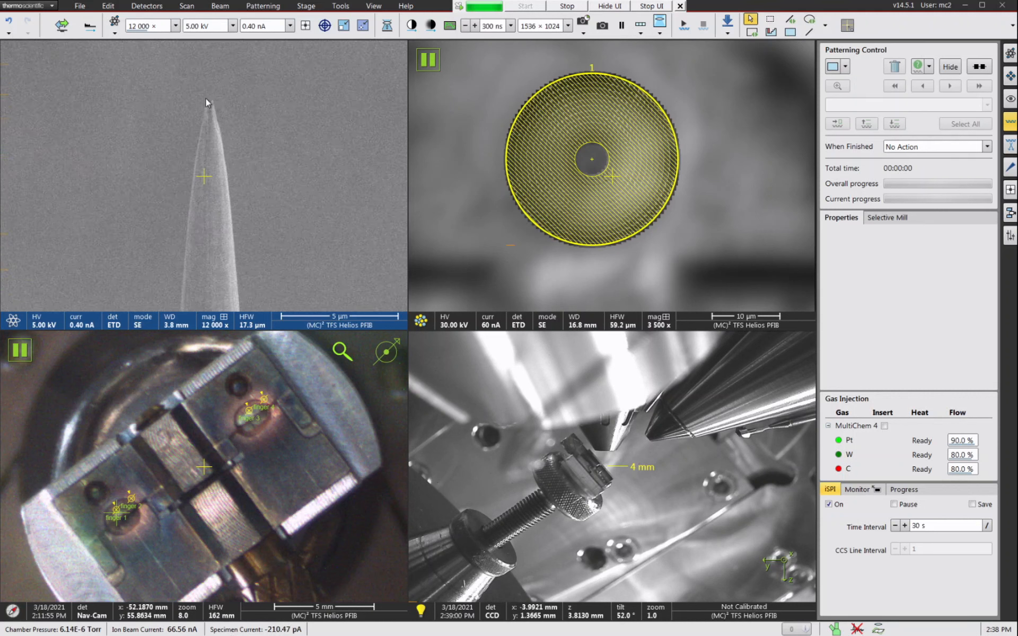
mouse_move(208, 98)
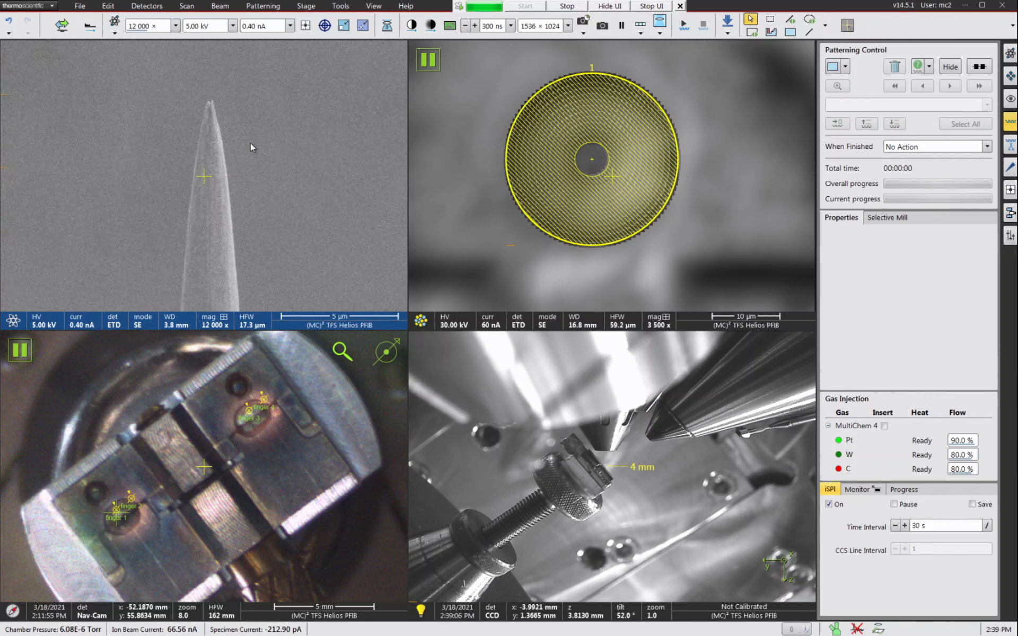
mouse_move(270, 123)
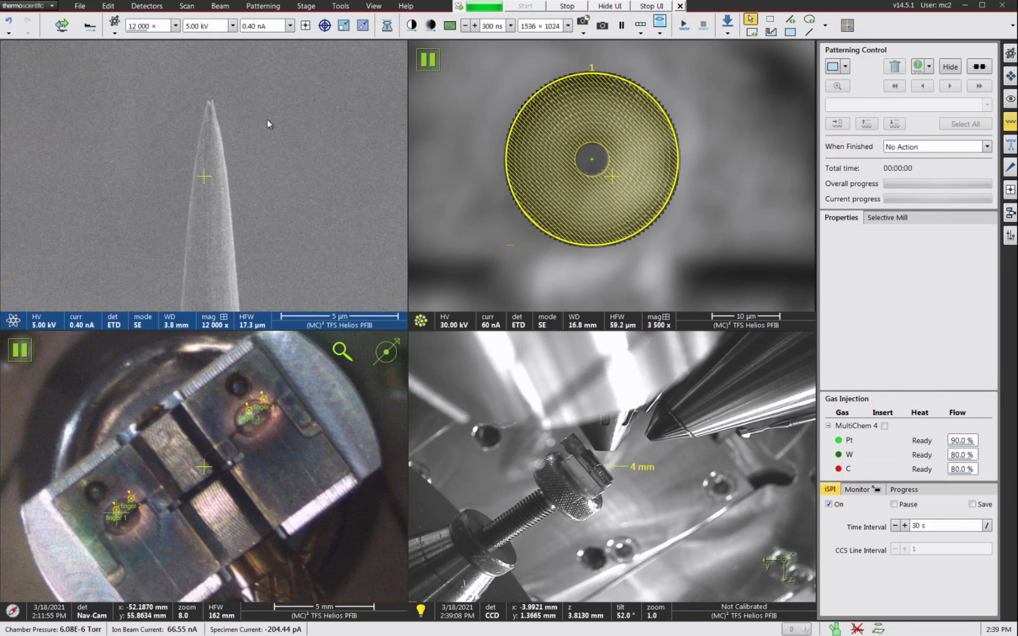
mouse_move(329, 107)
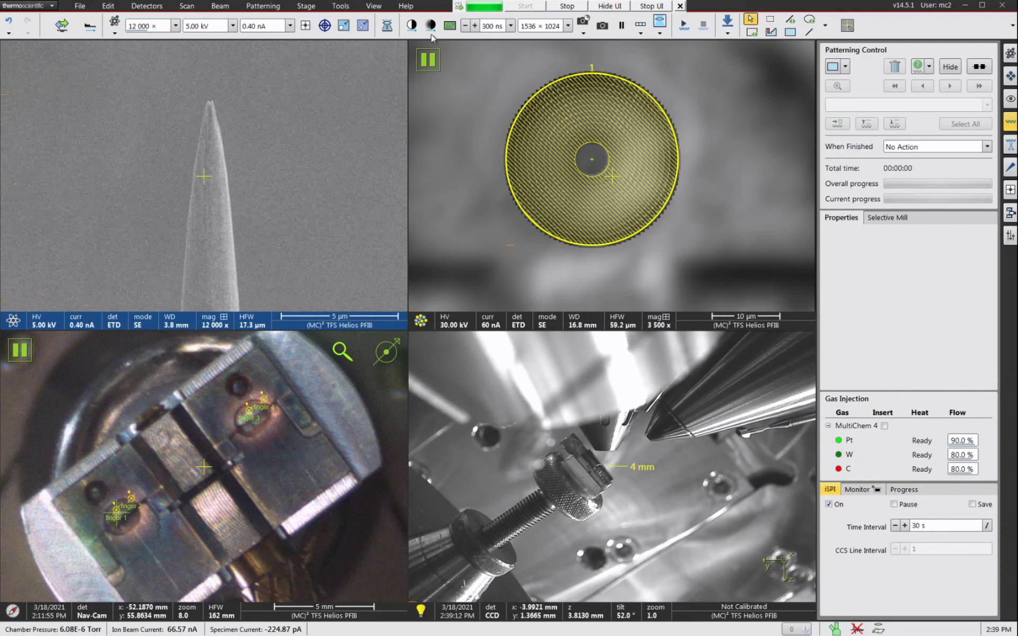
- Set the ion current to 1.0 nA, tilt the stage to -10° and pause the tip image
left_click(291, 26)
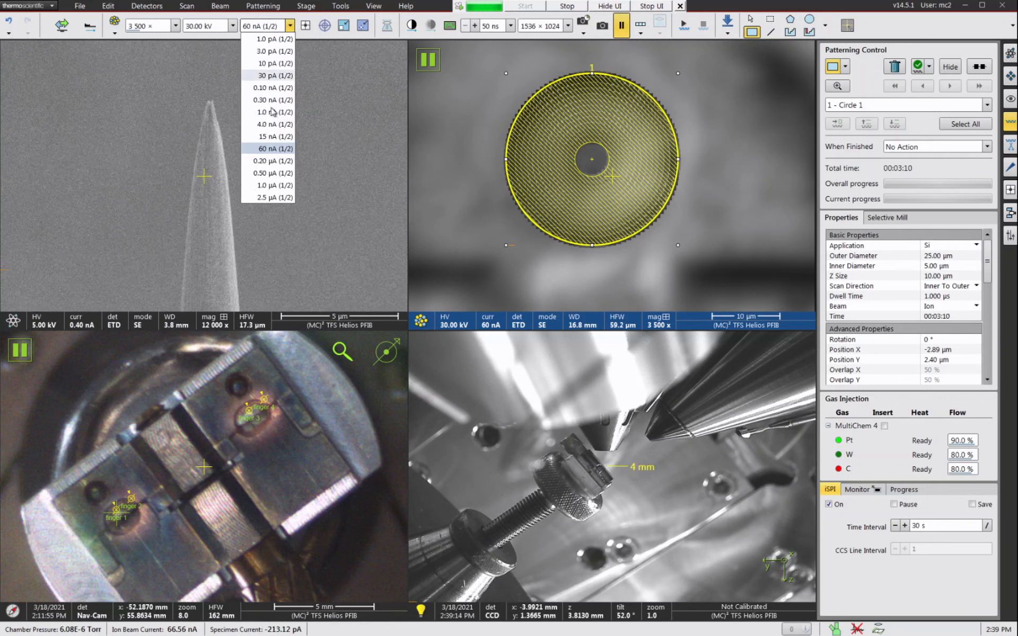
left_click(266, 112)
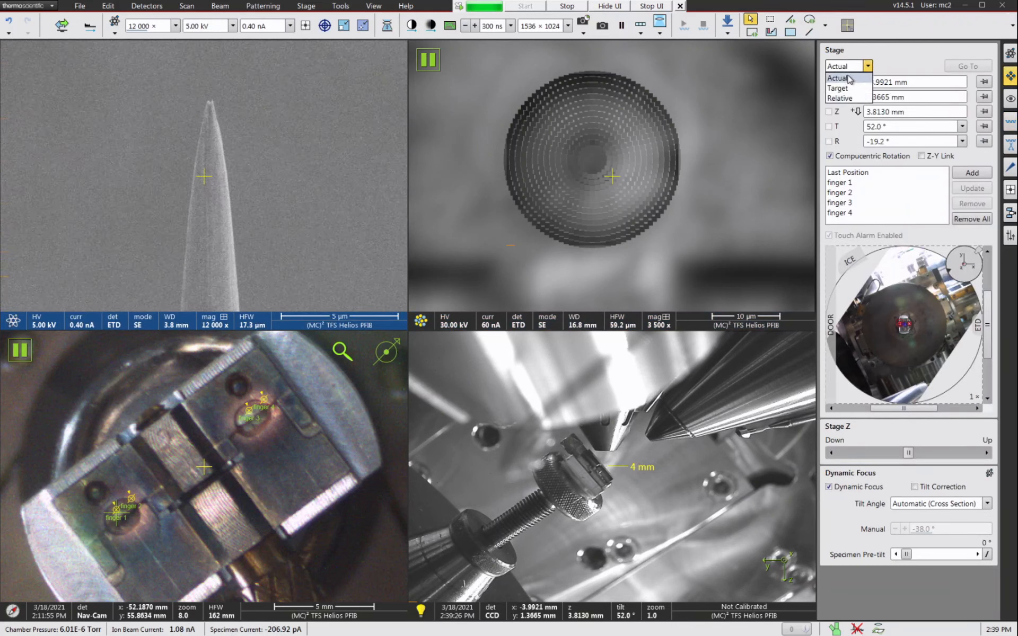
left_click(838, 78)
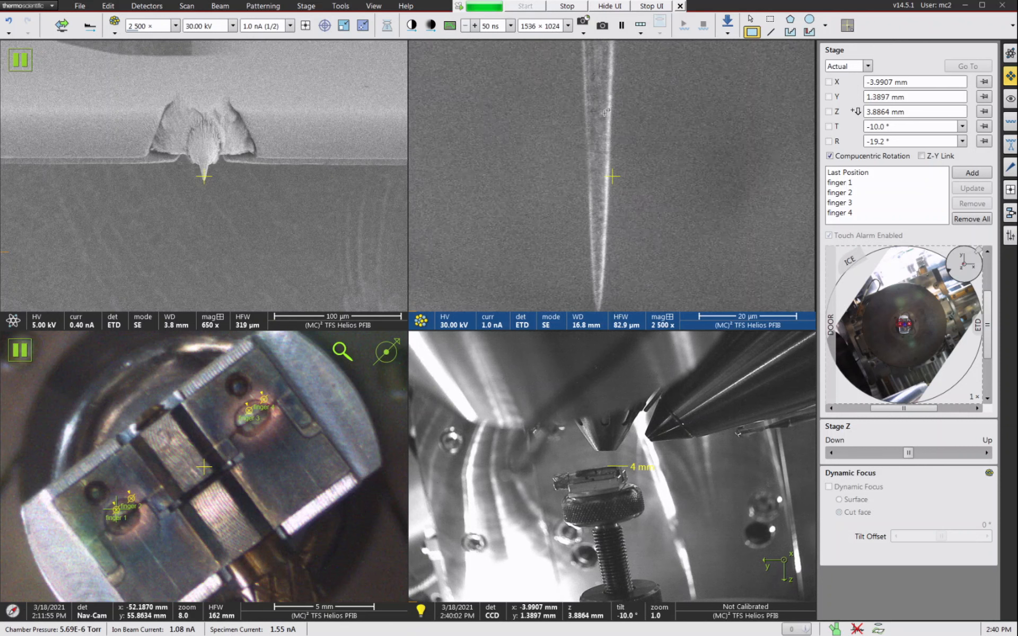
left_click(621, 25)
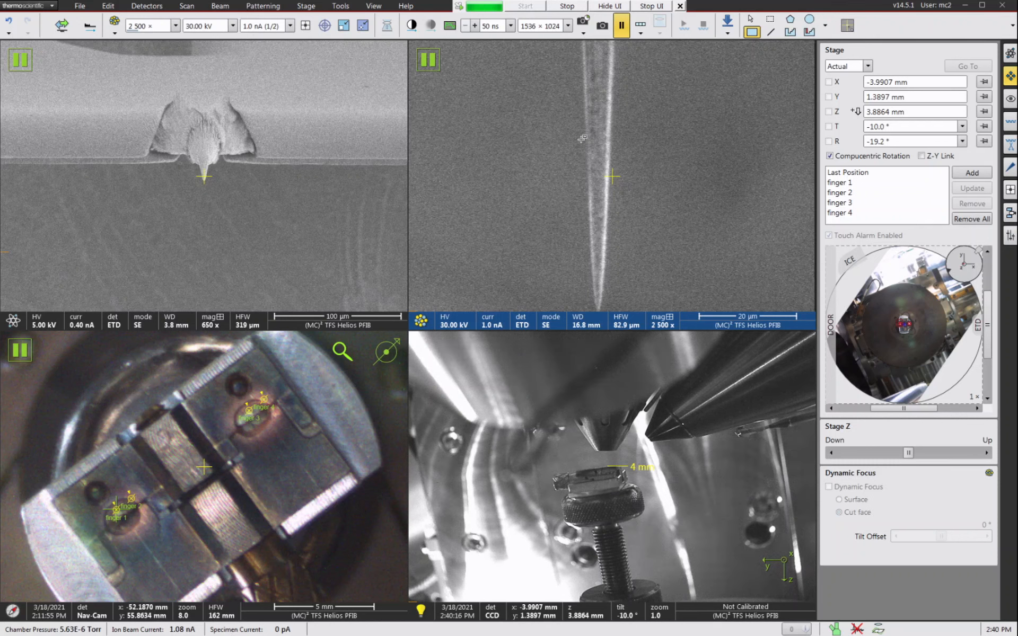
mouse_move(60, 26)
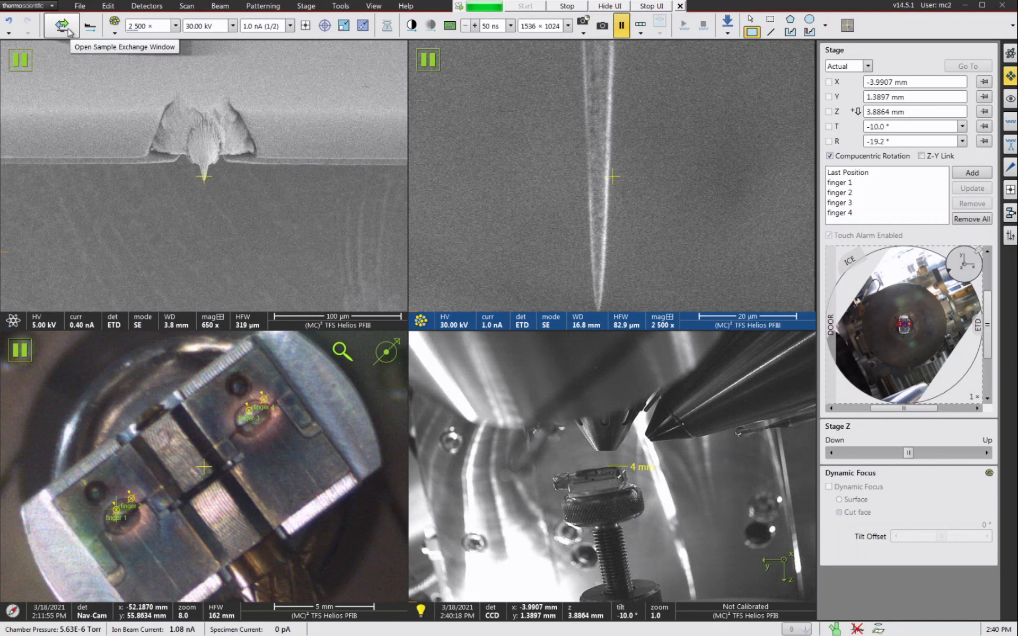
left_click(60, 25)
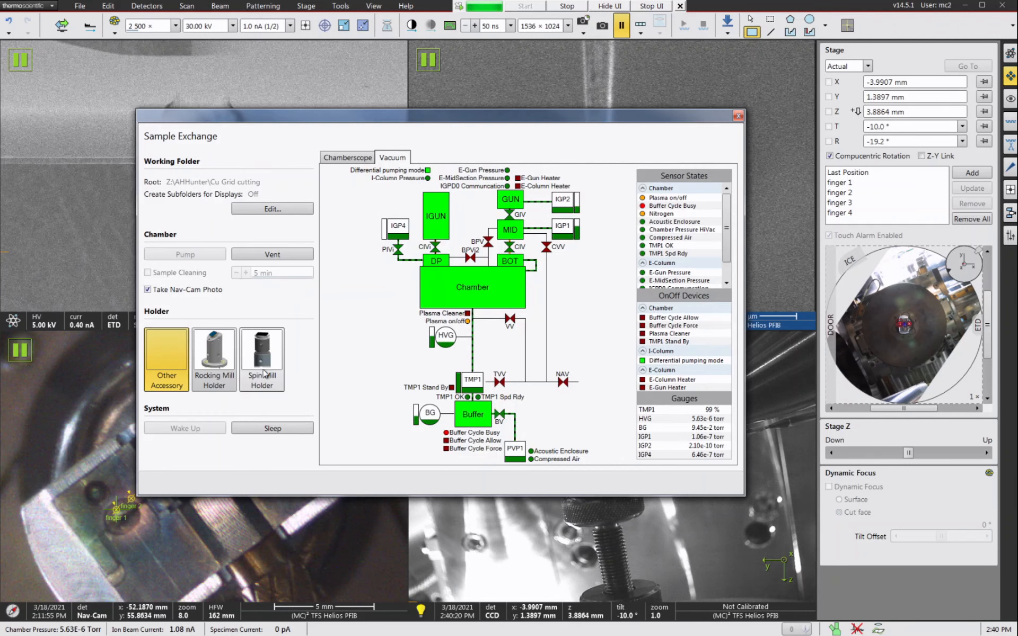
mouse_move(278, 358)
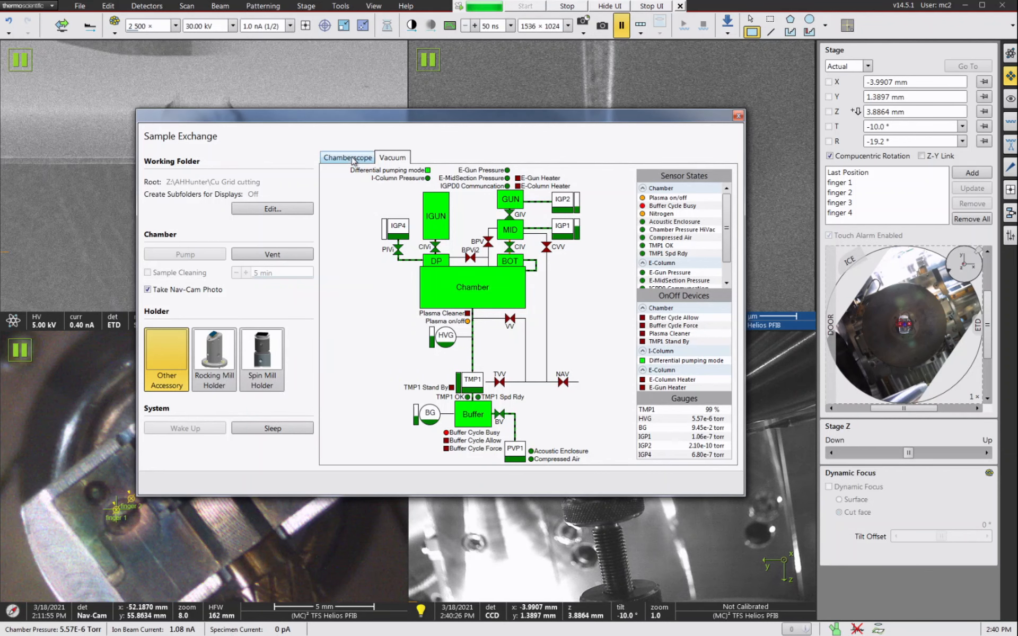
left_click(262, 356)
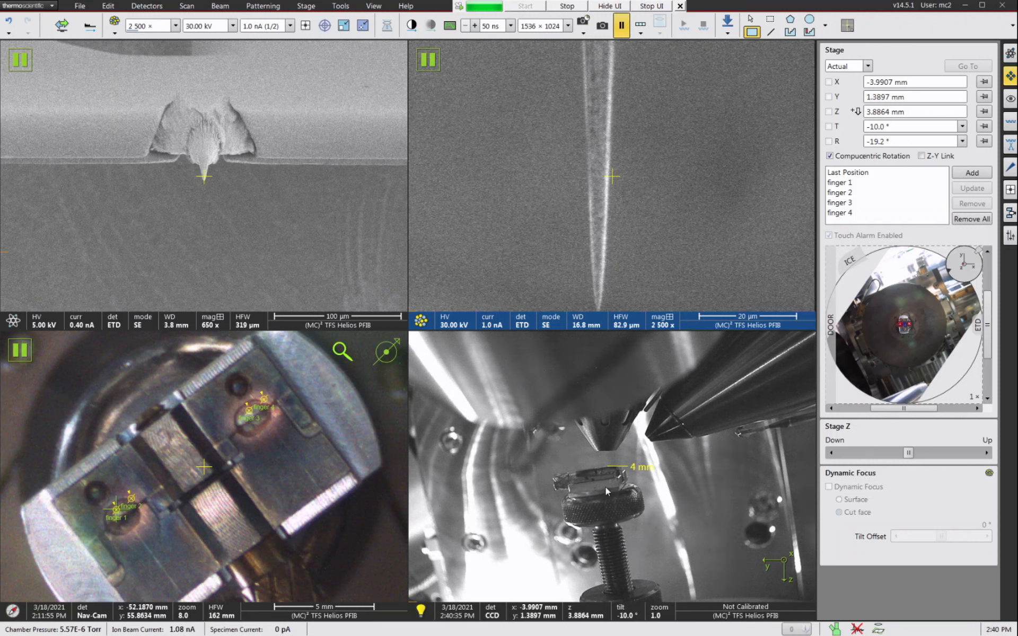
mouse_move(617, 491)
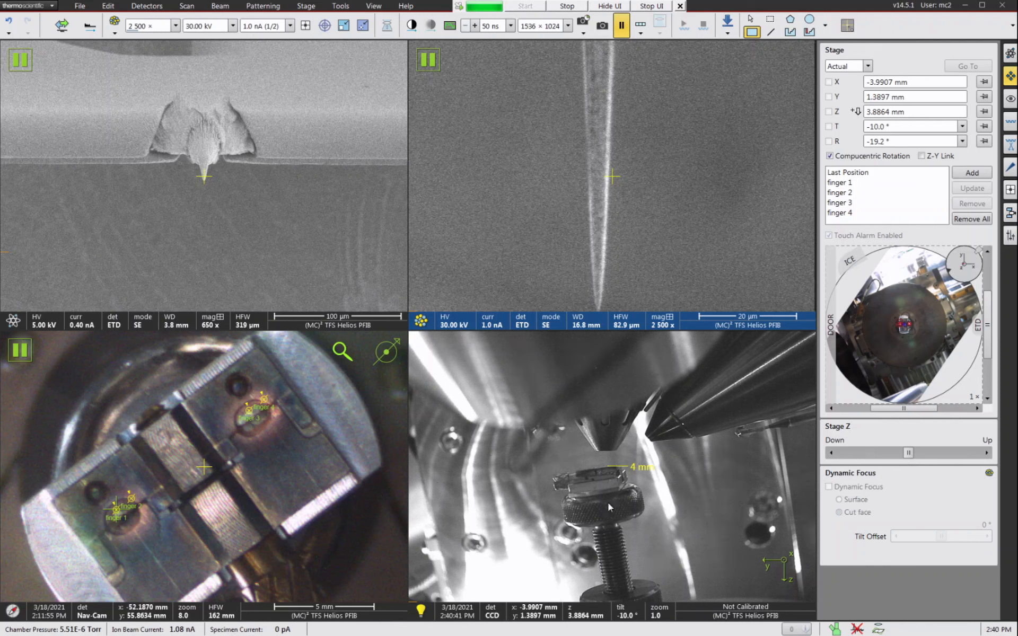
mouse_move(737, 494)
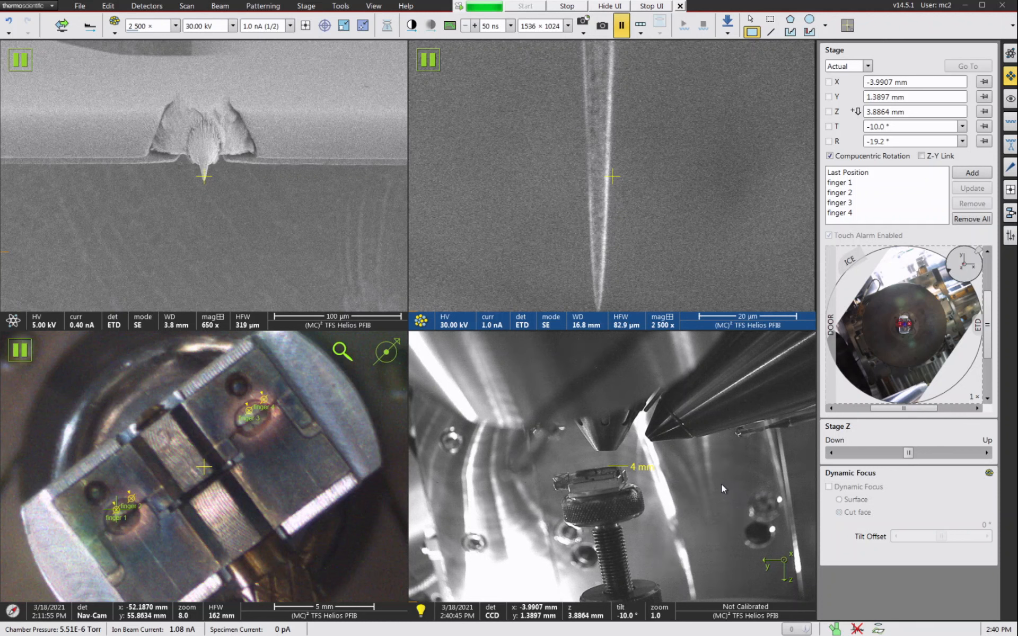
mouse_move(736, 491)
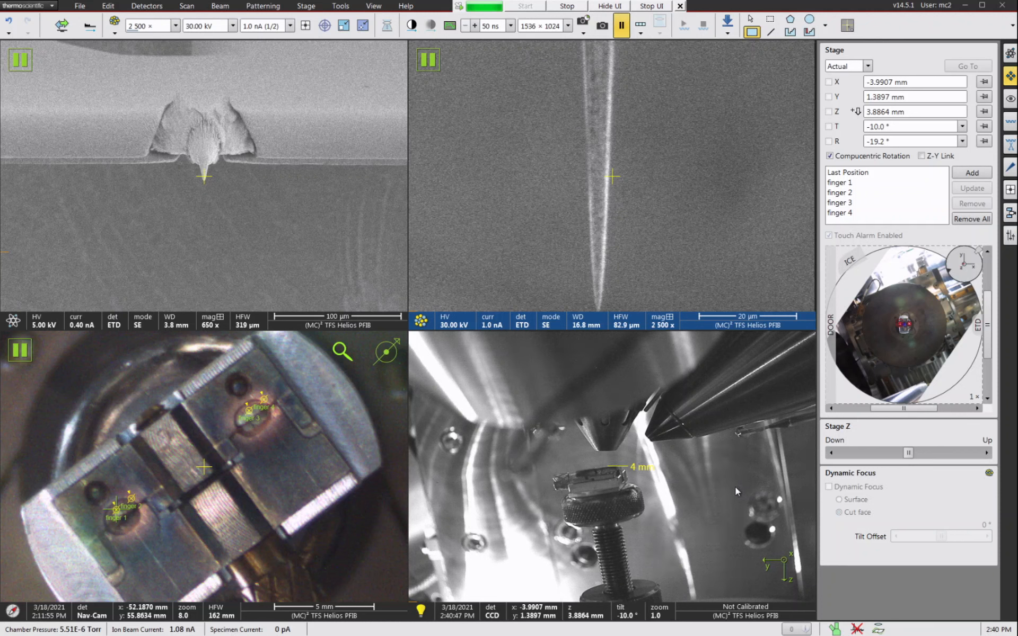
mouse_move(727, 466)
type("-3")
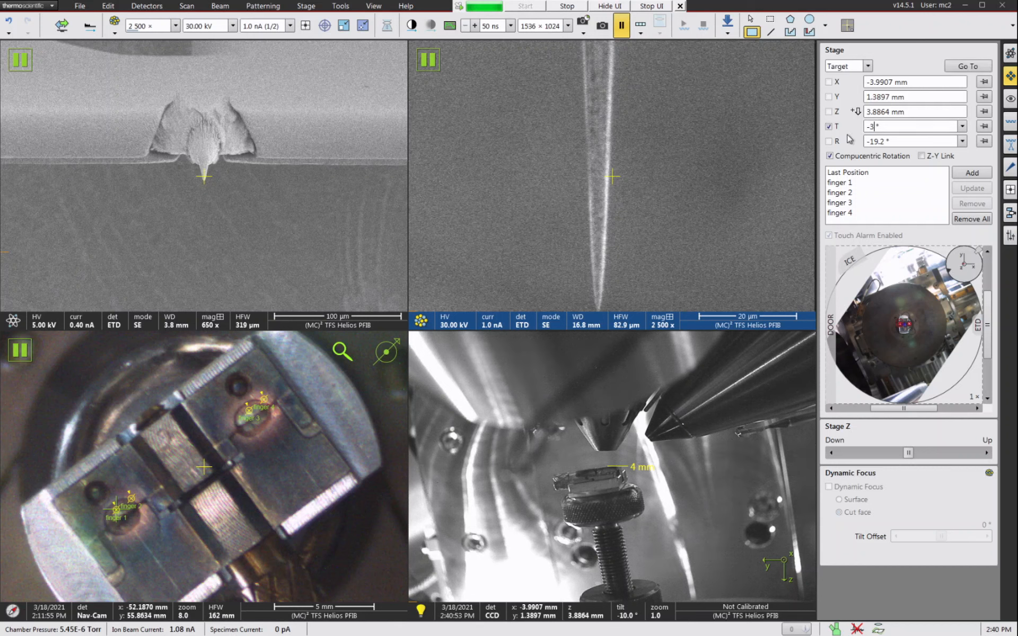
- Tilt the stage to -37.8°
left_click(968, 66)
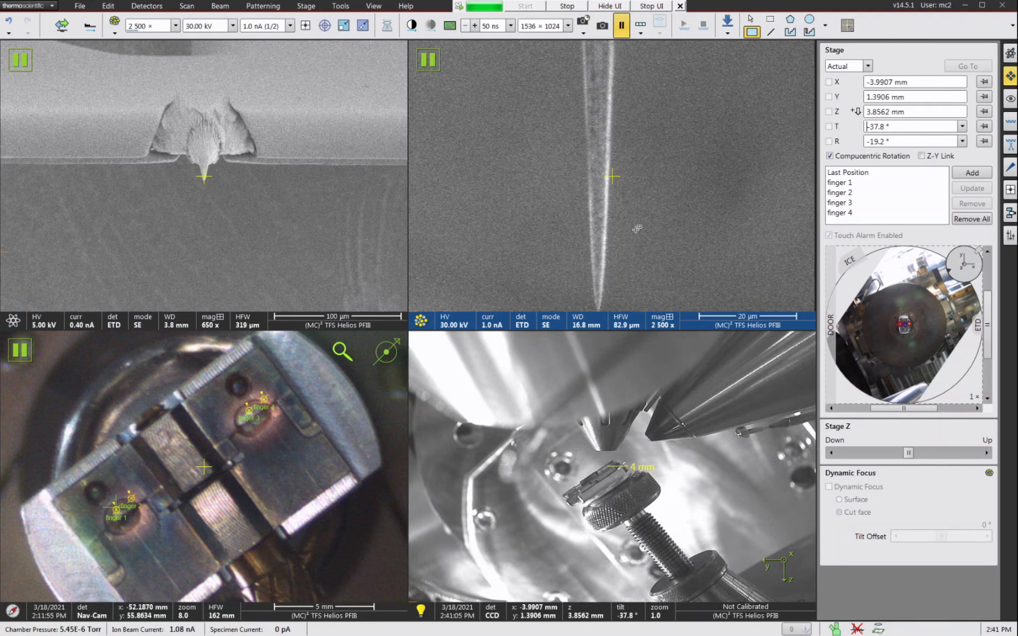
- Lower the ion image magnification to 1,000× to show the whole tapered post
left_click(828, 487)
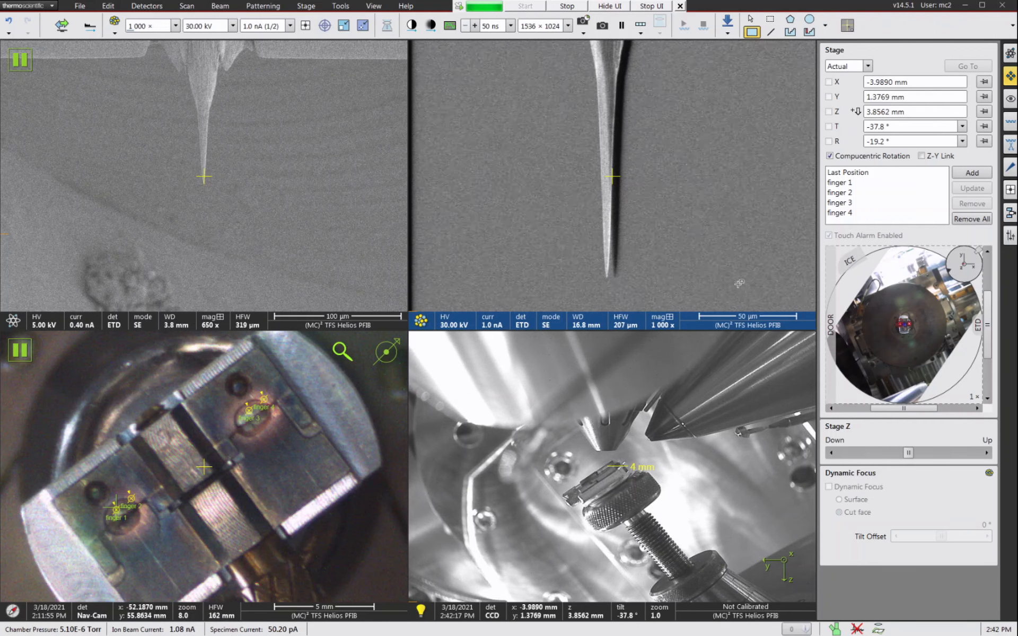
- Store the current stage location as Position (1)
left_click(972, 172)
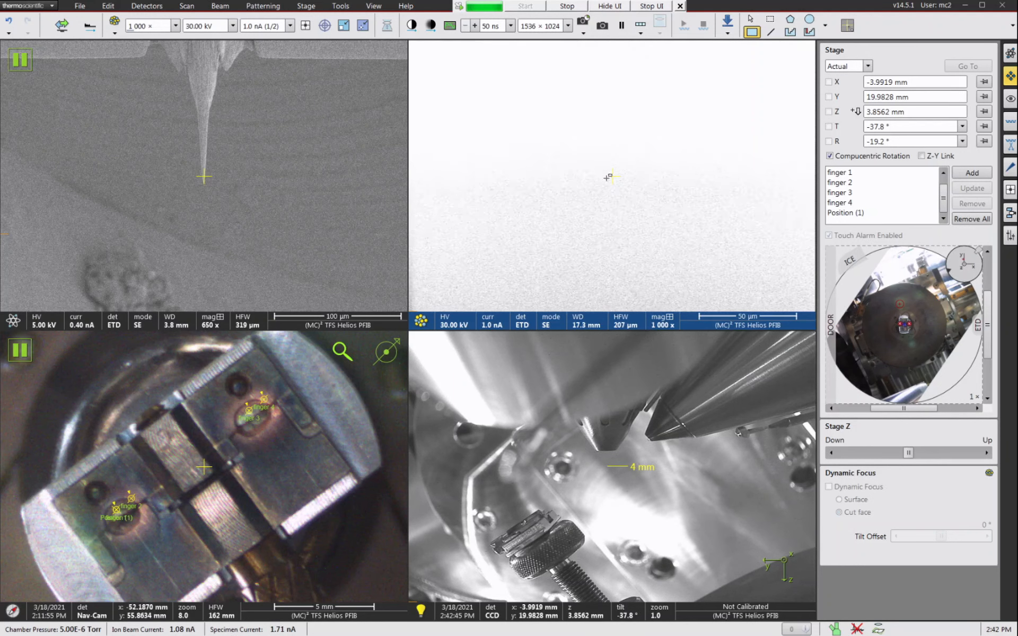
mouse_move(613, 469)
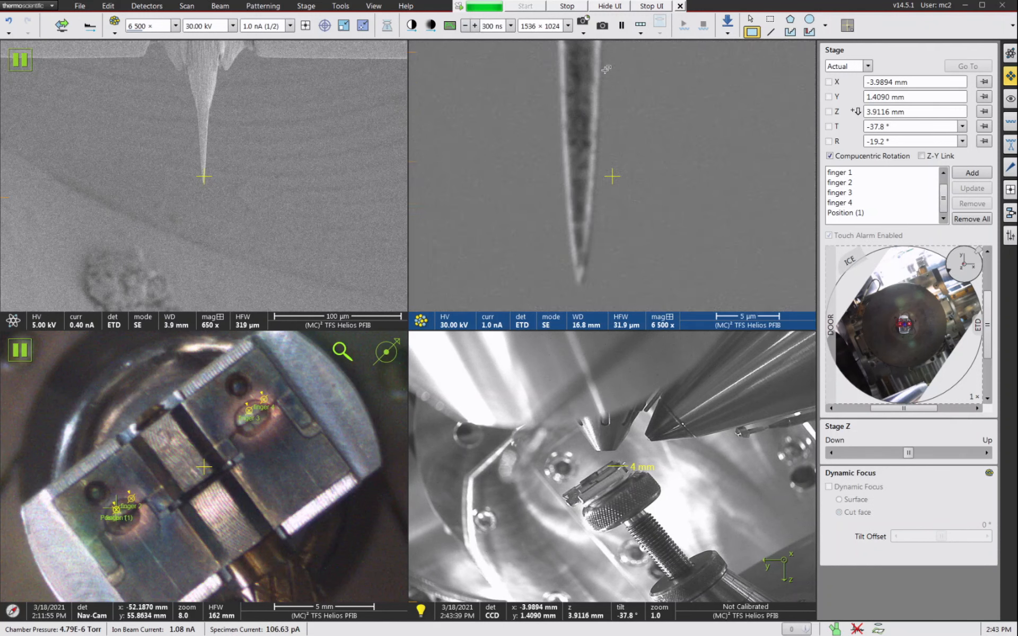
mouse_move(464, 26)
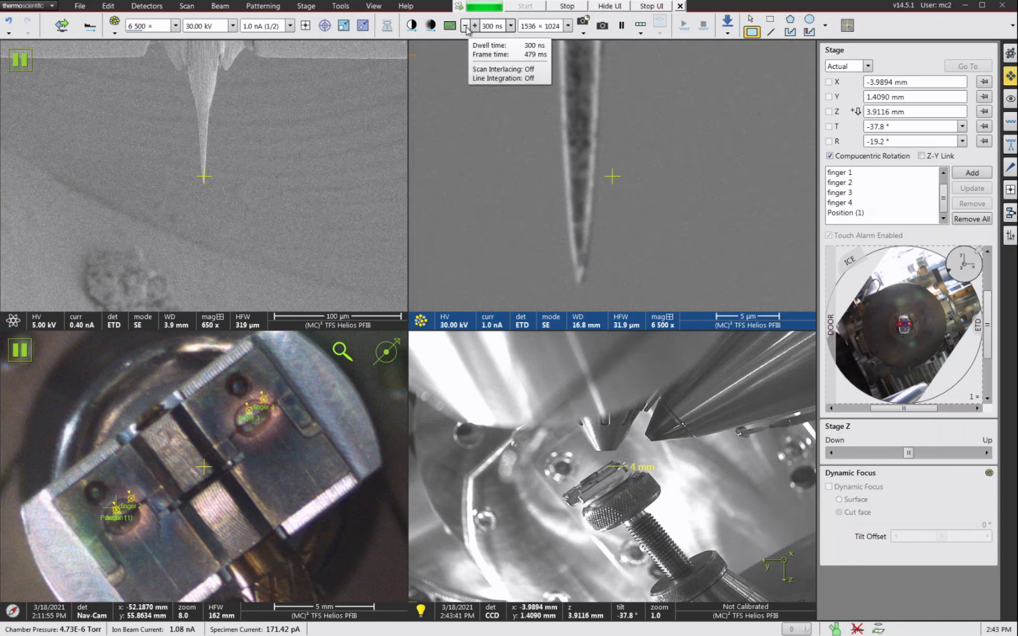
- Reduce the ion beam dwell time to 200 ns and bring up the File > Import choices
left_click(462, 25)
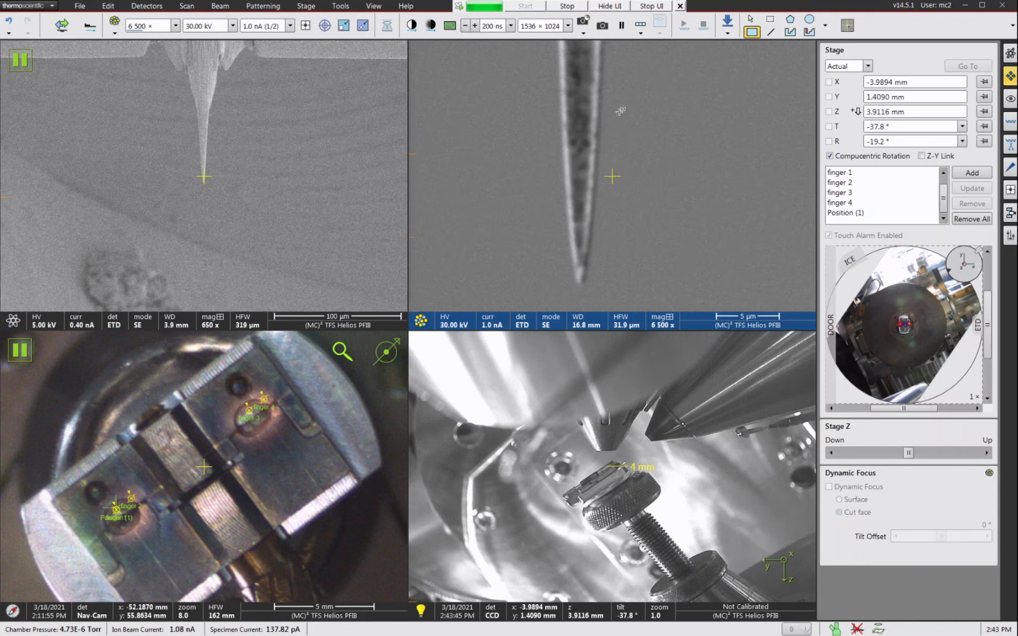
left_click(79, 6)
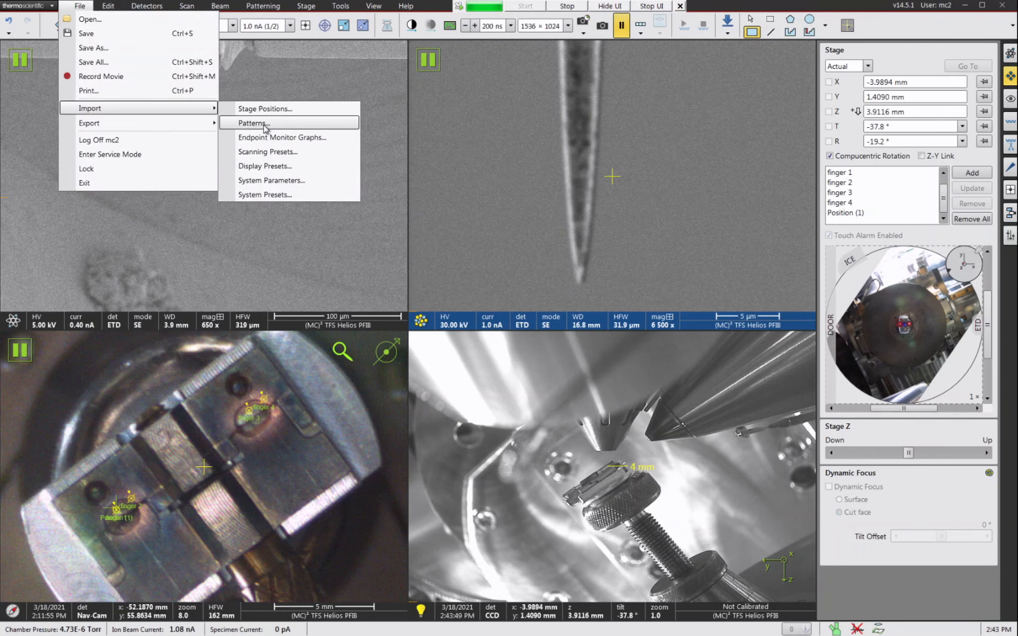
- Import the saved Si rectangle pattern and fit it, 2.27 × 6.89 µm, over the lower part of the post tip
left_click(252, 122)
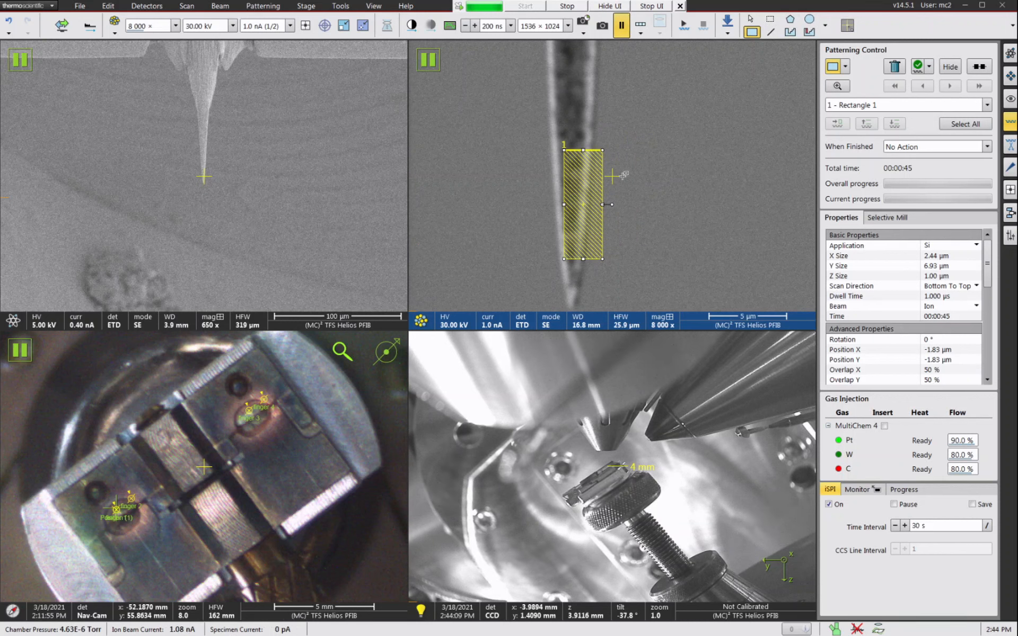
left_click_drag(584, 203, 573, 217)
type("00")
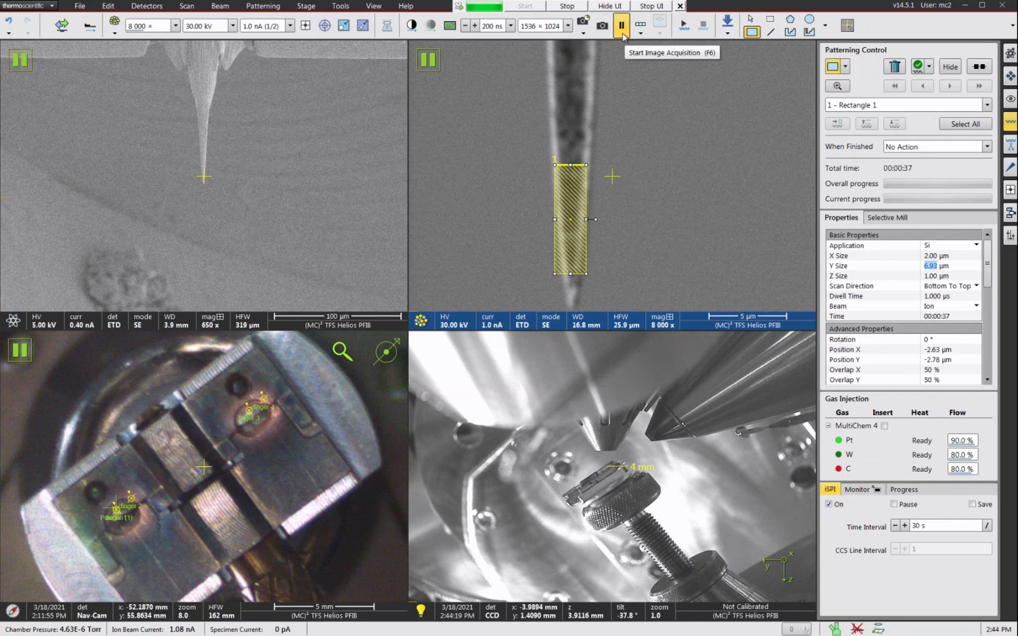
left_click(621, 25)
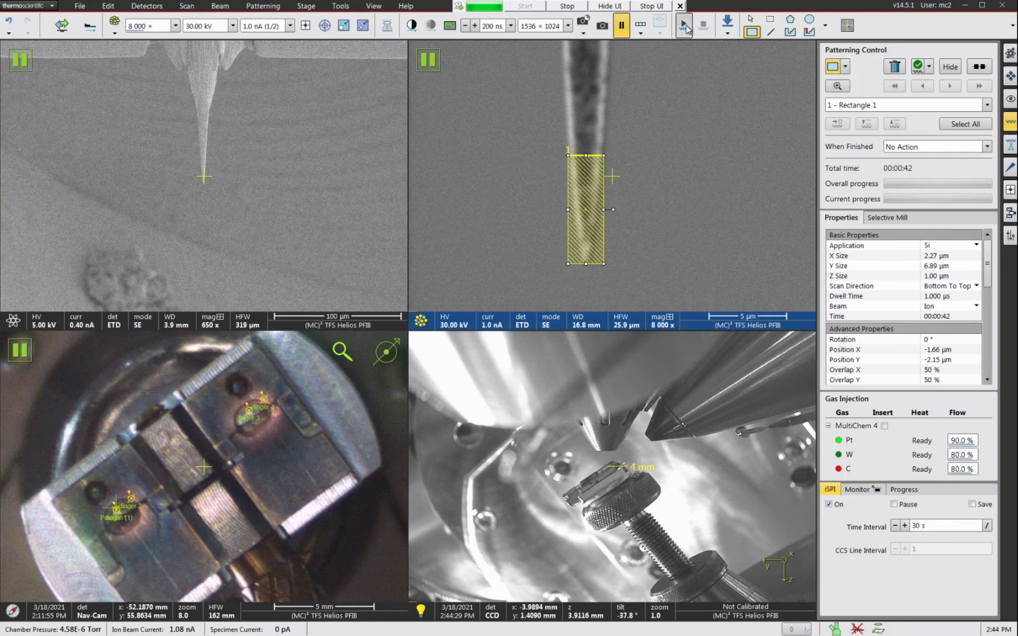
- Run the rectangle mill and stop it once the bottom of the post is cut away flat
left_click(526, 6)
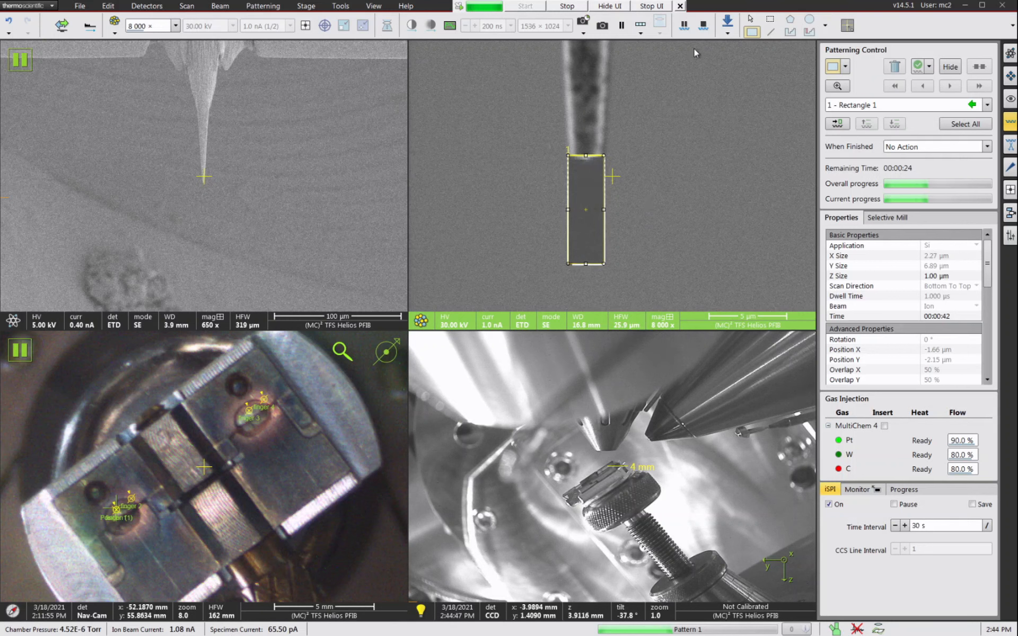
left_click(621, 27)
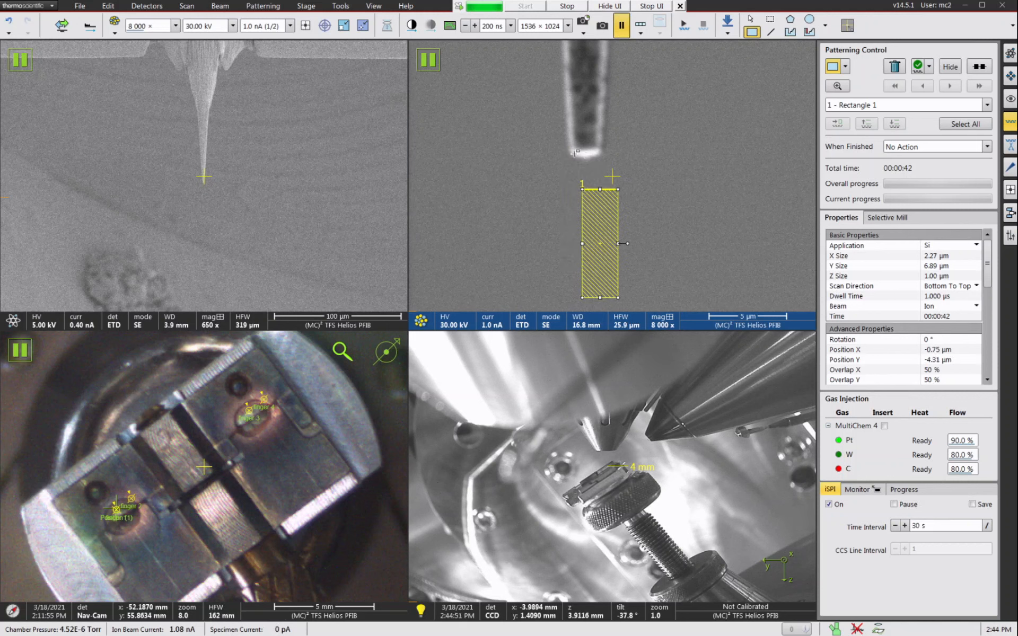
- Resize the rectangle to about 2.54 × 2.24 µm on the new post end, mill it, and check the cut in the electron image
left_click_drag(600, 244, 584, 182)
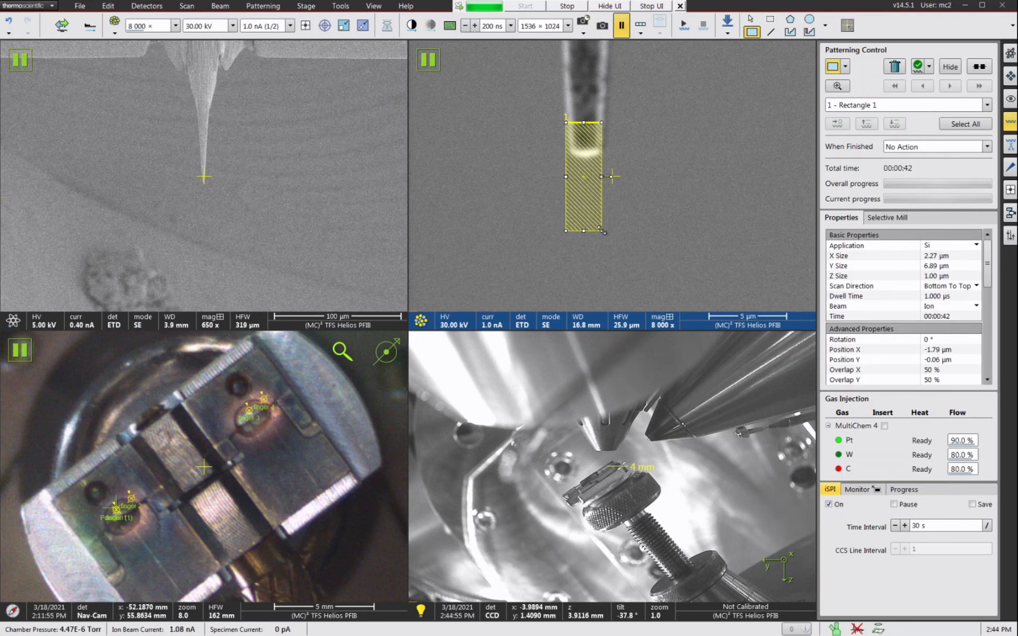
left_click_drag(583, 232, 585, 157)
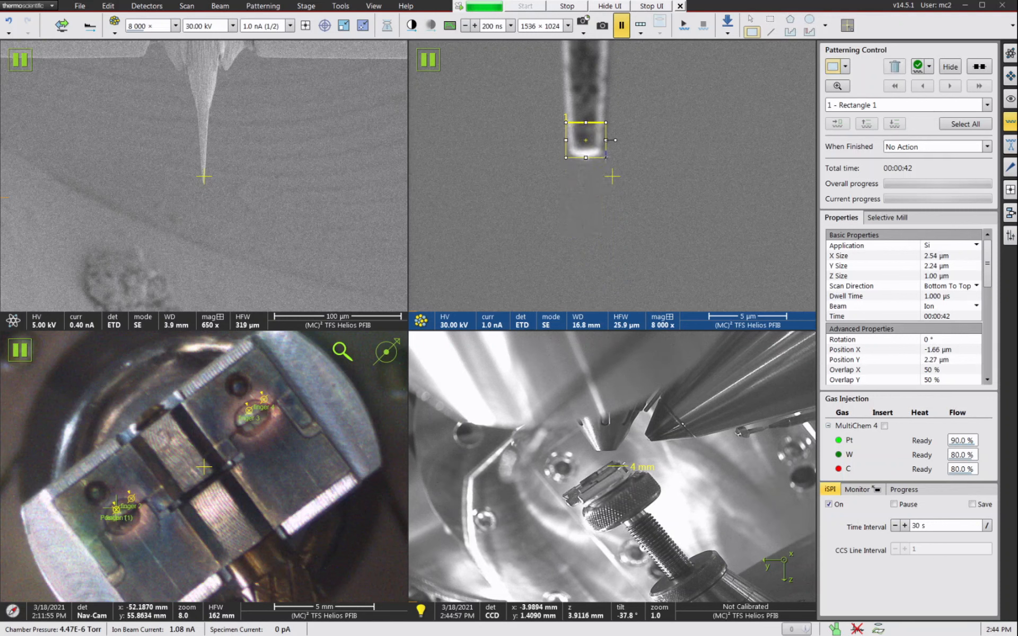
left_click(525, 6)
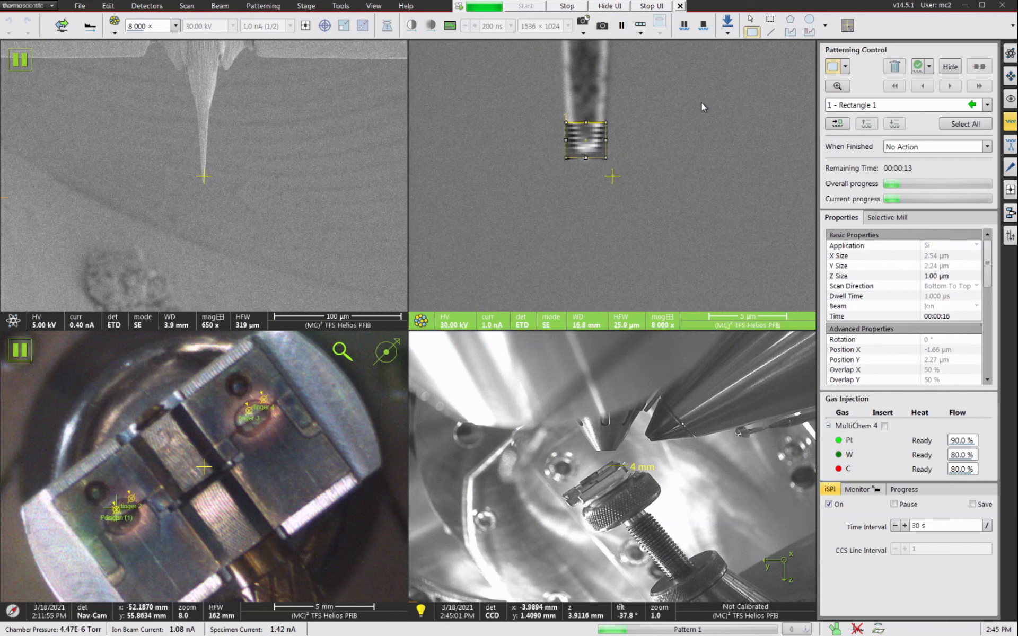
mouse_move(681, 116)
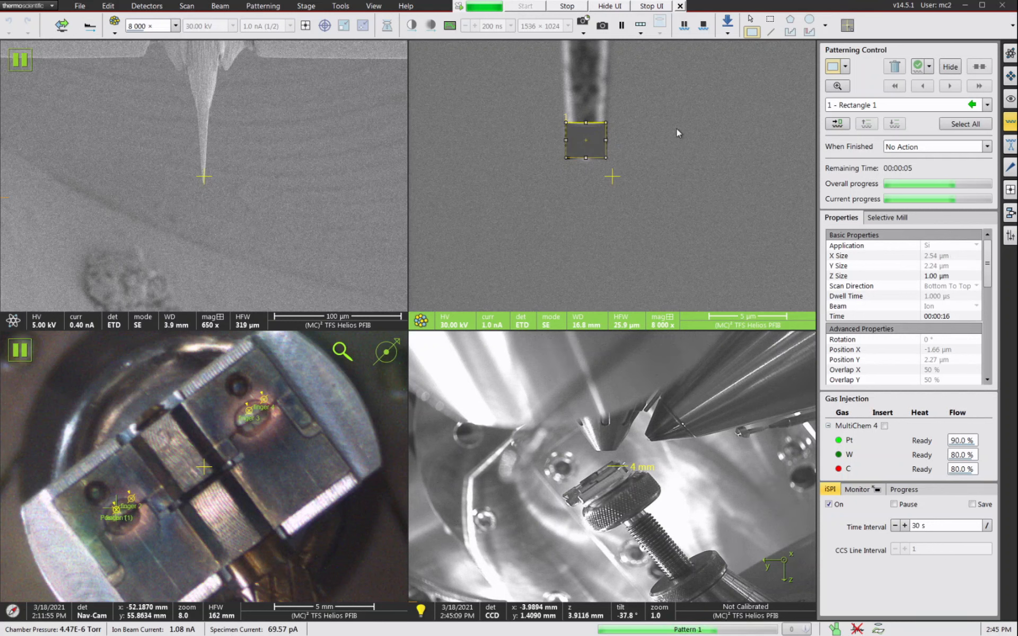
mouse_move(729, 168)
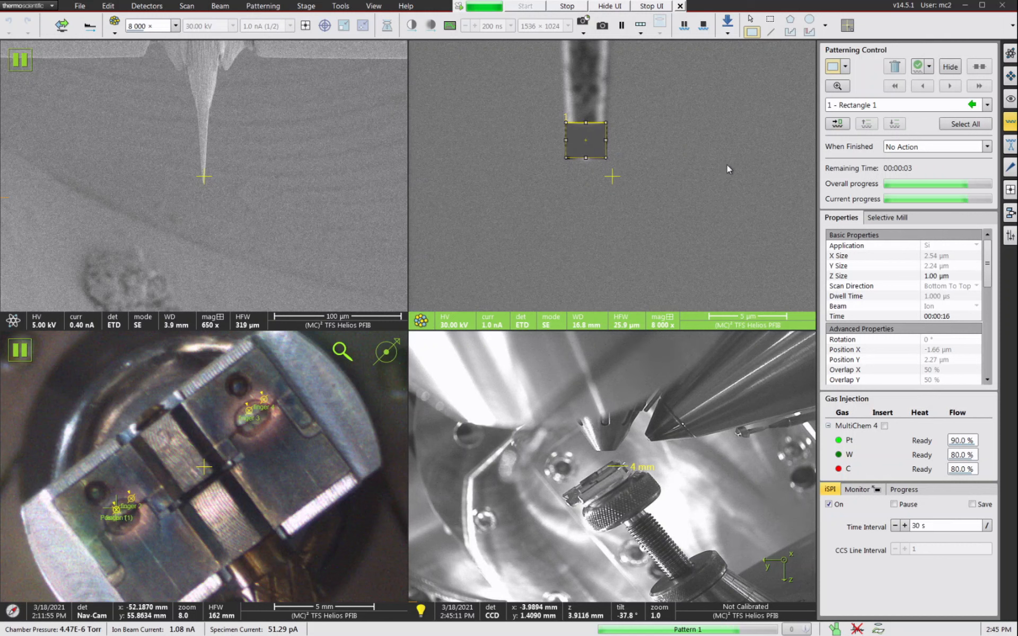
mouse_move(693, 168)
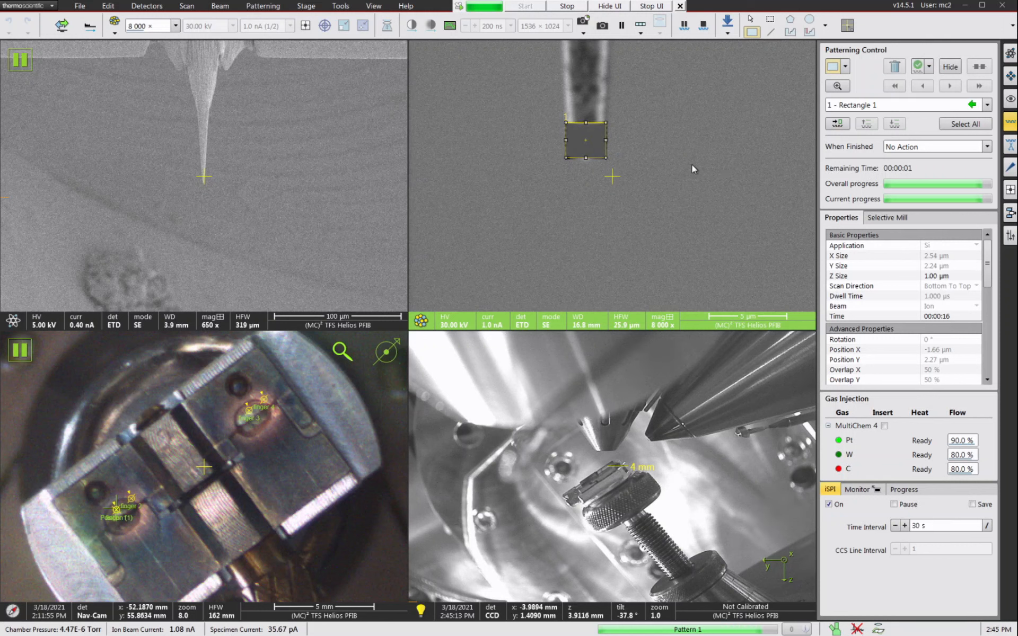
left_click(524, 6)
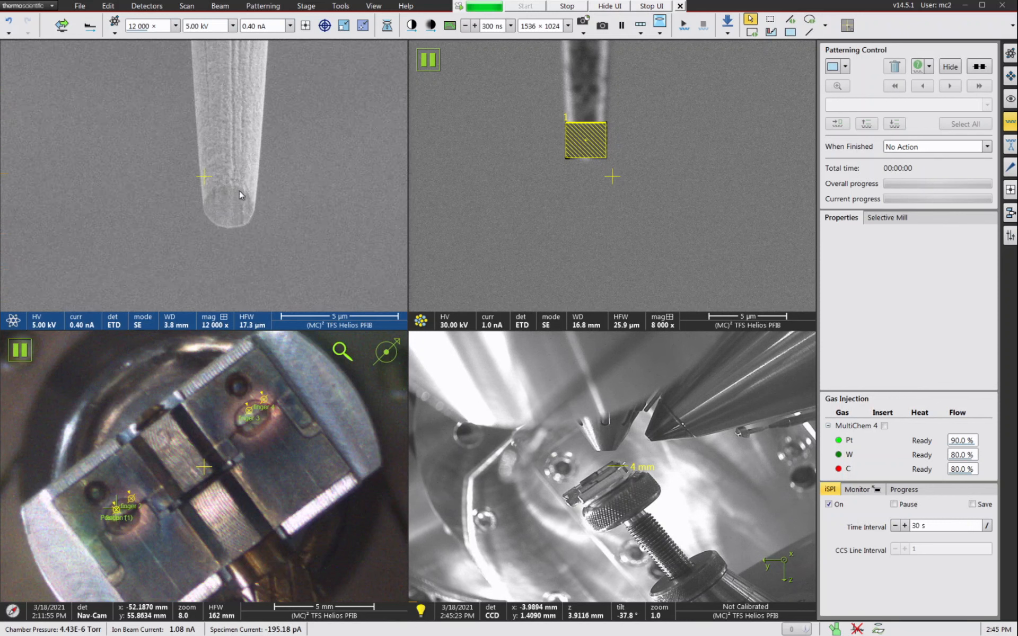
mouse_move(237, 218)
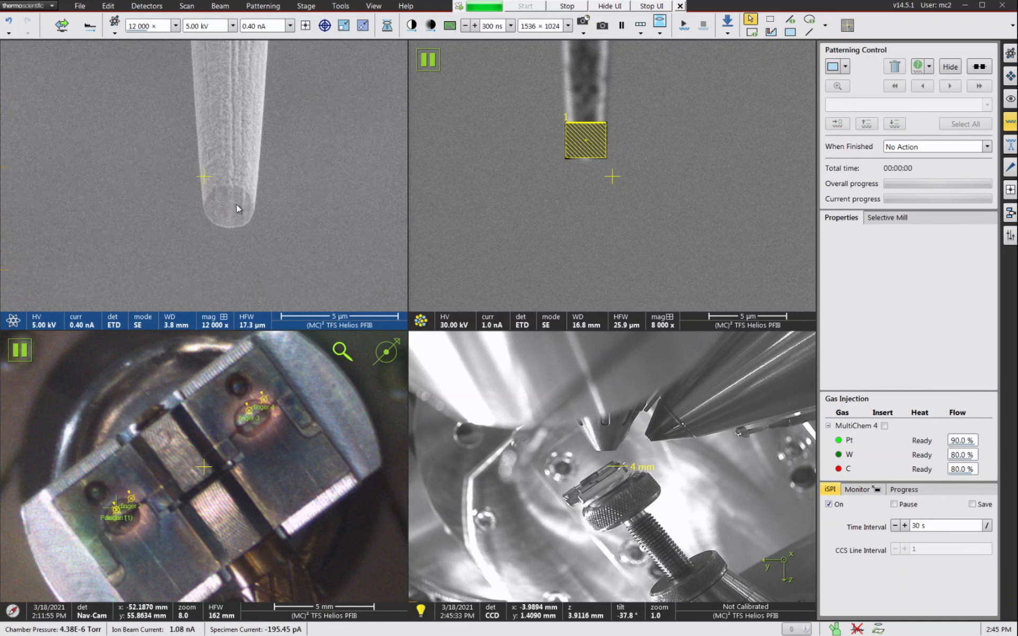
mouse_move(303, 192)
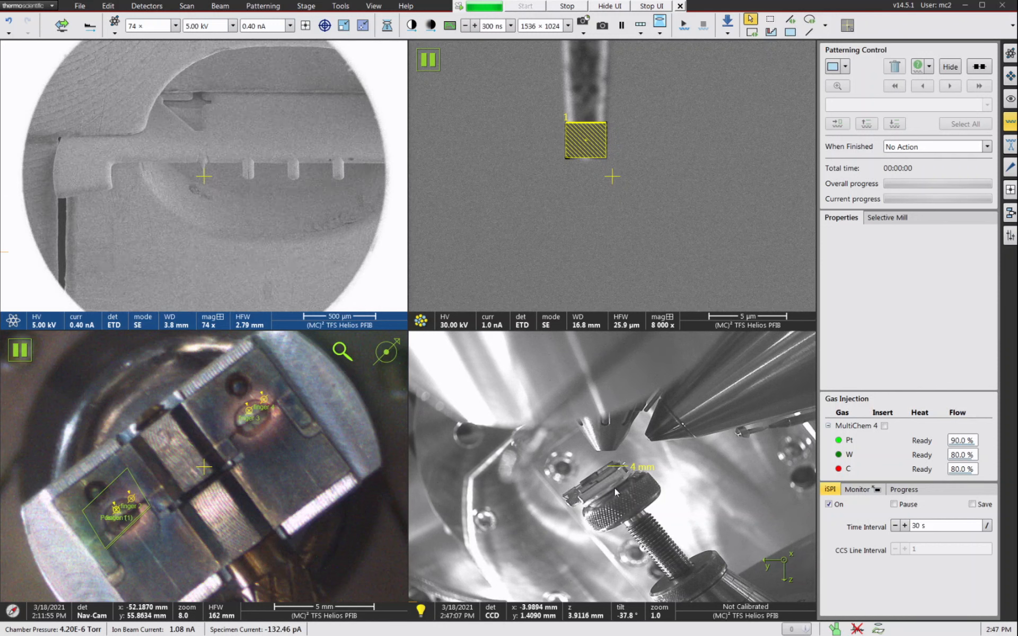
mouse_move(685, 511)
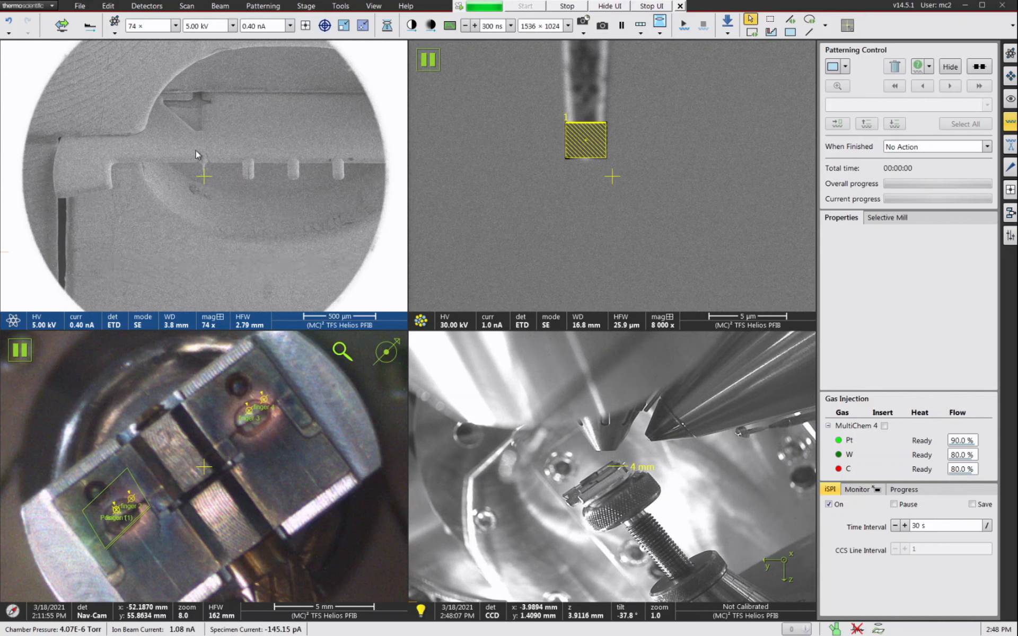
mouse_move(284, 209)
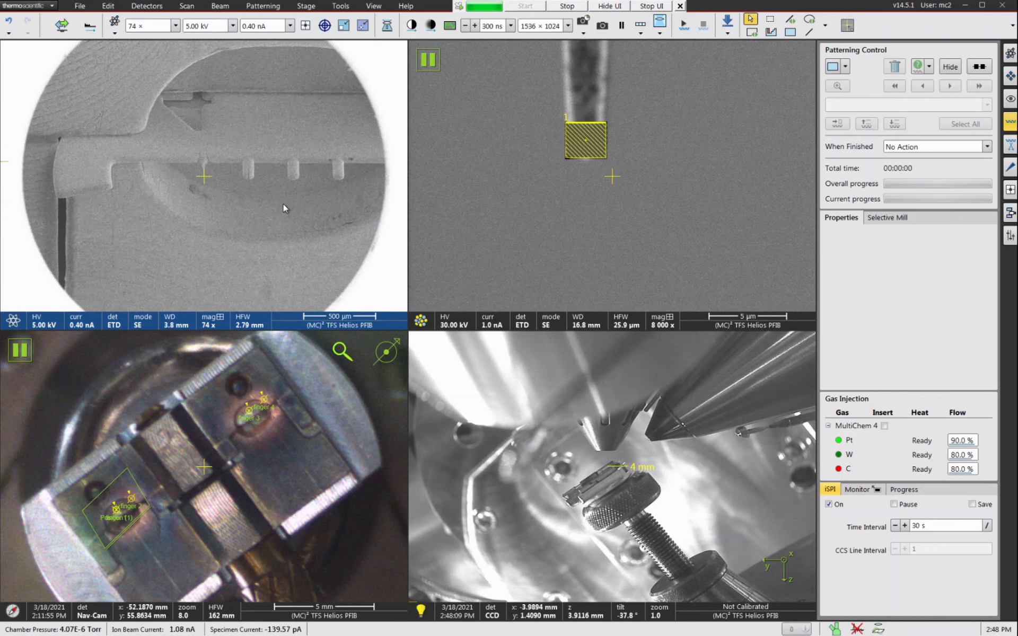